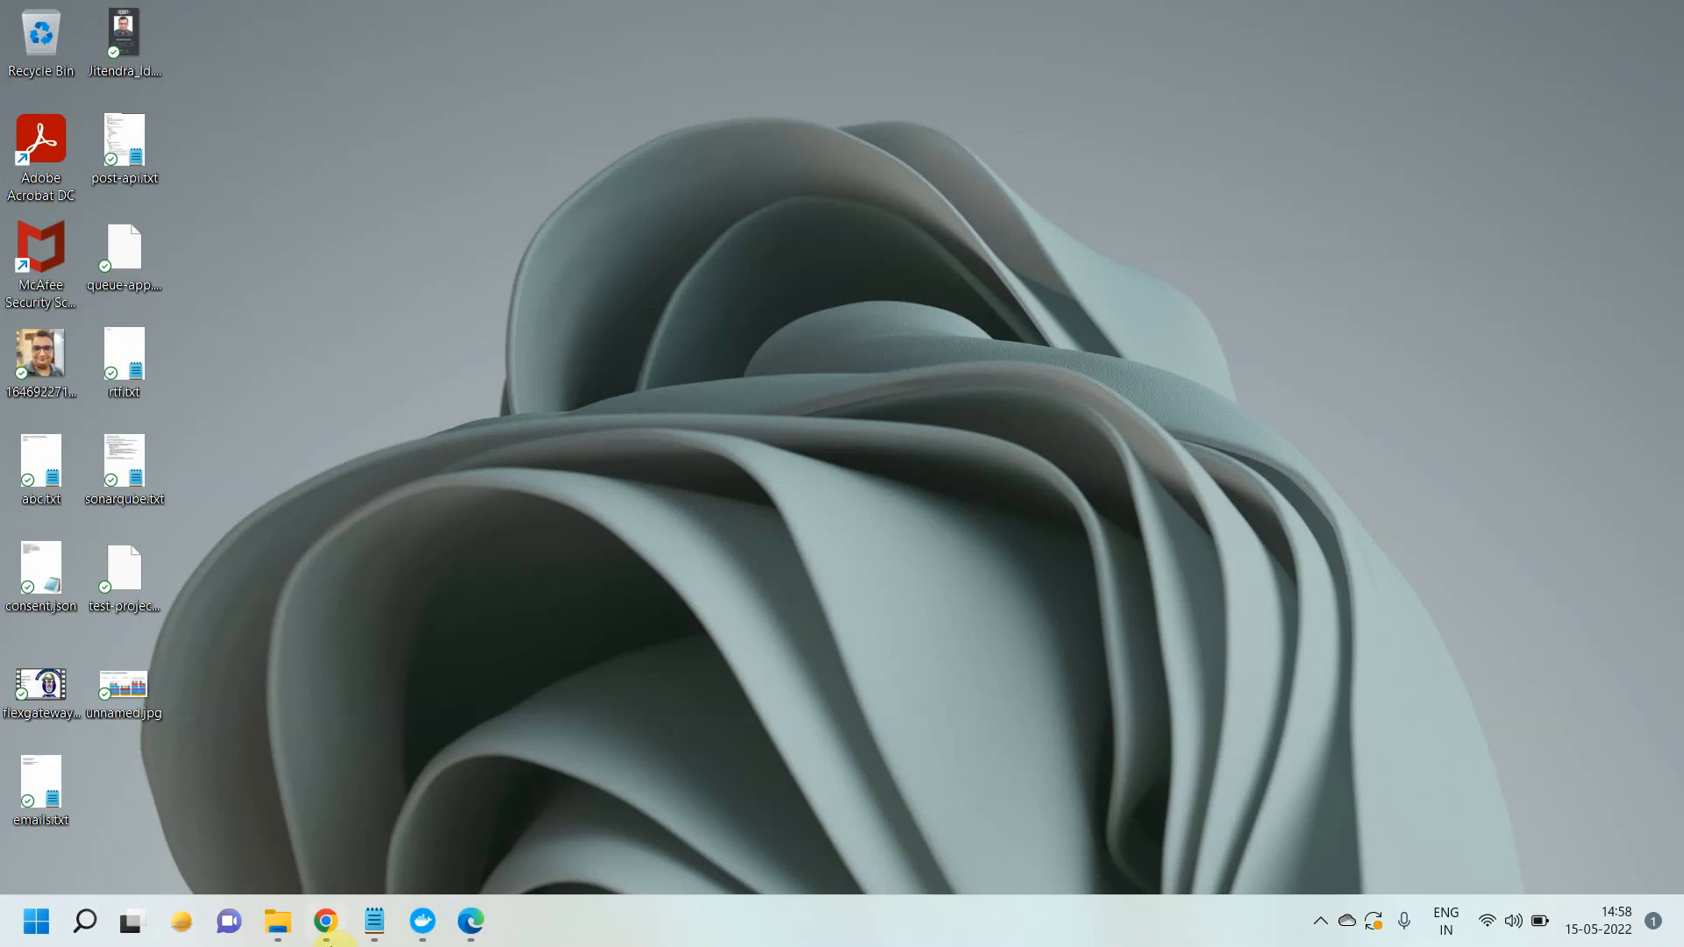
# - Check local images in Docker Desktop, then return to the Anypoint browser window
pyautogui.click(422, 922)
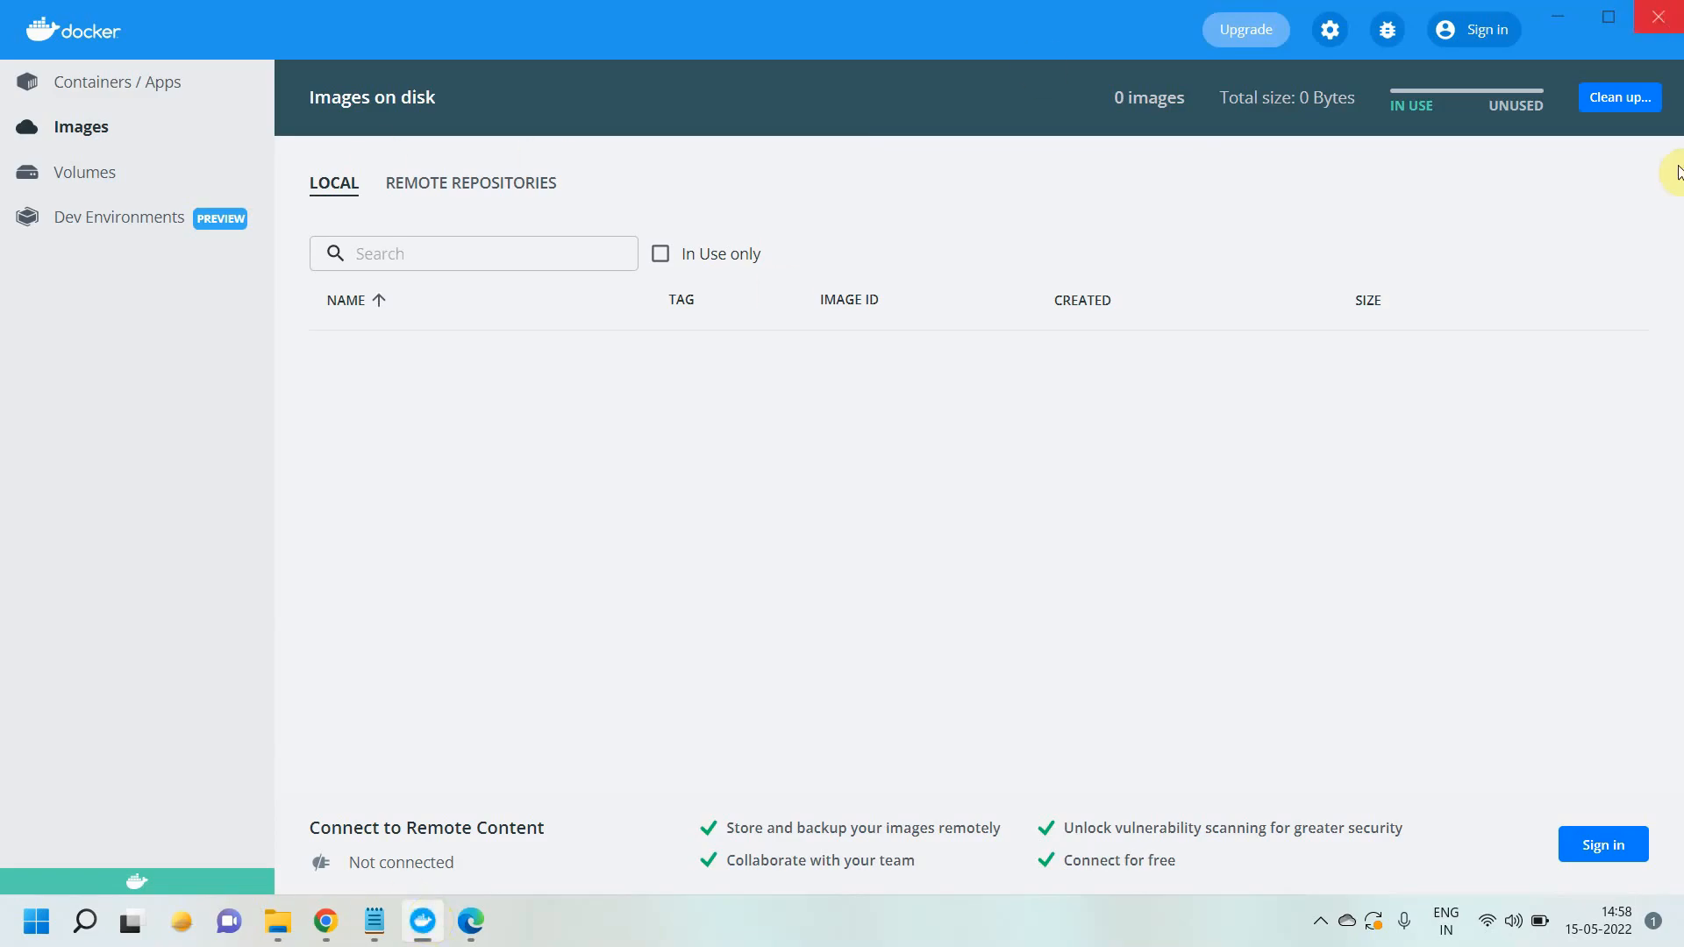
pyautogui.click(118, 216)
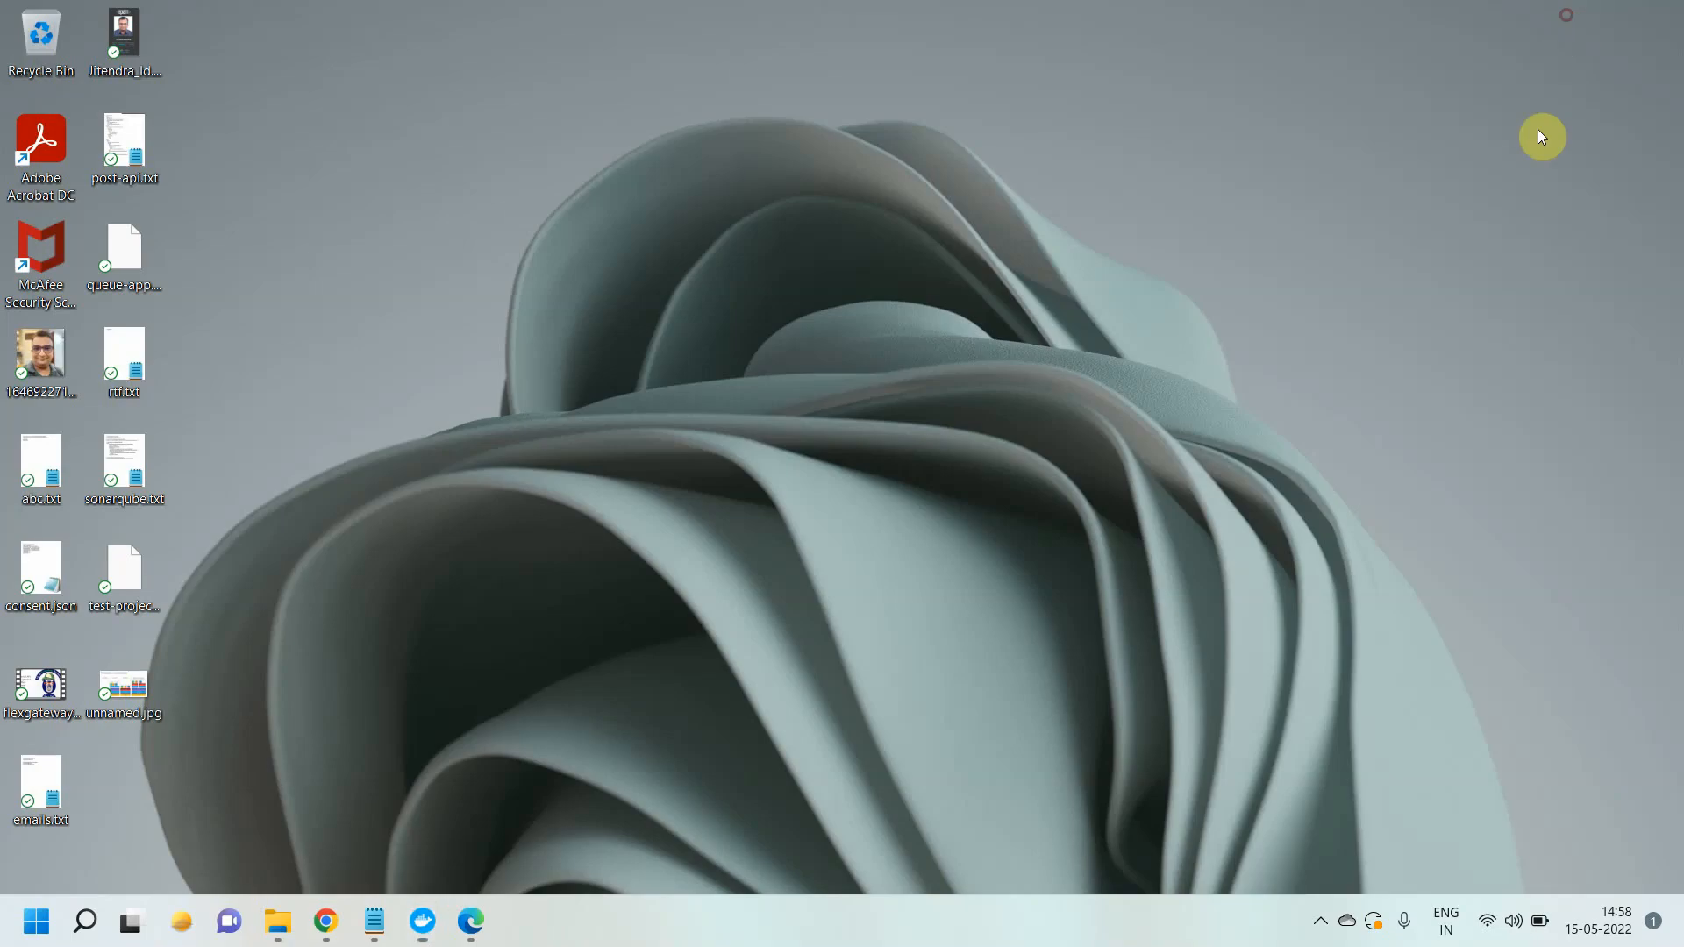
pyautogui.click(326, 922)
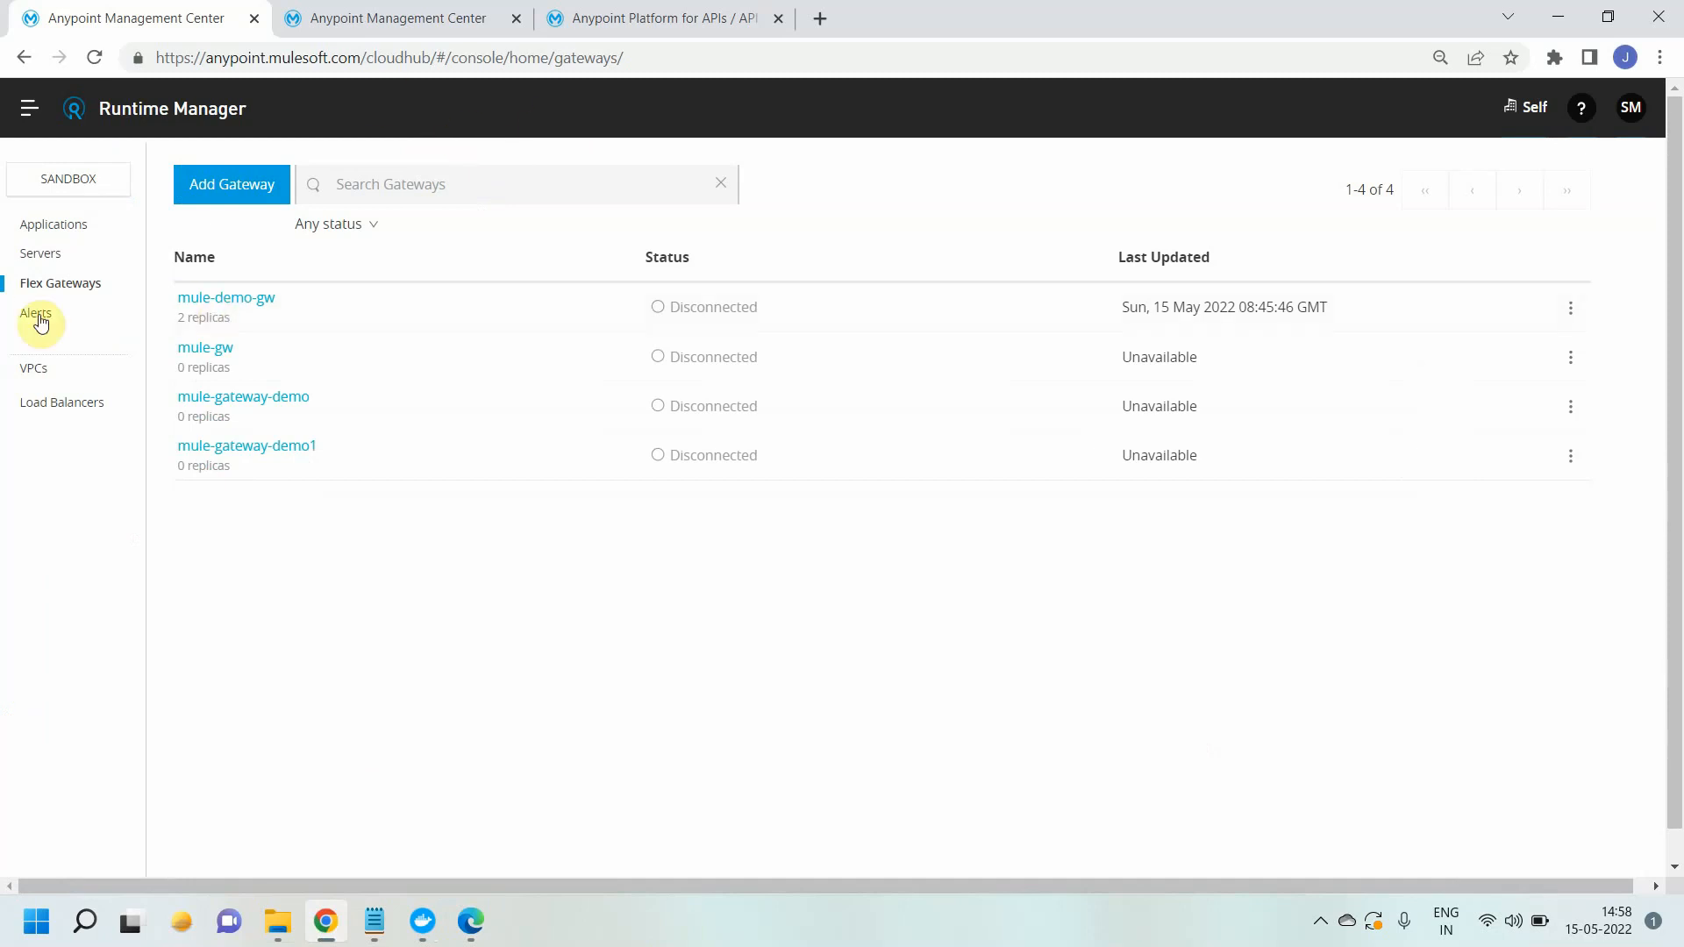
pyautogui.moveTo(8, 272)
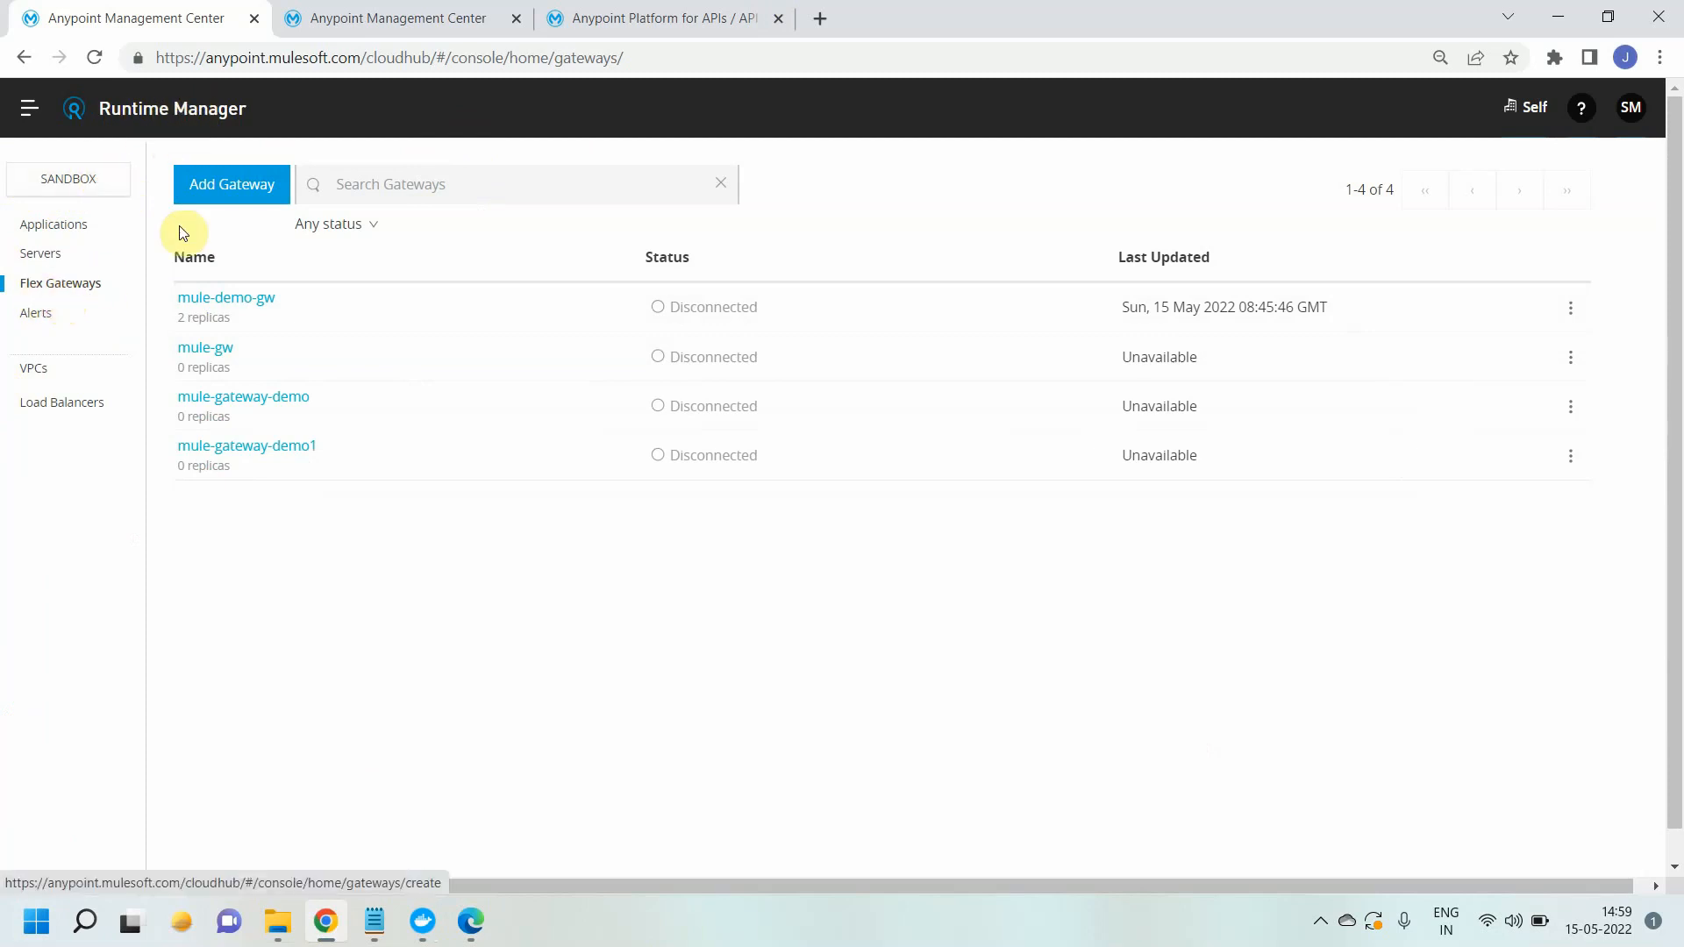
# - Add a Flex Gateway with the Docker environment and copy the docker pull command
pyautogui.click(231, 183)
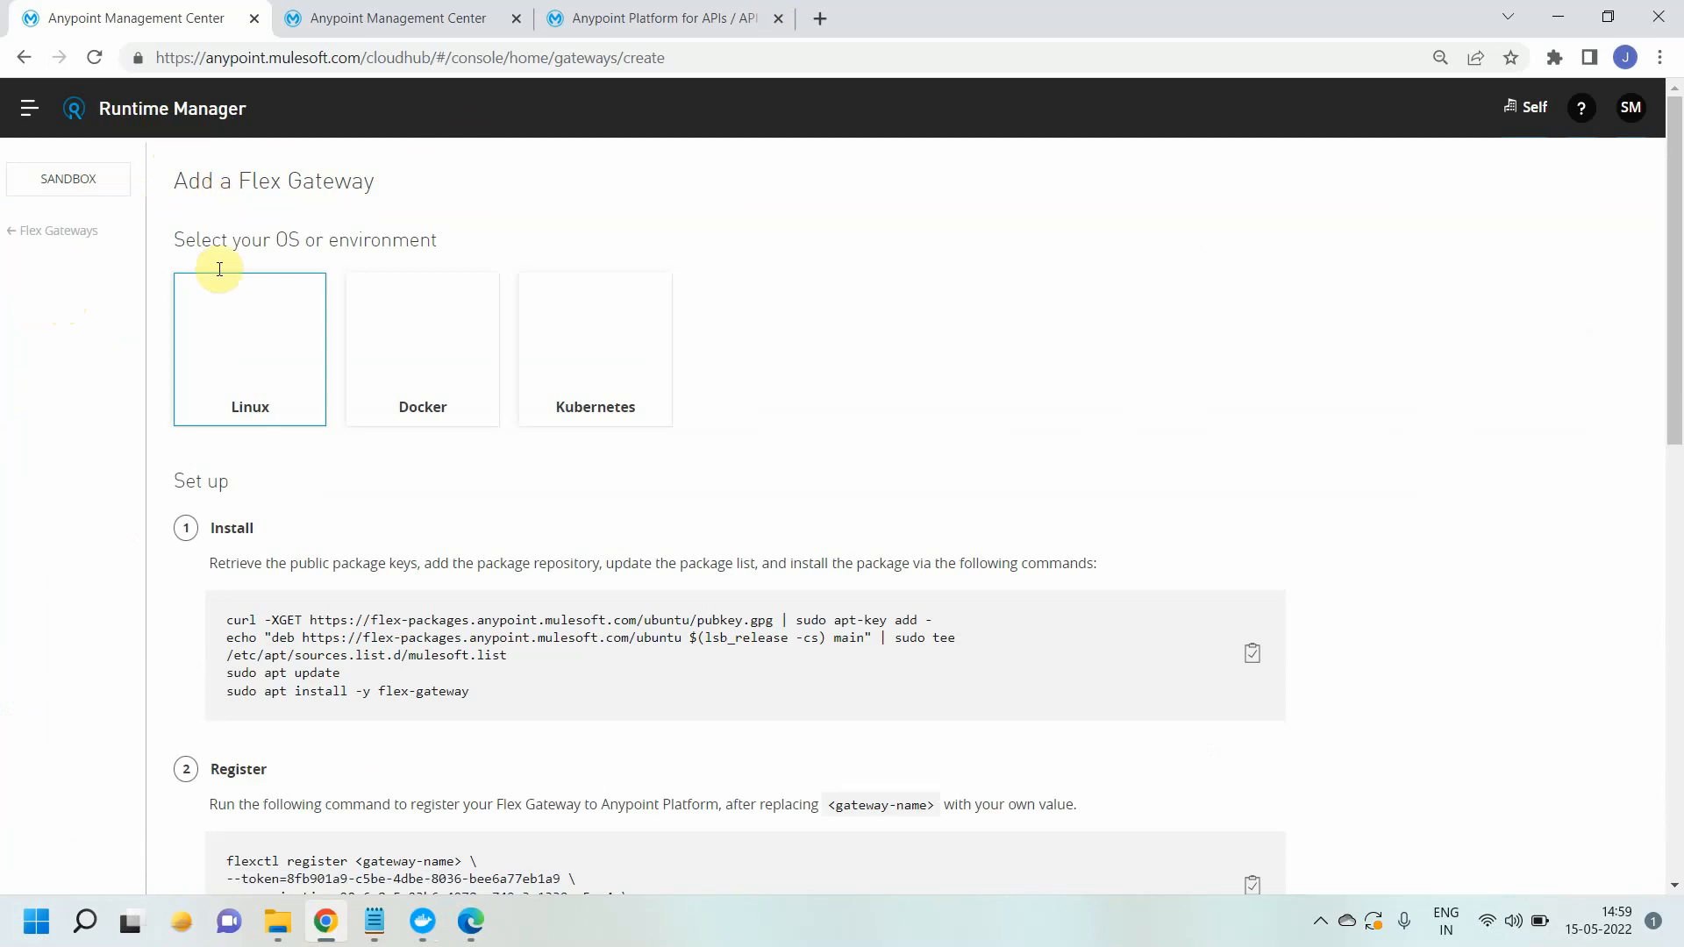
pyautogui.moveTo(204, 190)
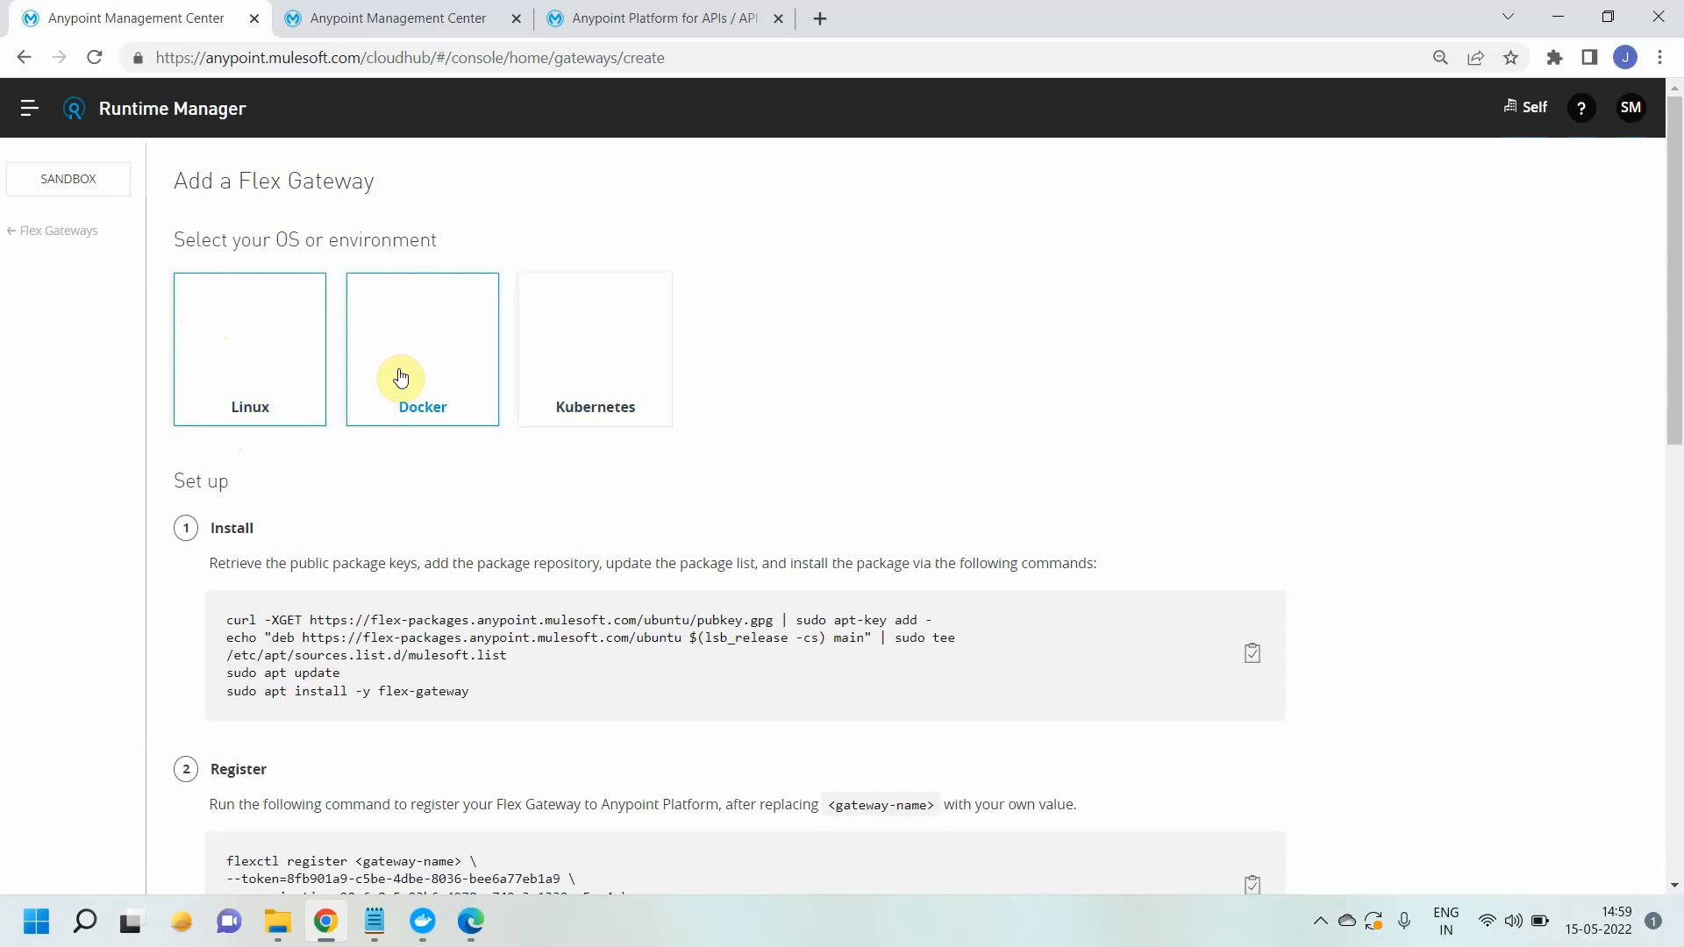
pyautogui.click(422, 349)
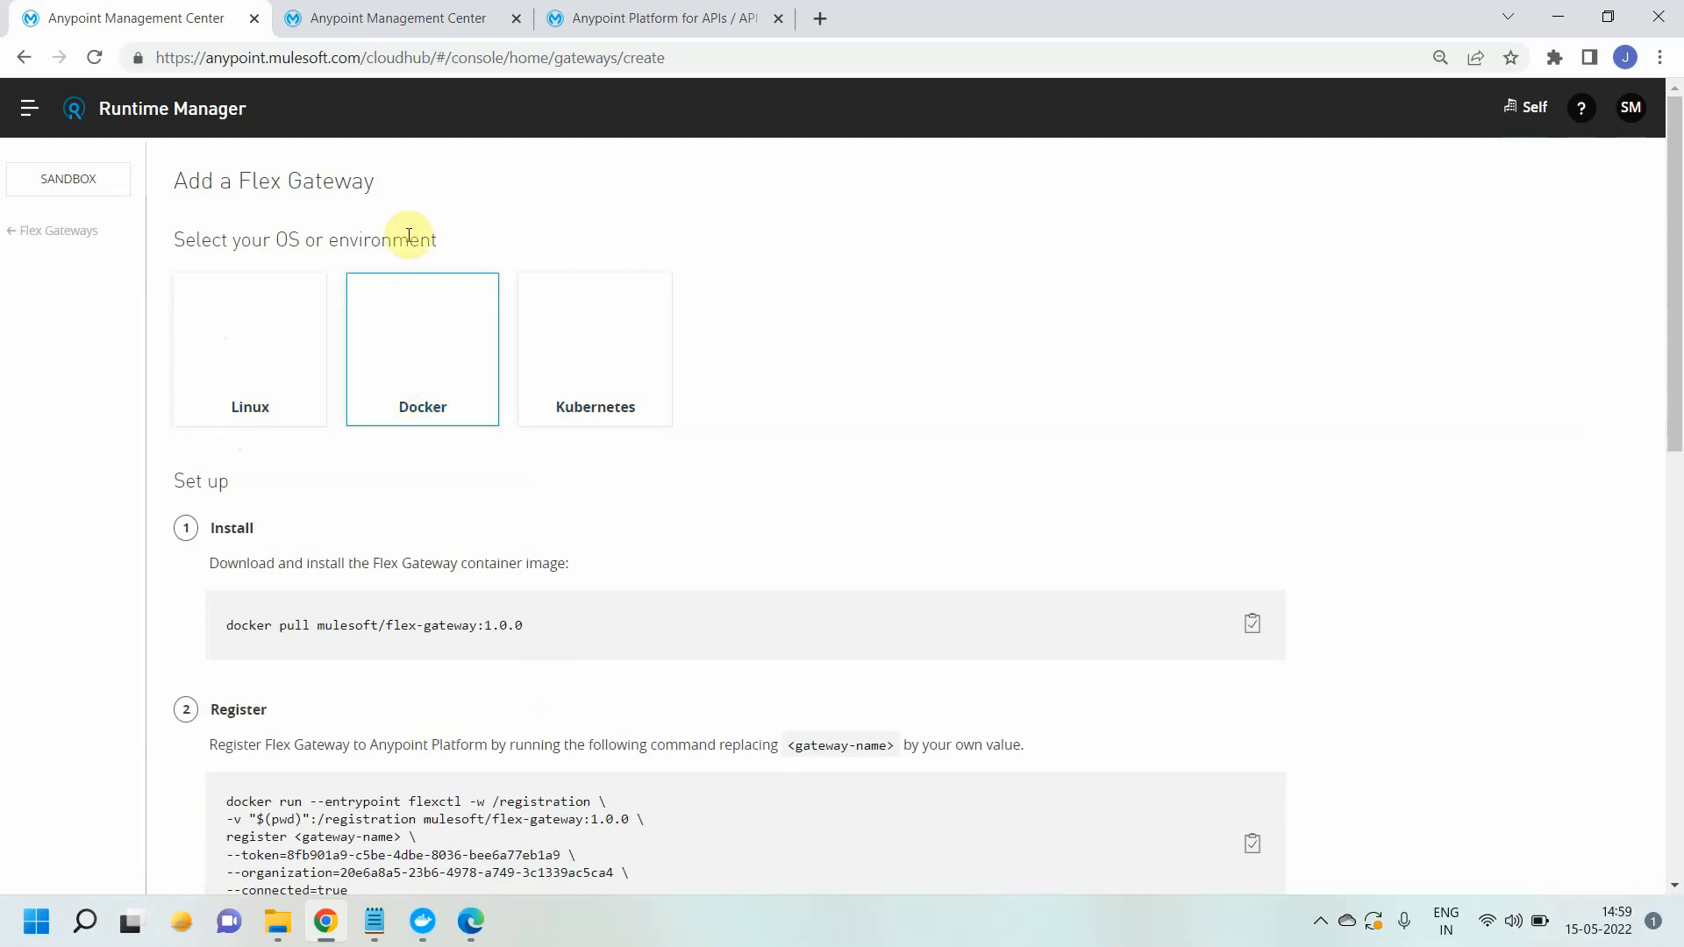
pyautogui.moveTo(954, 594)
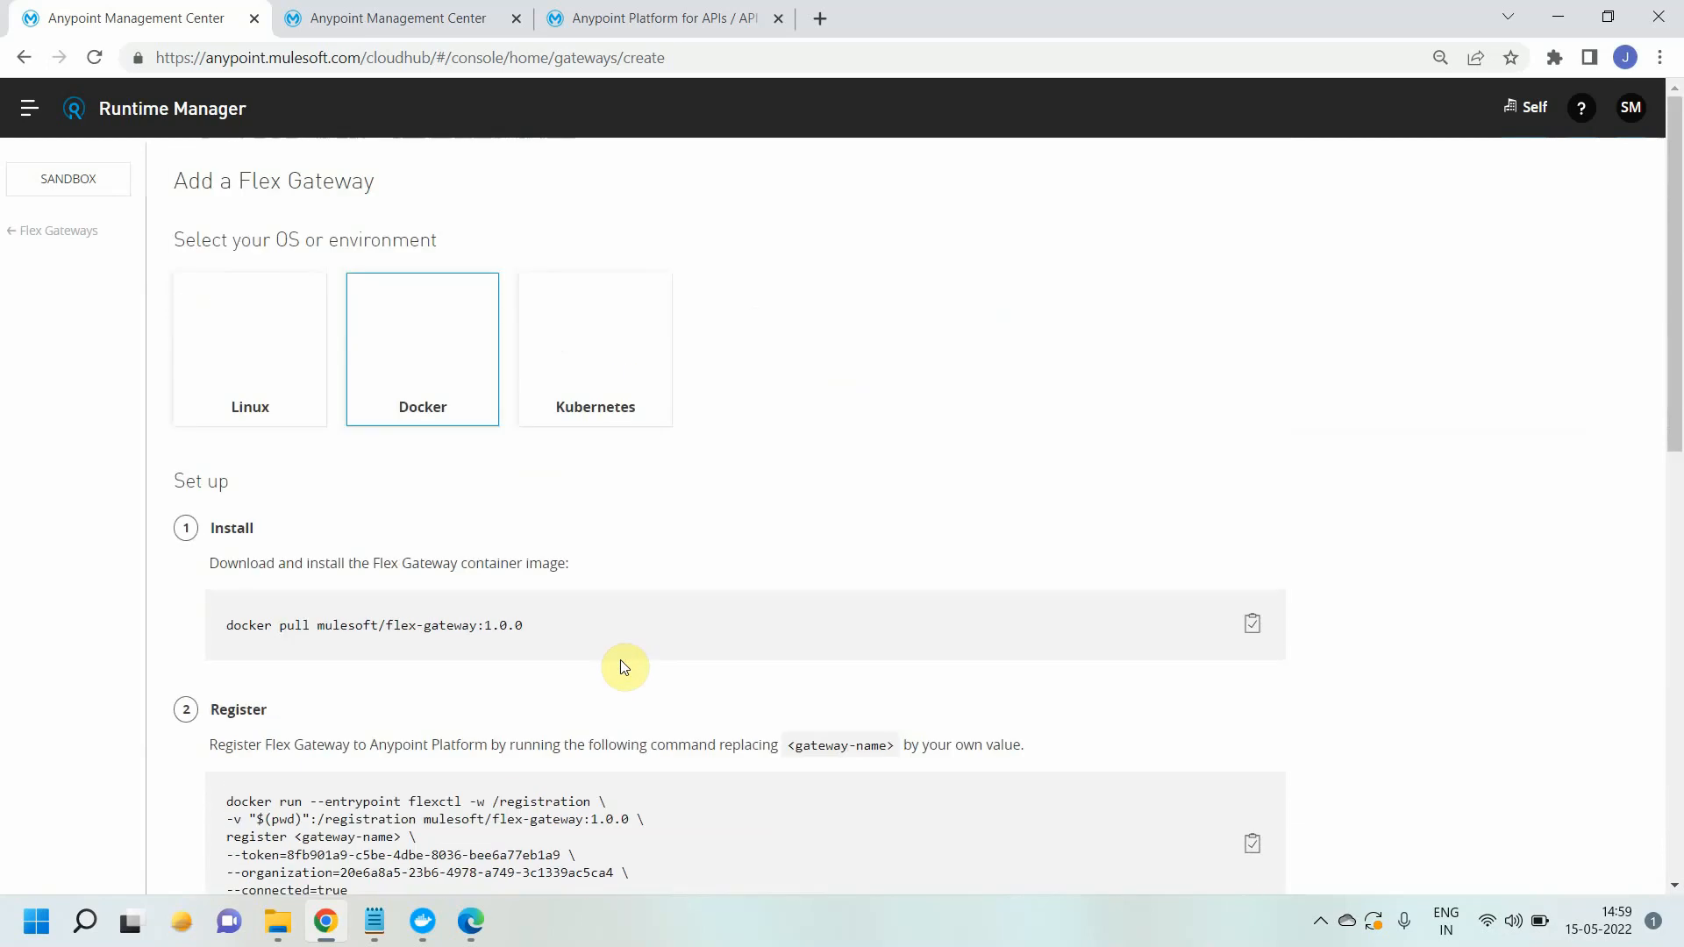
pyautogui.scroll(-3)
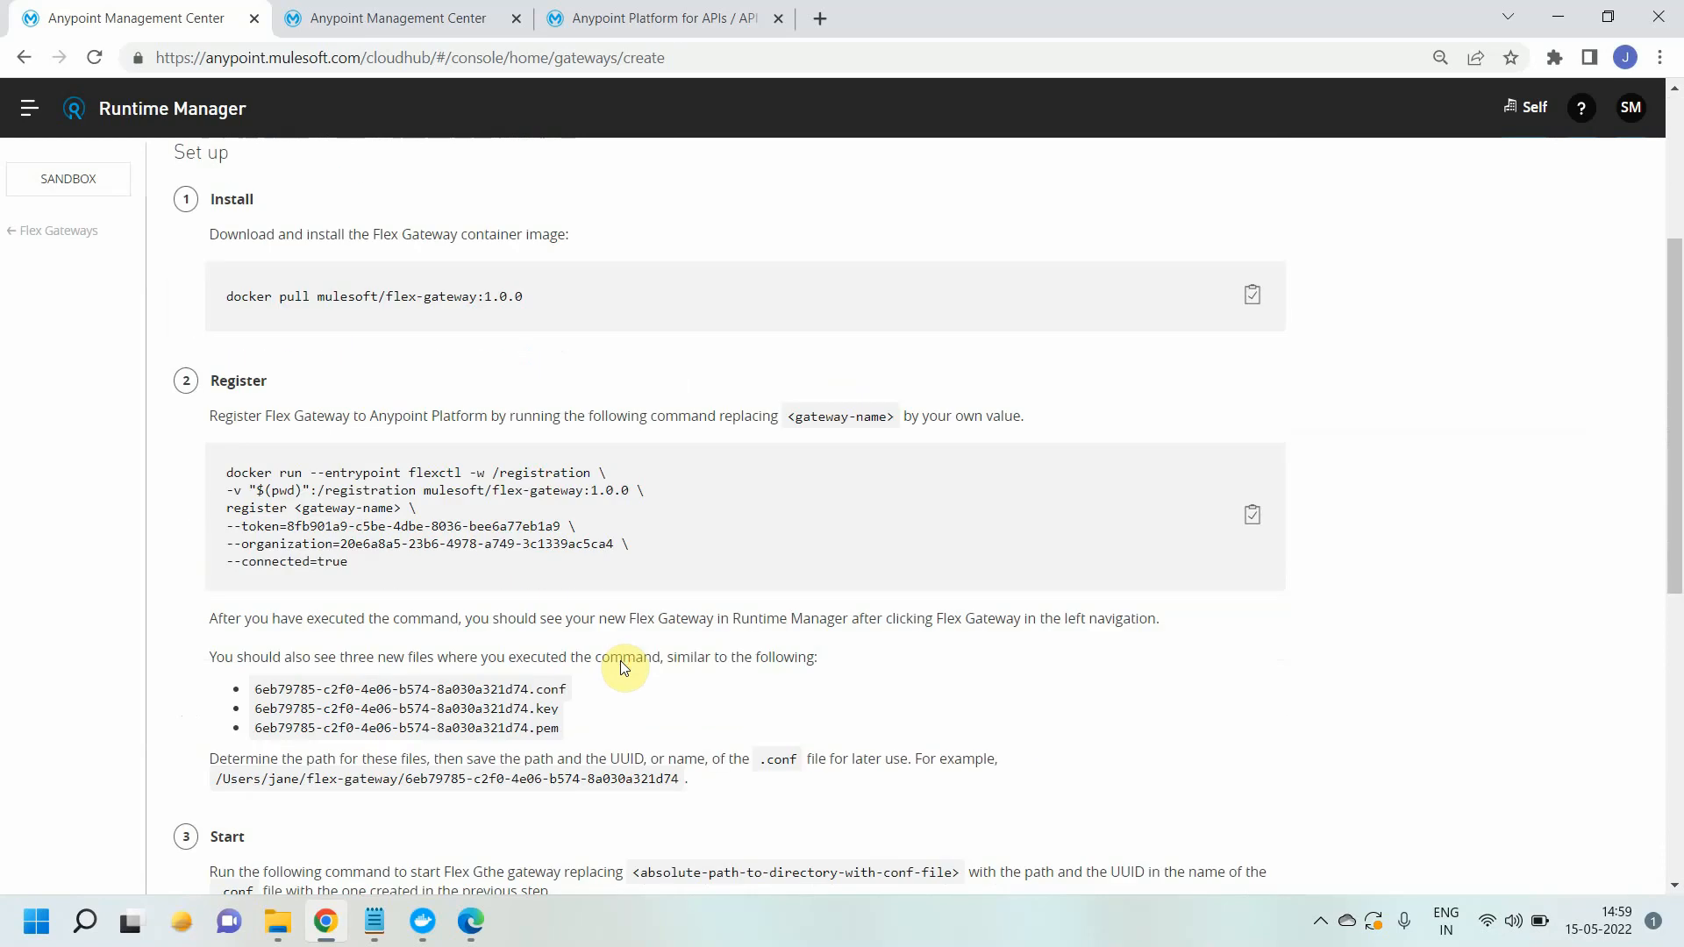
pyautogui.click(84, 922)
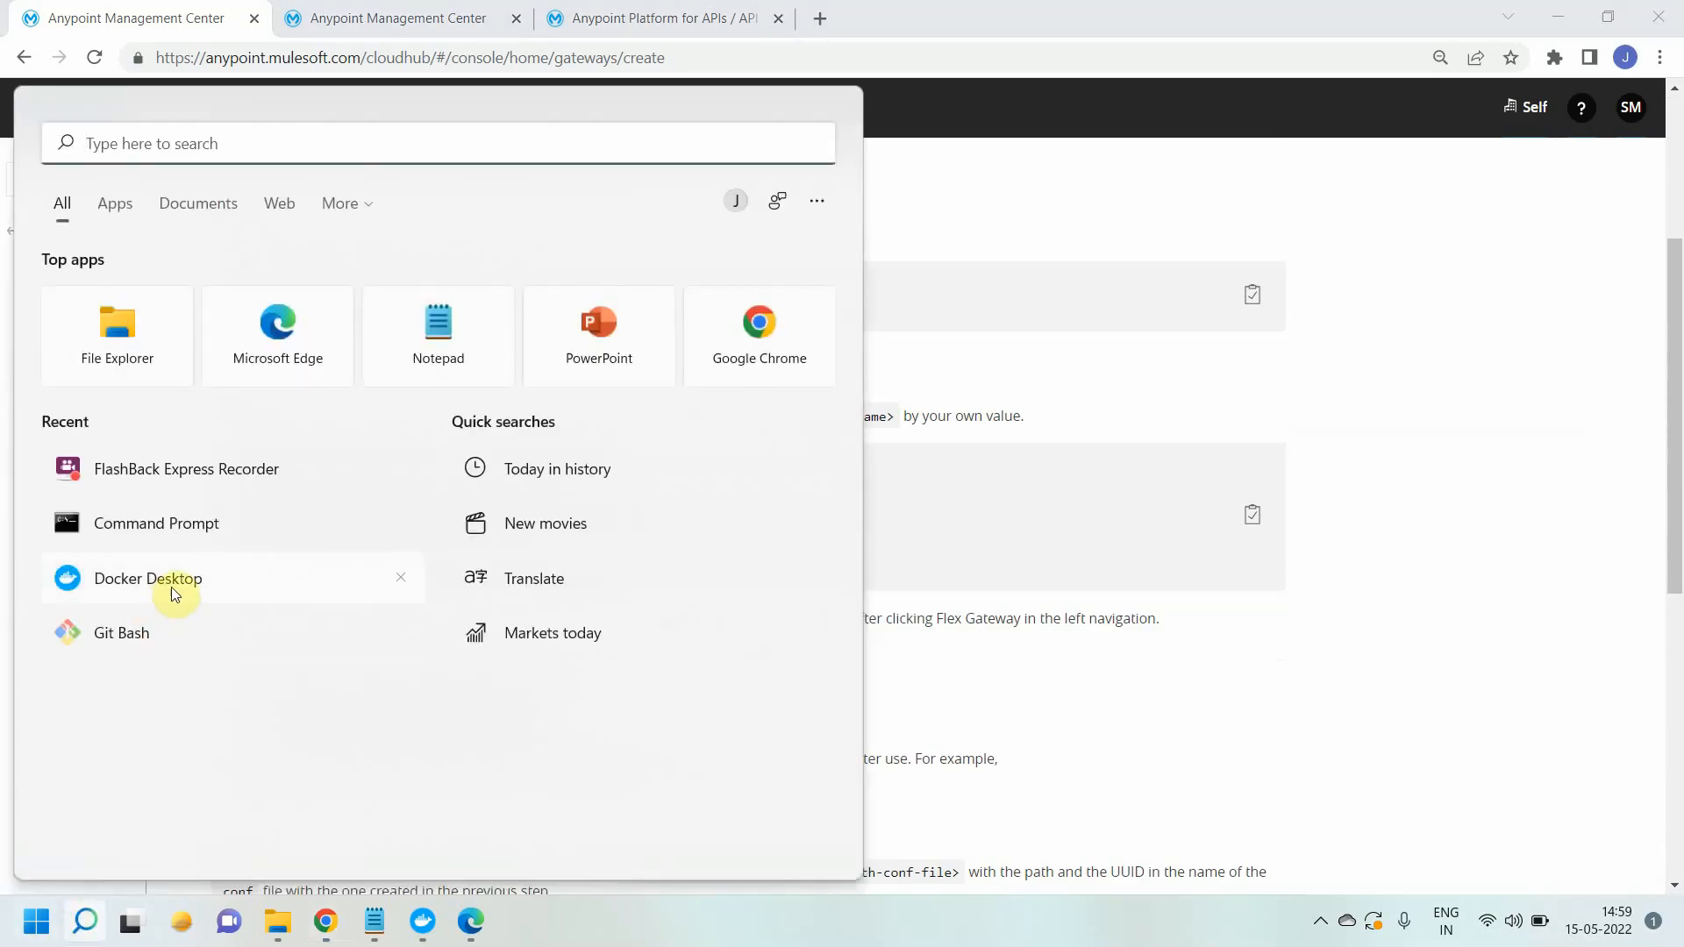
# - Launch Docker Desktop so docker pull mulesoft/flex-gateway:1.0.0 can run
pyautogui.click(156, 523)
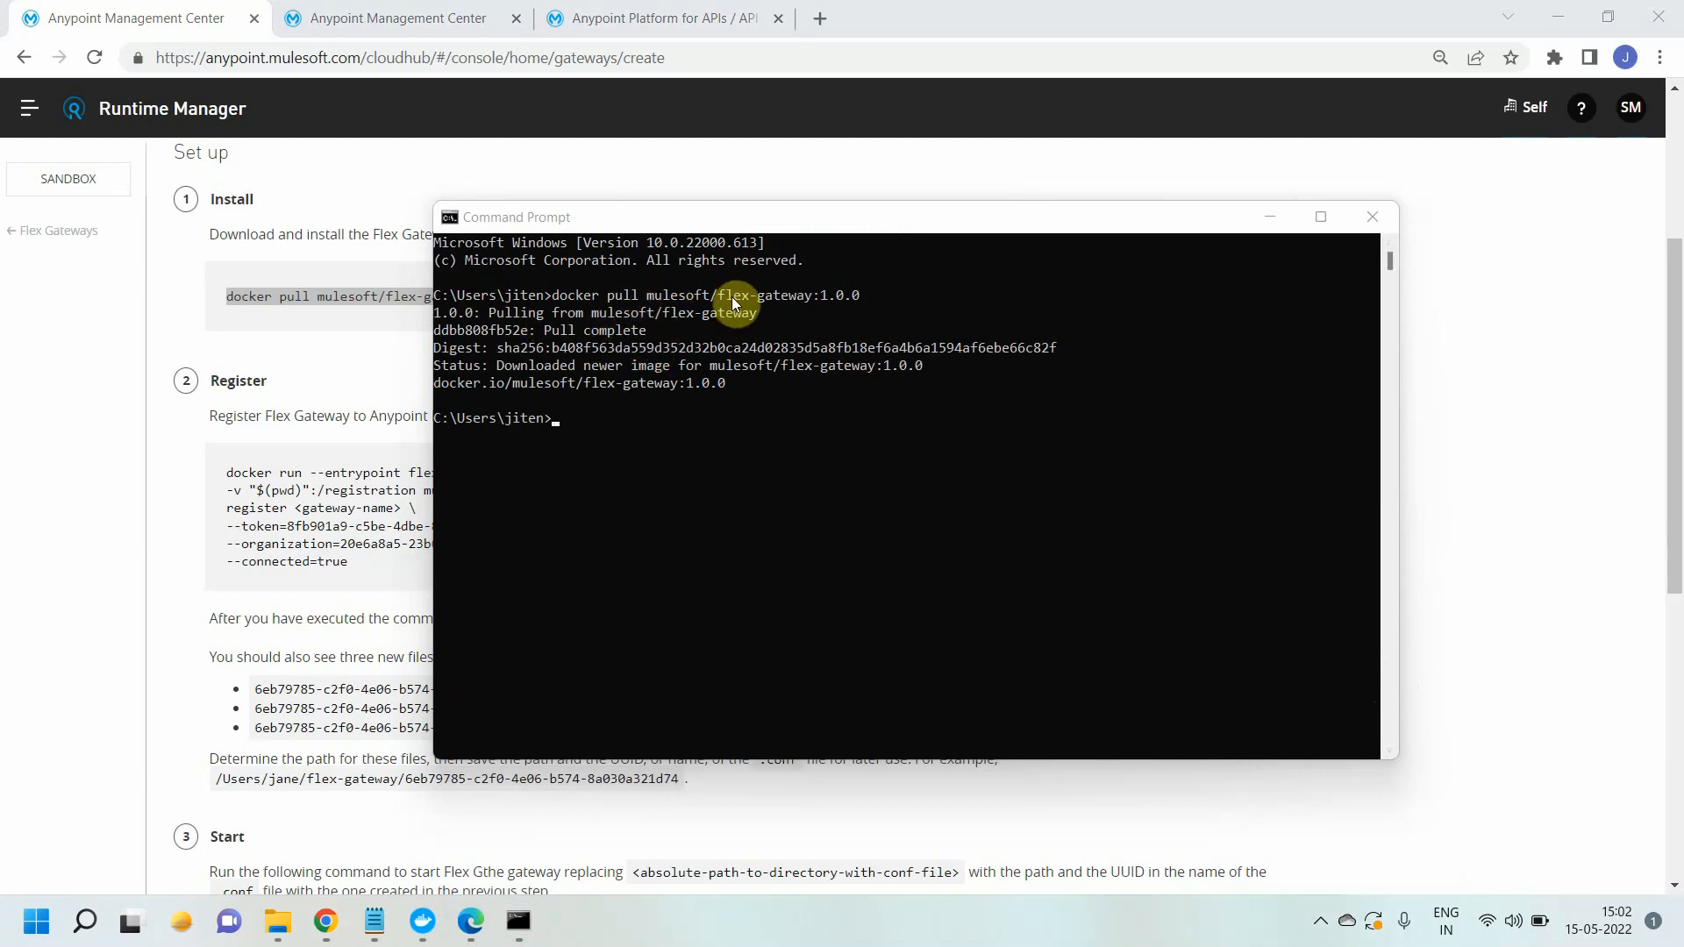
pyautogui.moveTo(771, 311)
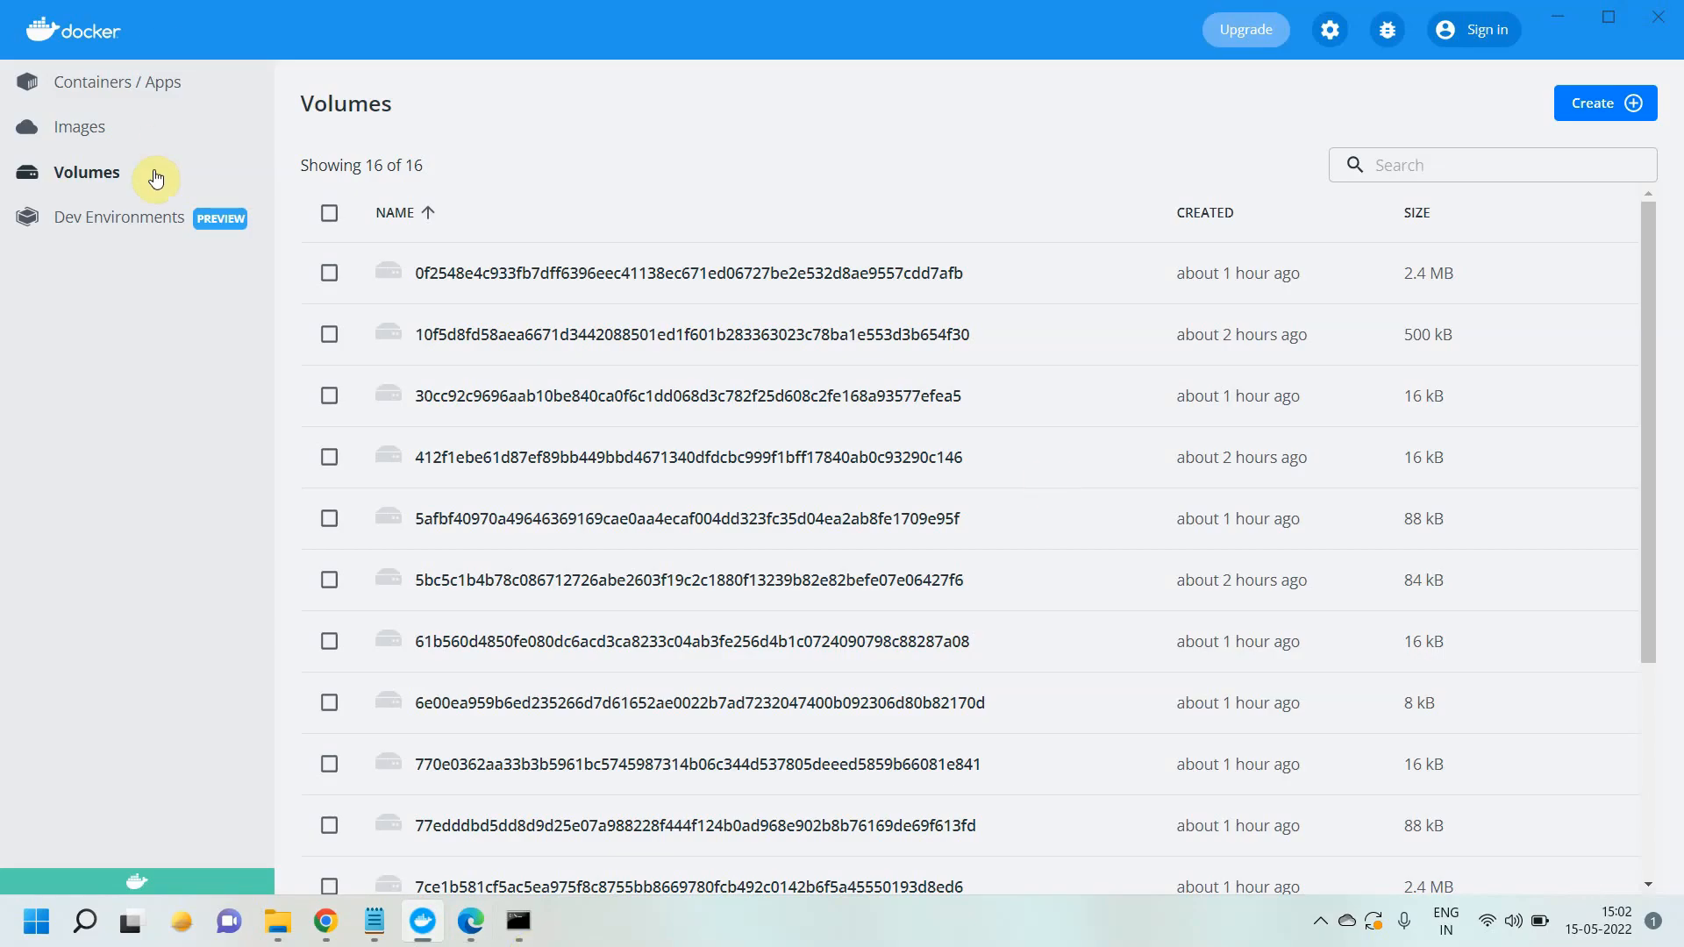
# - Show Docker Desktop's Images list with mulesoft/flex-gateway 1.0.0 (273.22 MB)
pyautogui.click(80, 127)
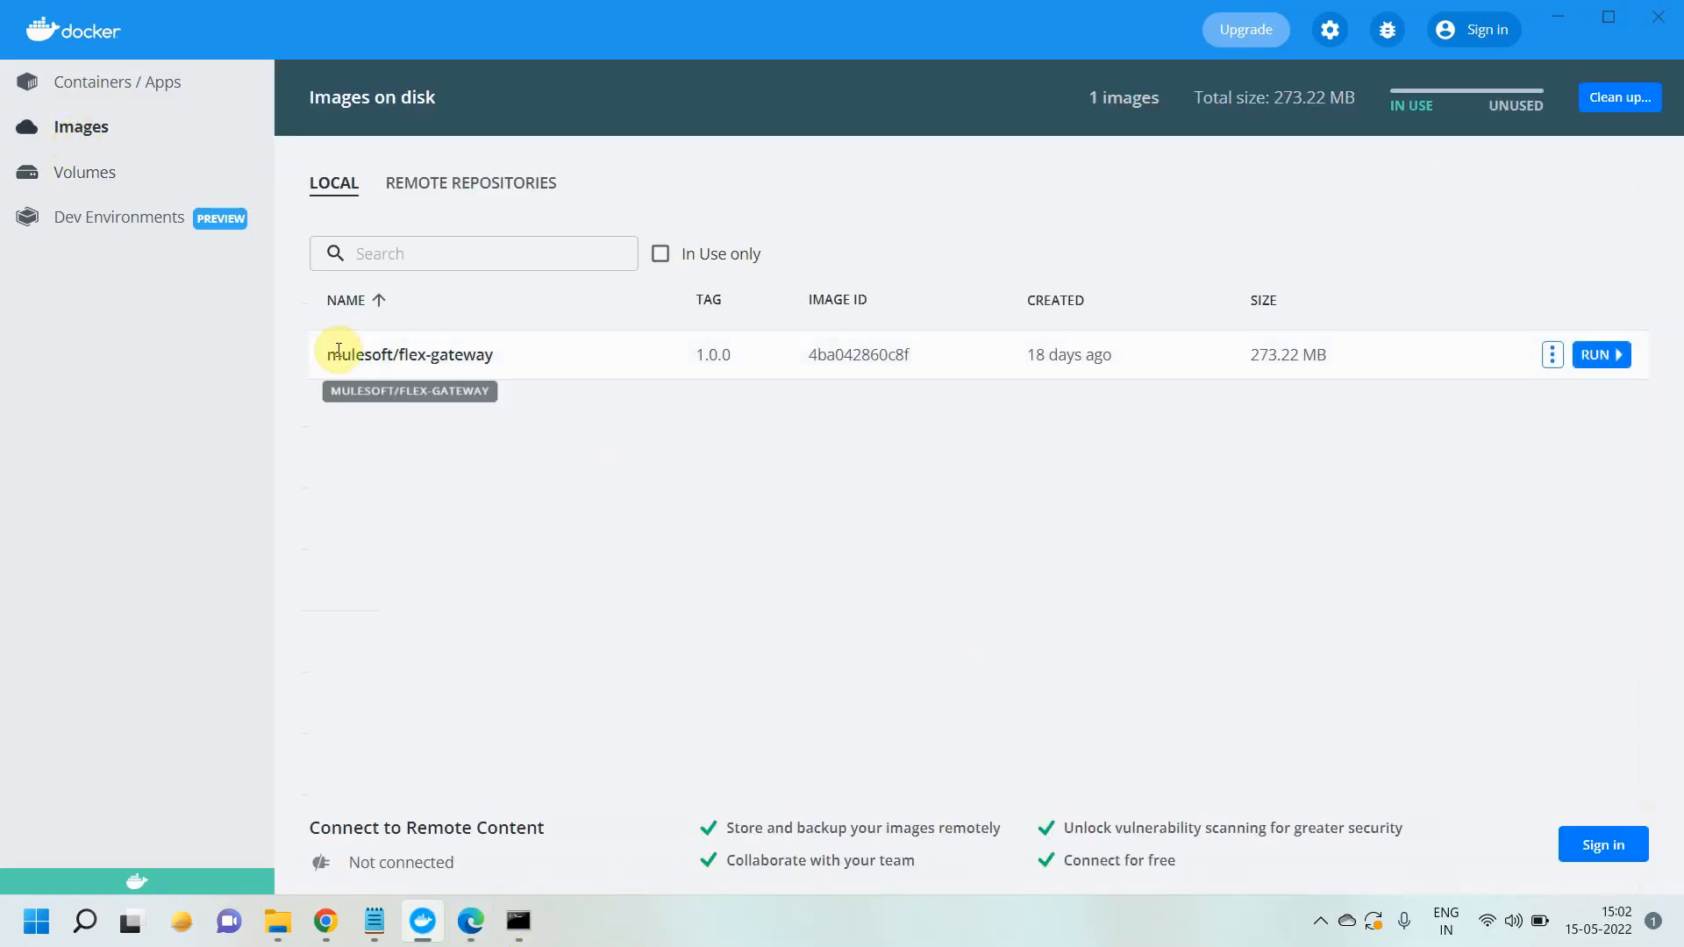
pyautogui.moveTo(487, 365)
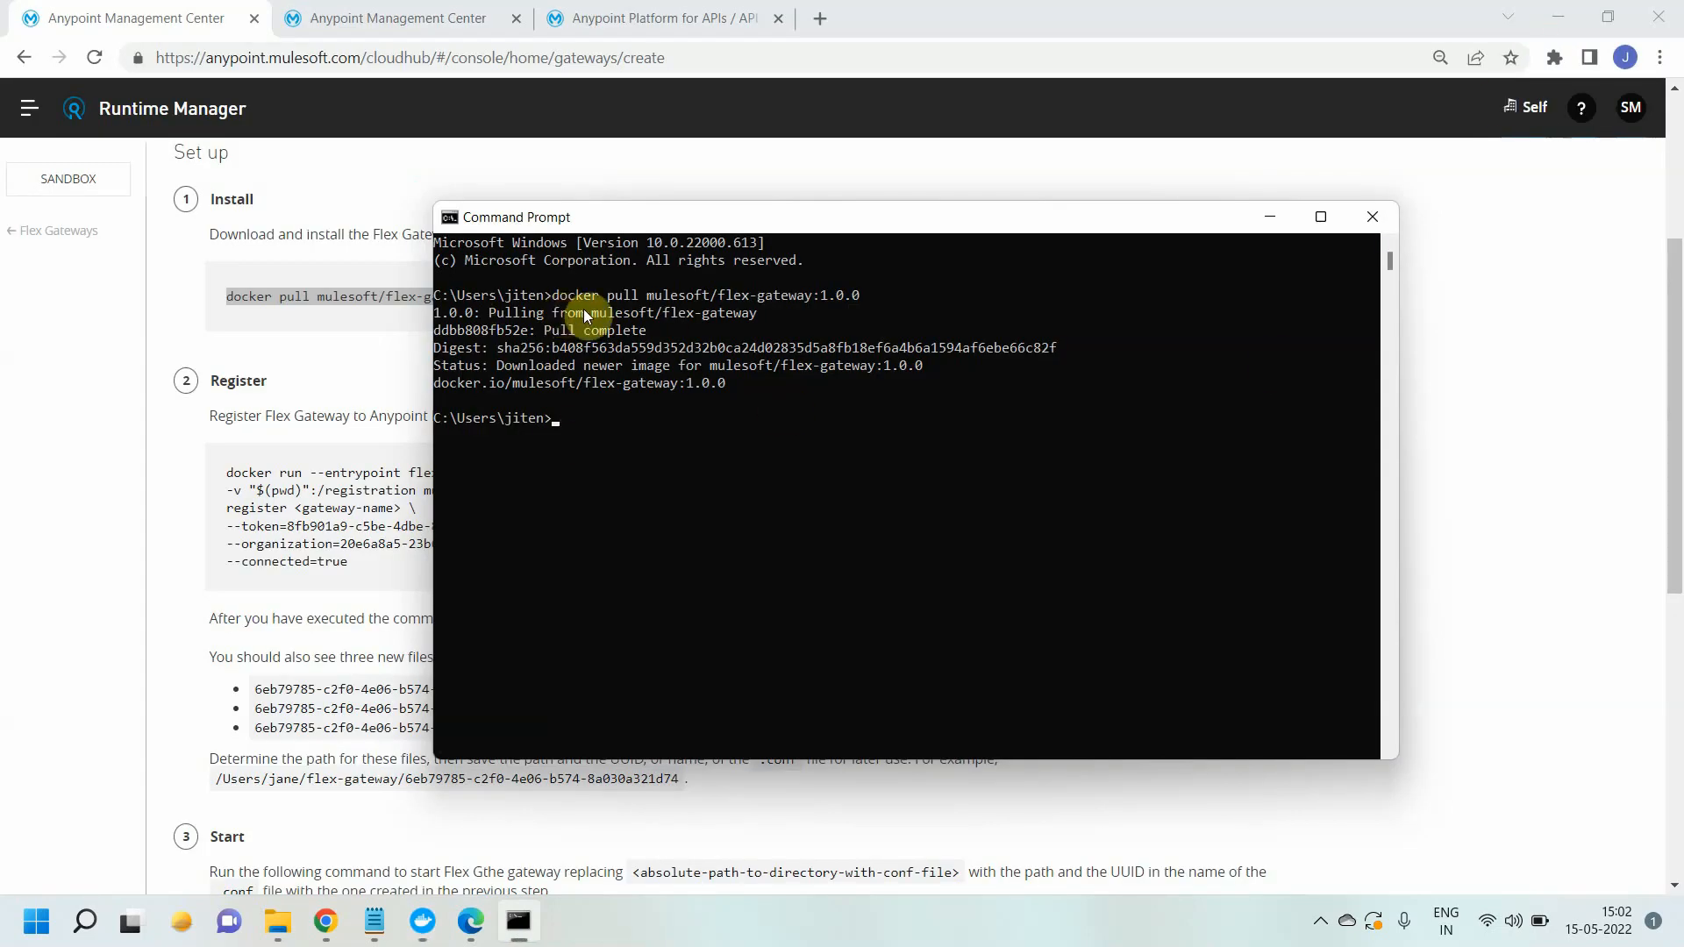
pyautogui.moveTo(872, 302)
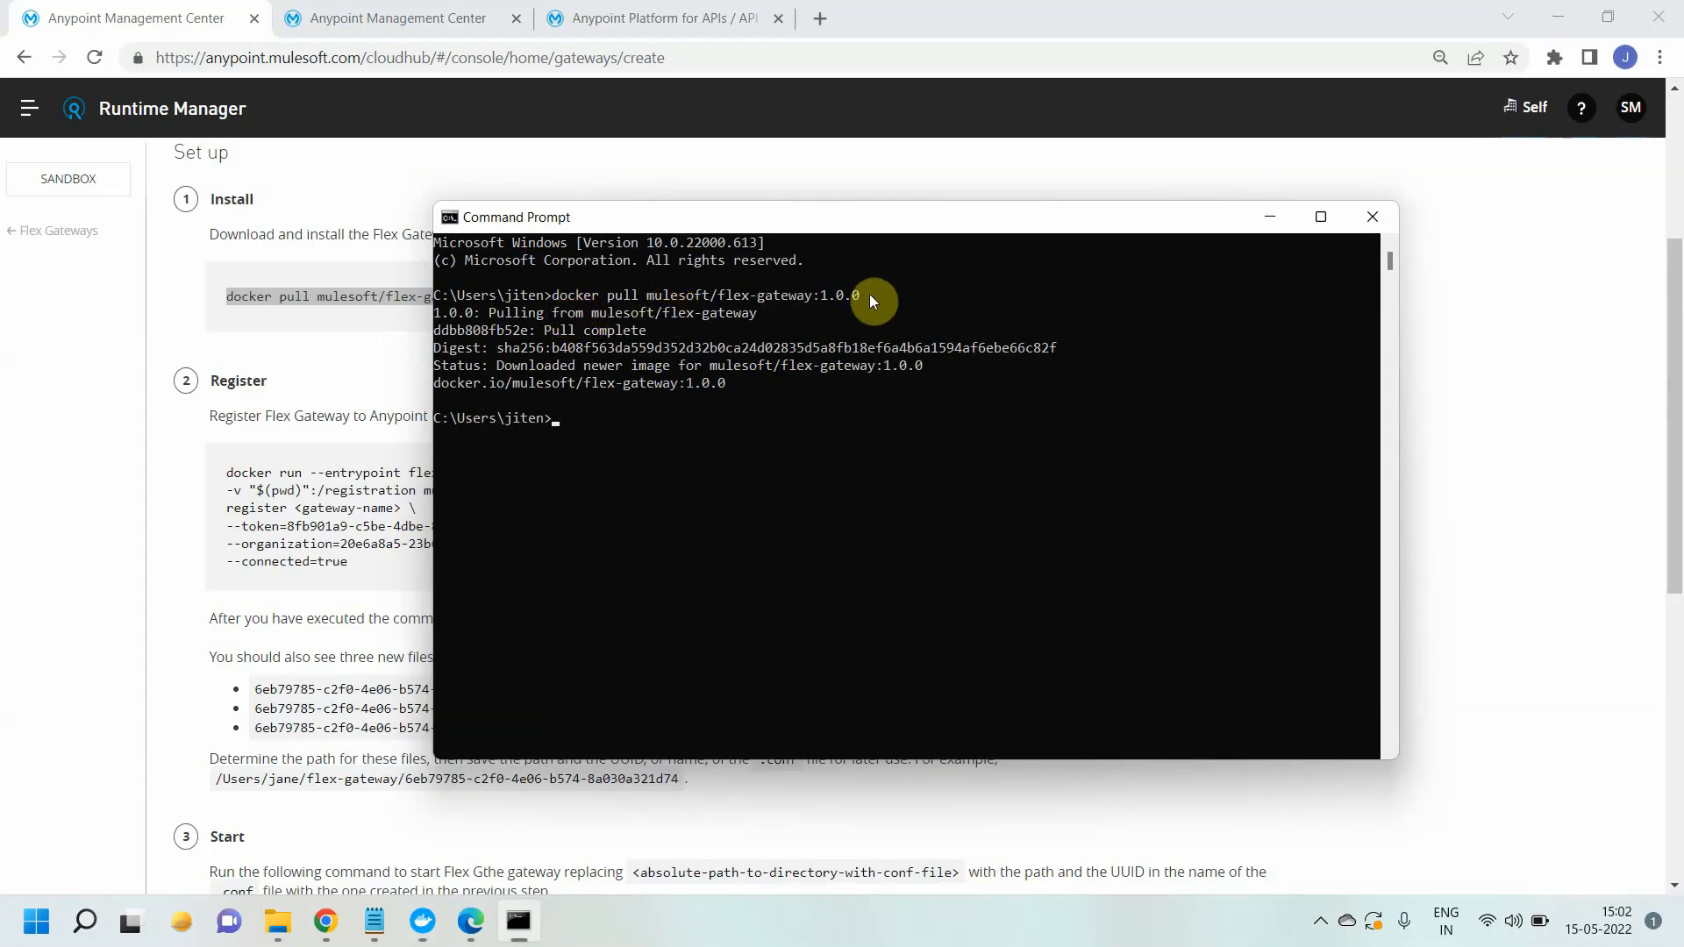
# - Run 'docker images' in Command Prompt, which returns an empty table
pyautogui.write('docker images .')
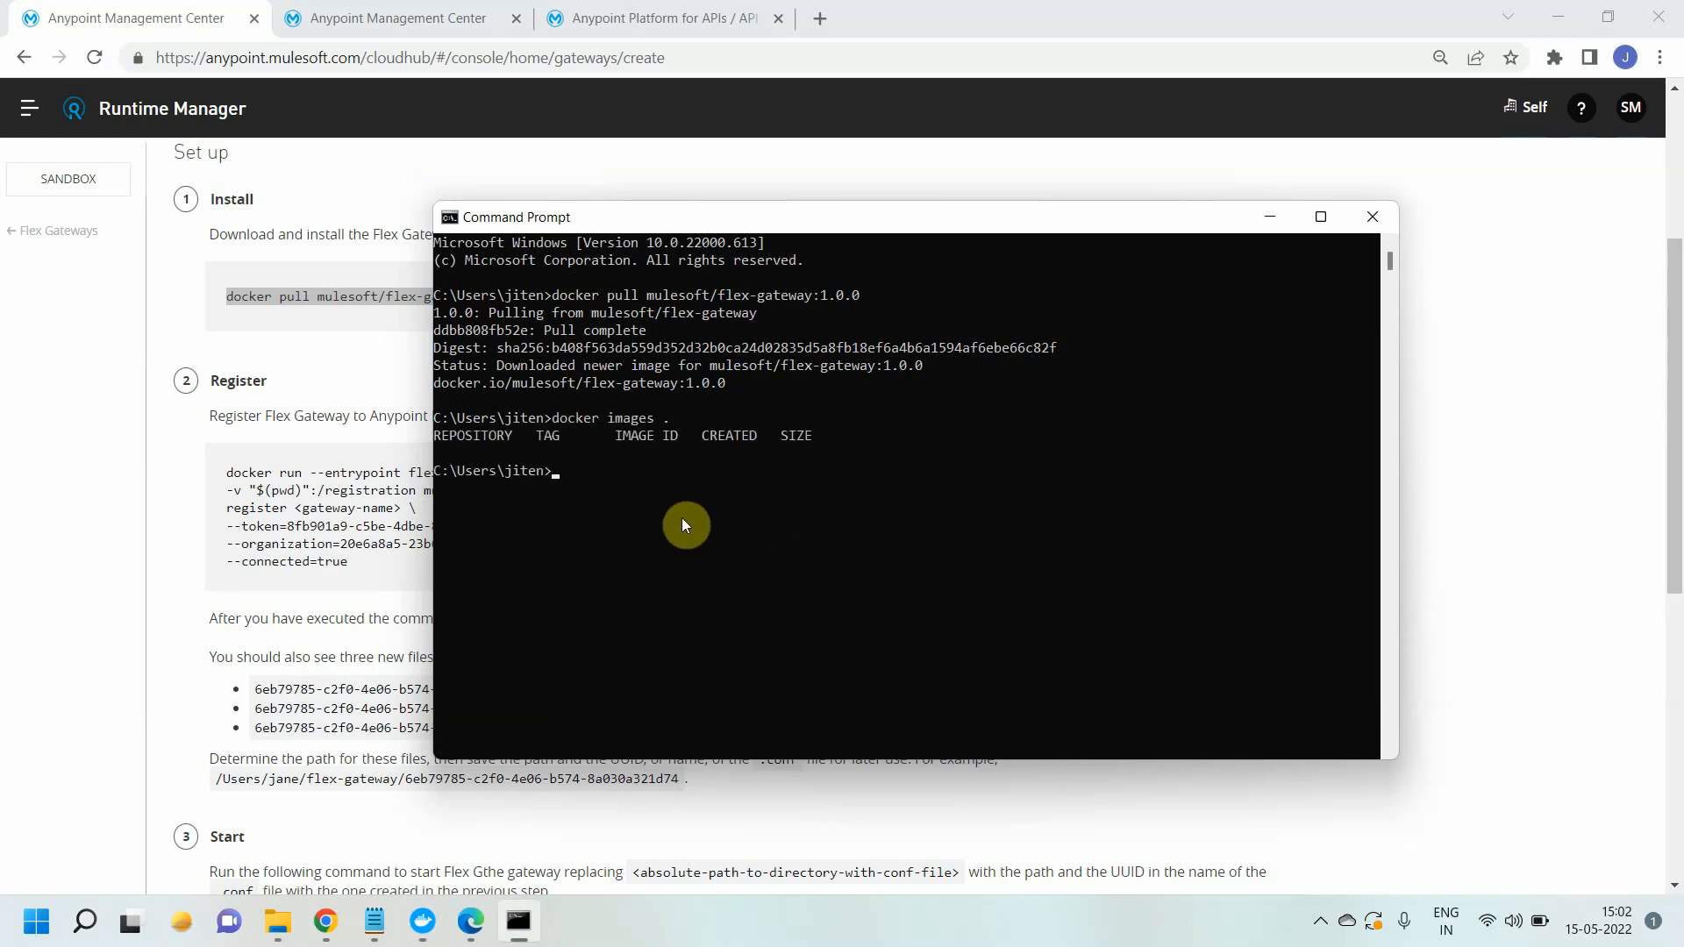
pyautogui.write('docker ima')
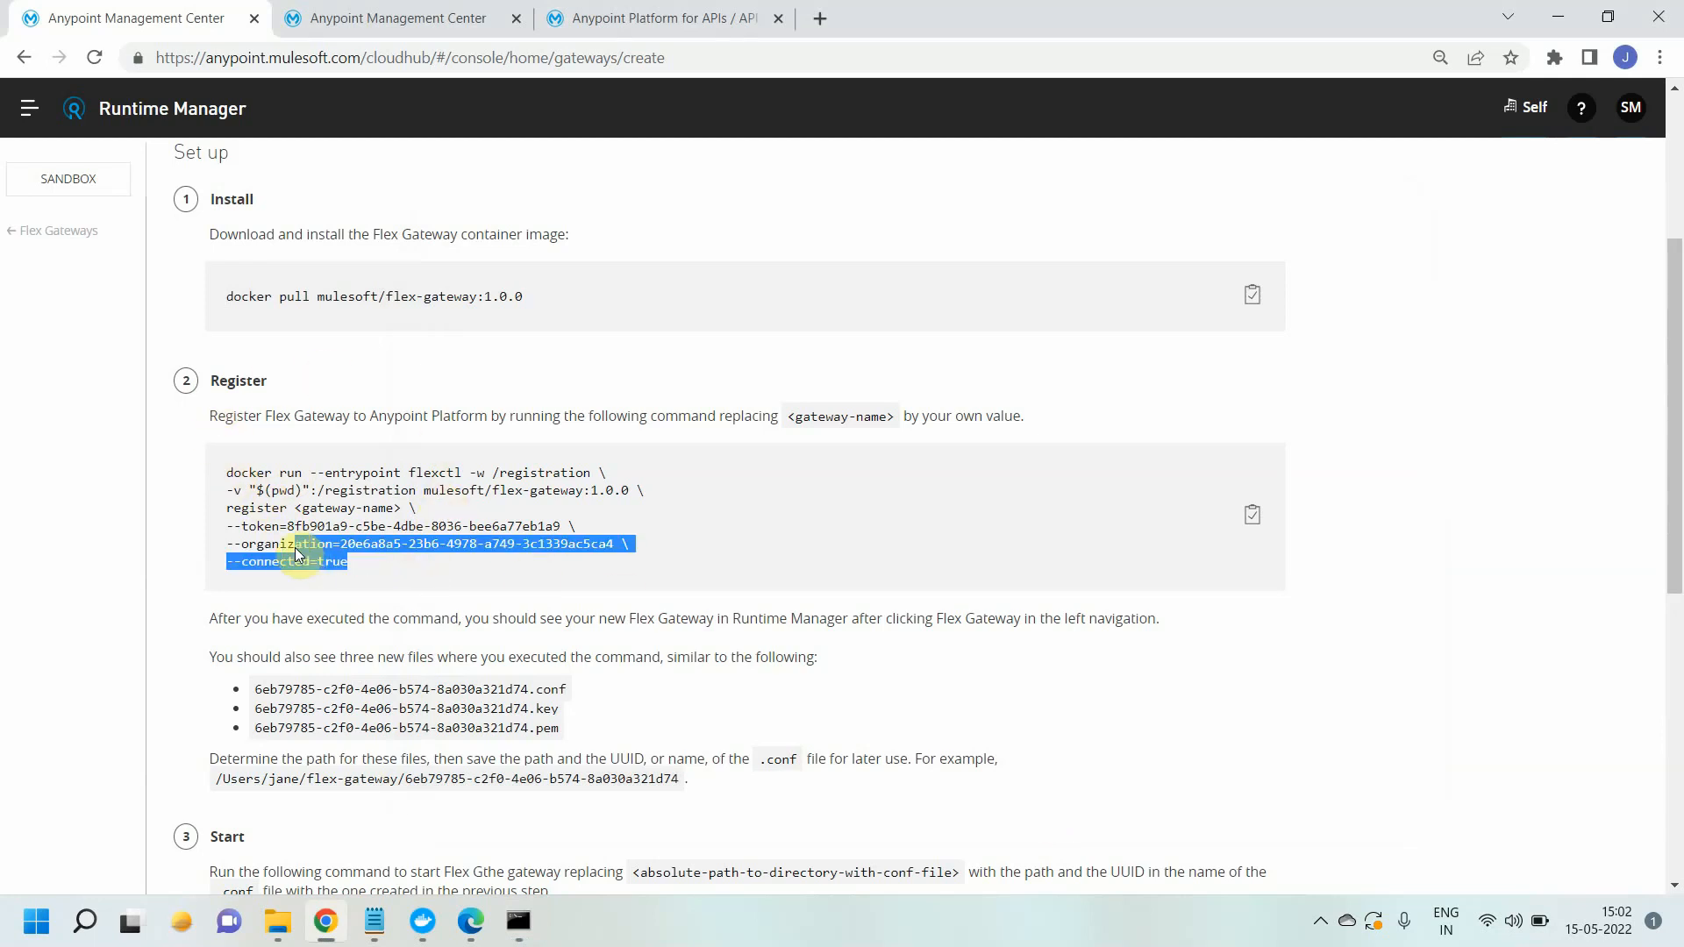
# - Select the entire Register command block, replacing the partial selection
pyautogui.click(341, 568)
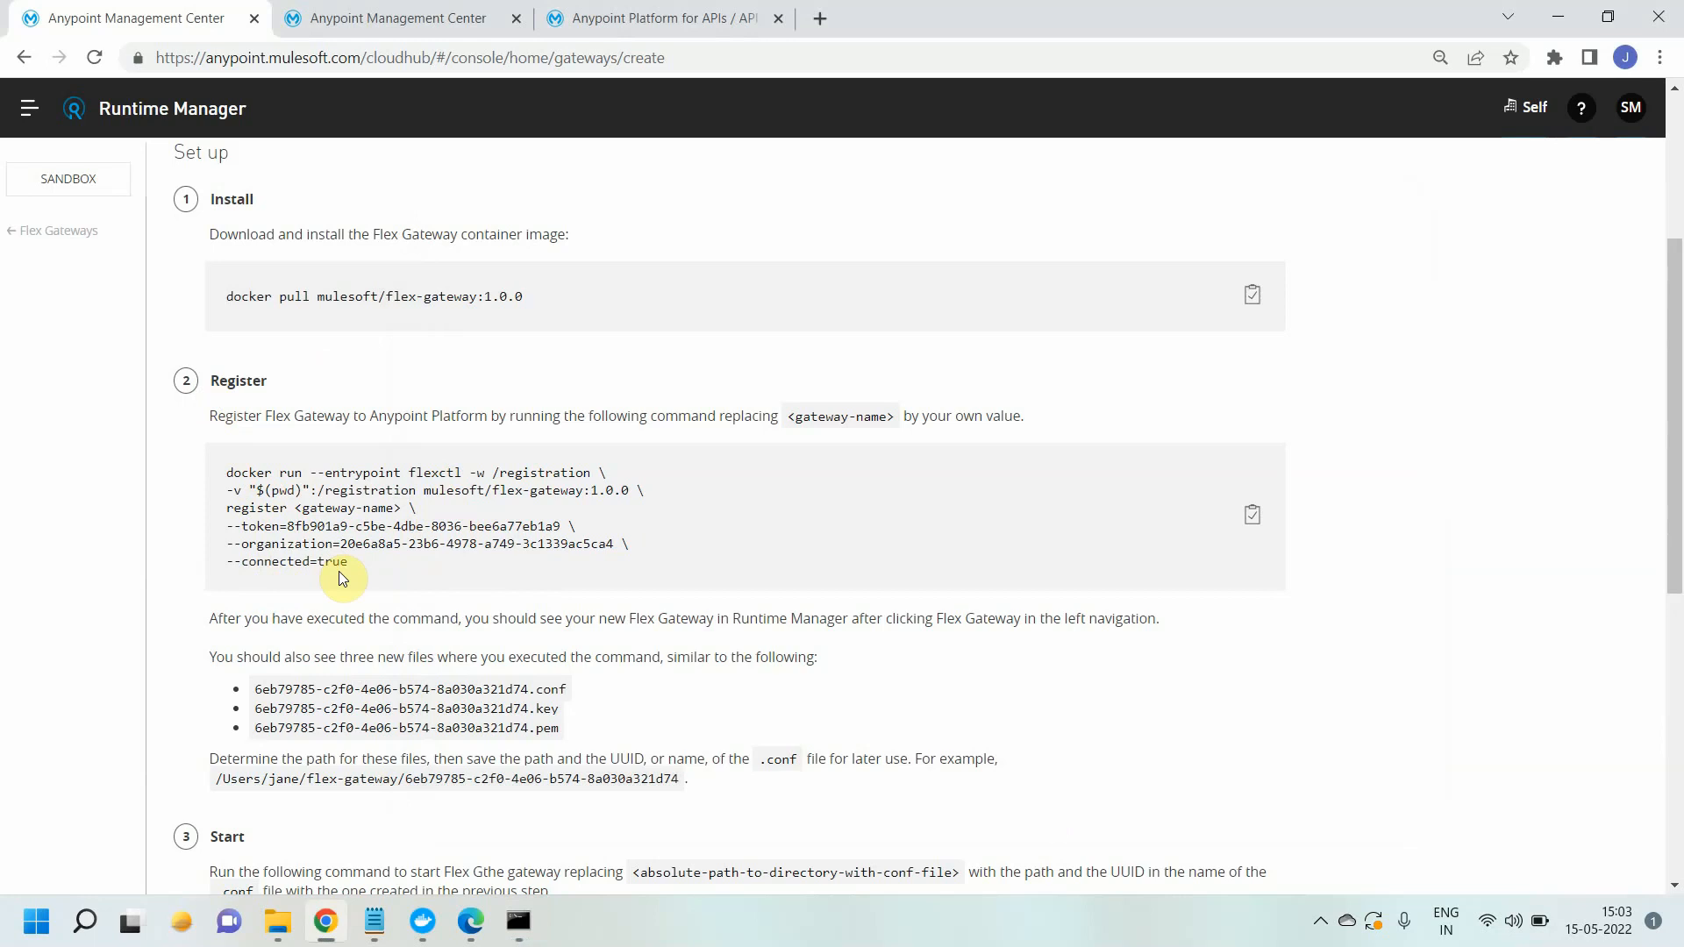
pyautogui.moveTo(225, 508); pyautogui.dragTo(363, 561)
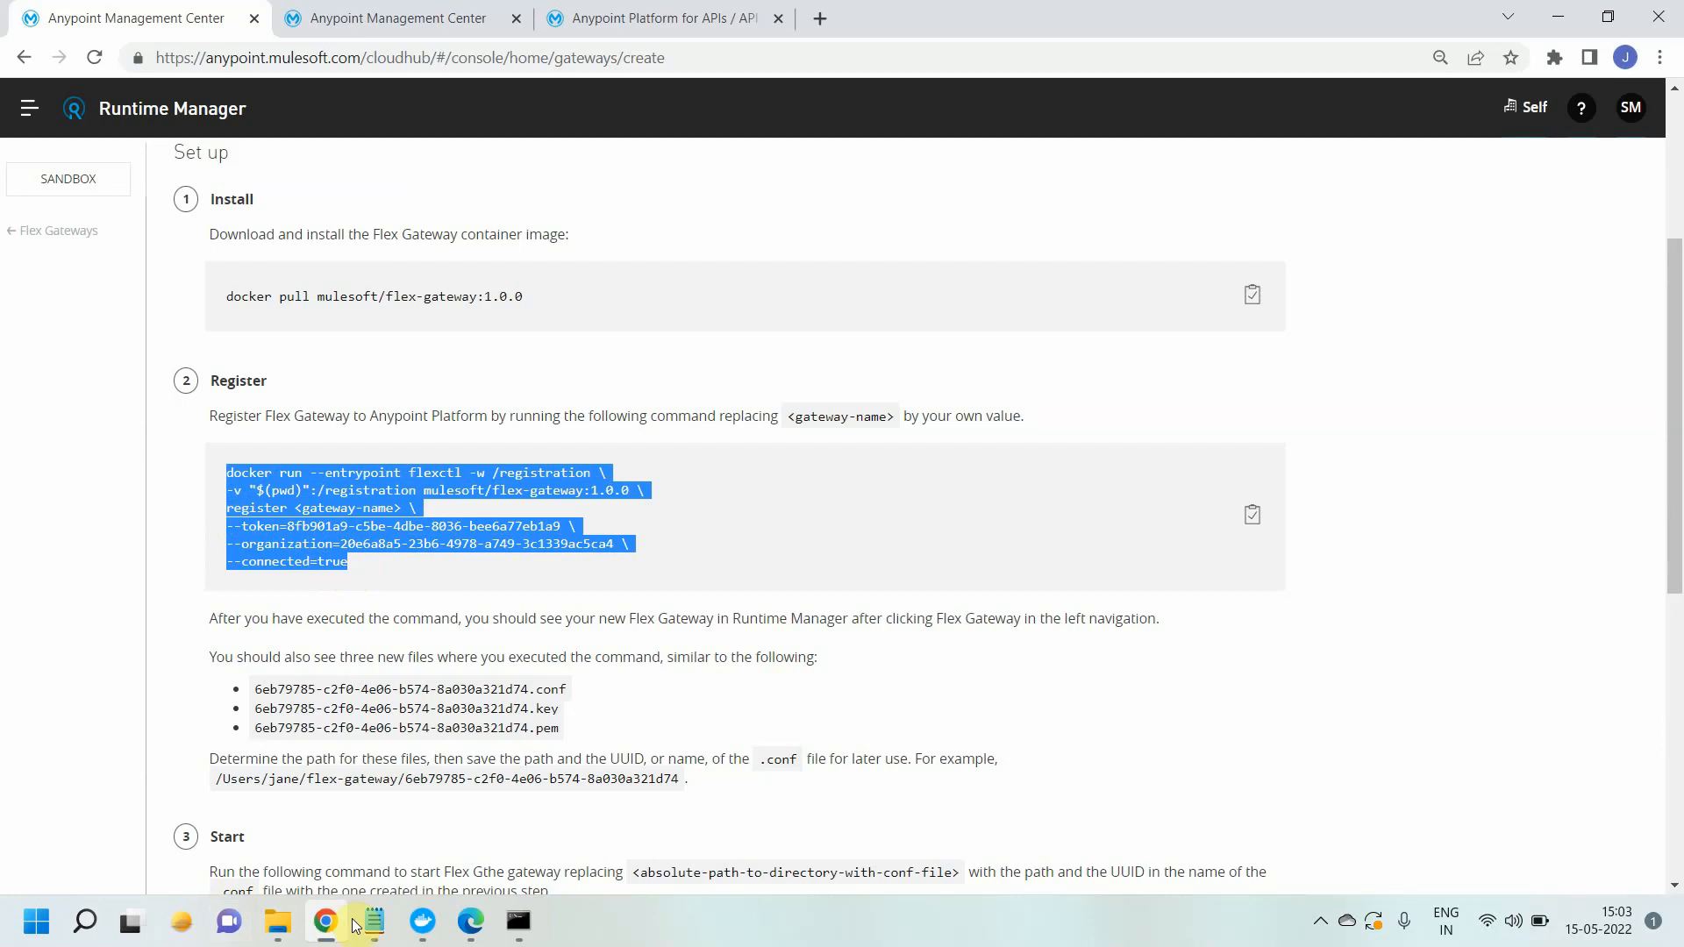
# - Paste the register command into maximized Notepad, merge the -v line, and find the flex-gateway folder
pyautogui.click(373, 922)
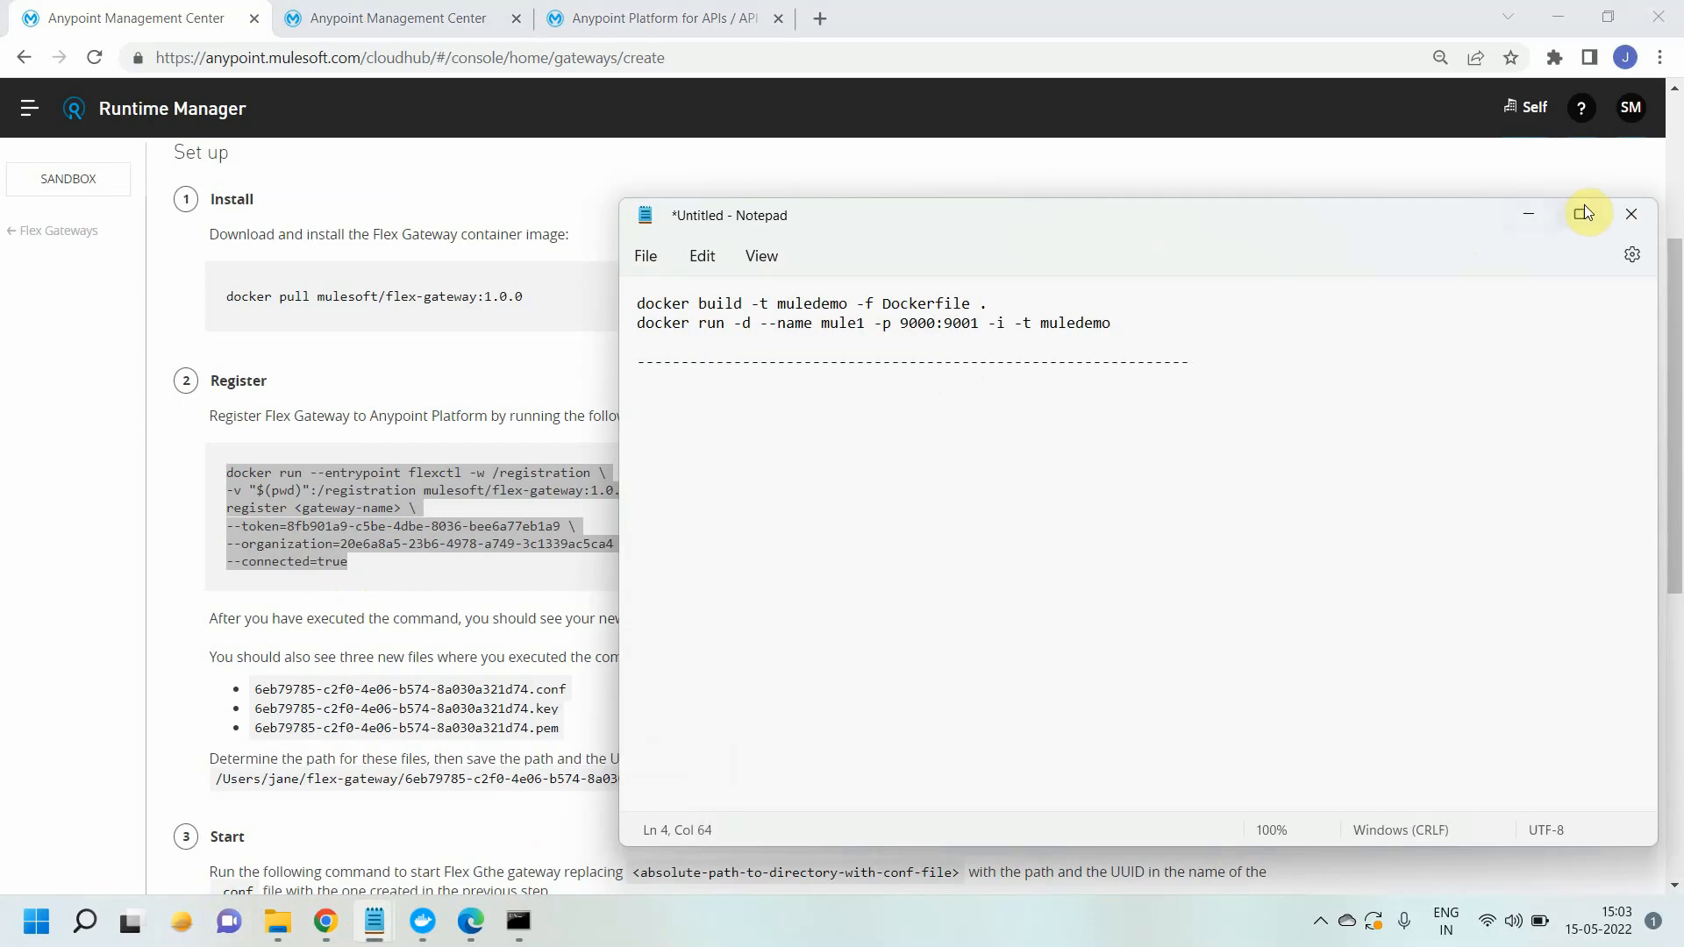
pyautogui.click(1587, 214)
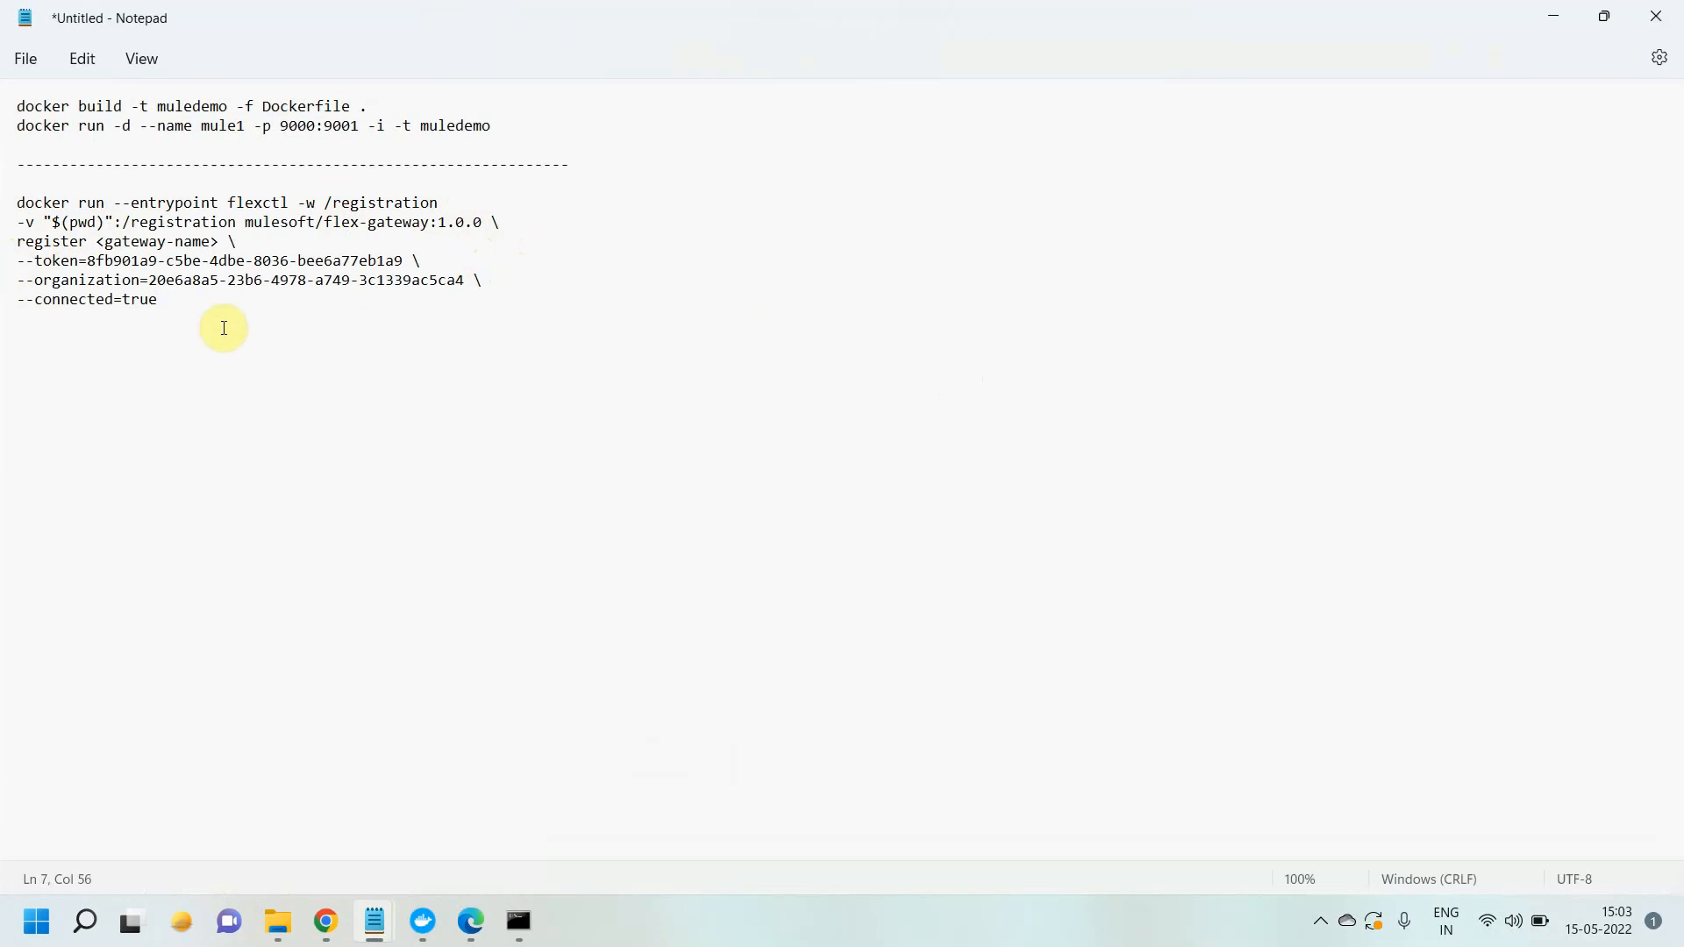
pyautogui.click(226, 241)
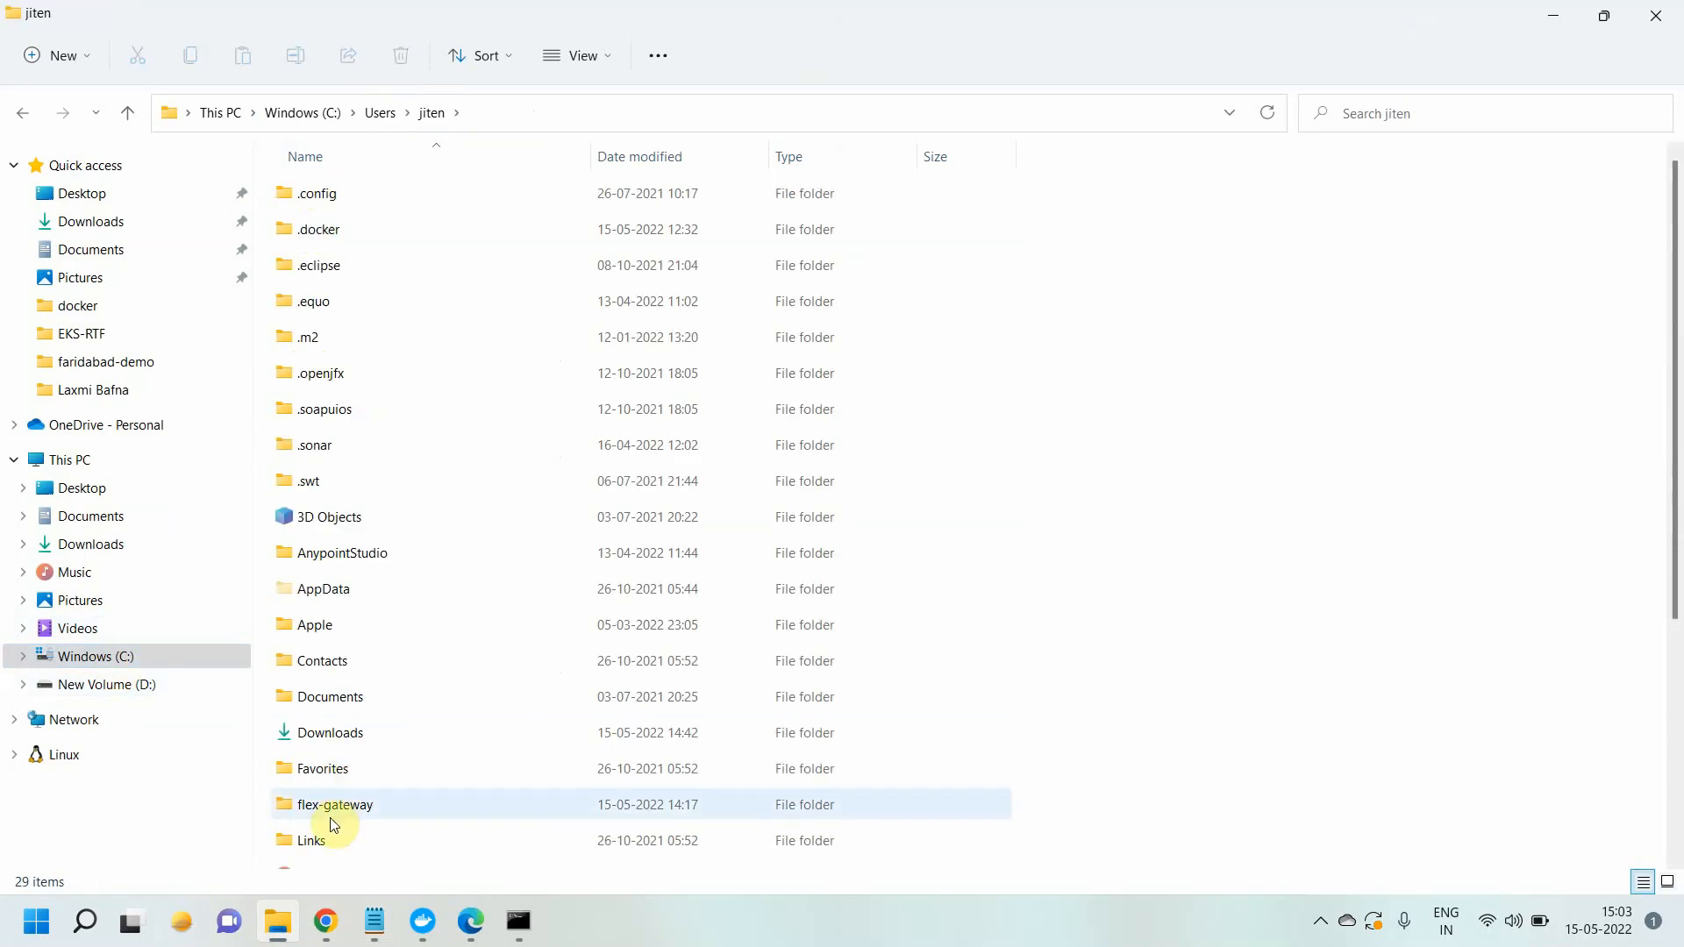
pyautogui.doubleClick(335, 805)
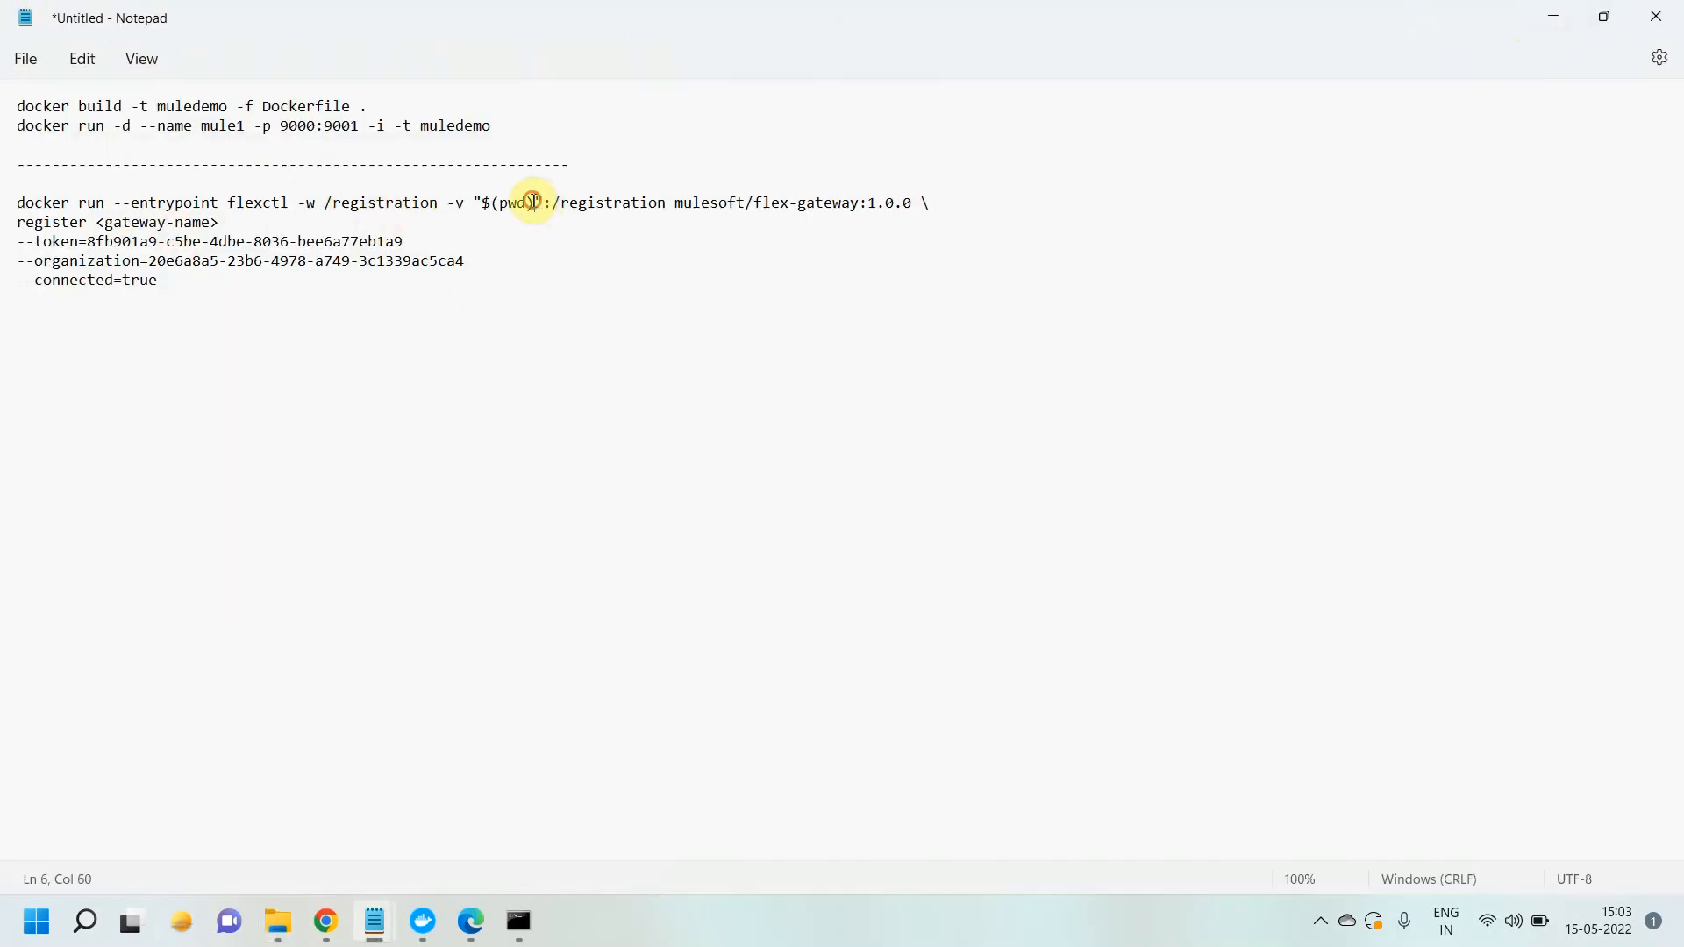
# - Insert path C:\Users\jiten\flex-gateway and name mule-demo-gateway-1, then select the one-line command
pyautogui.write('C:\\Users\\jiten\\flex-gateway')
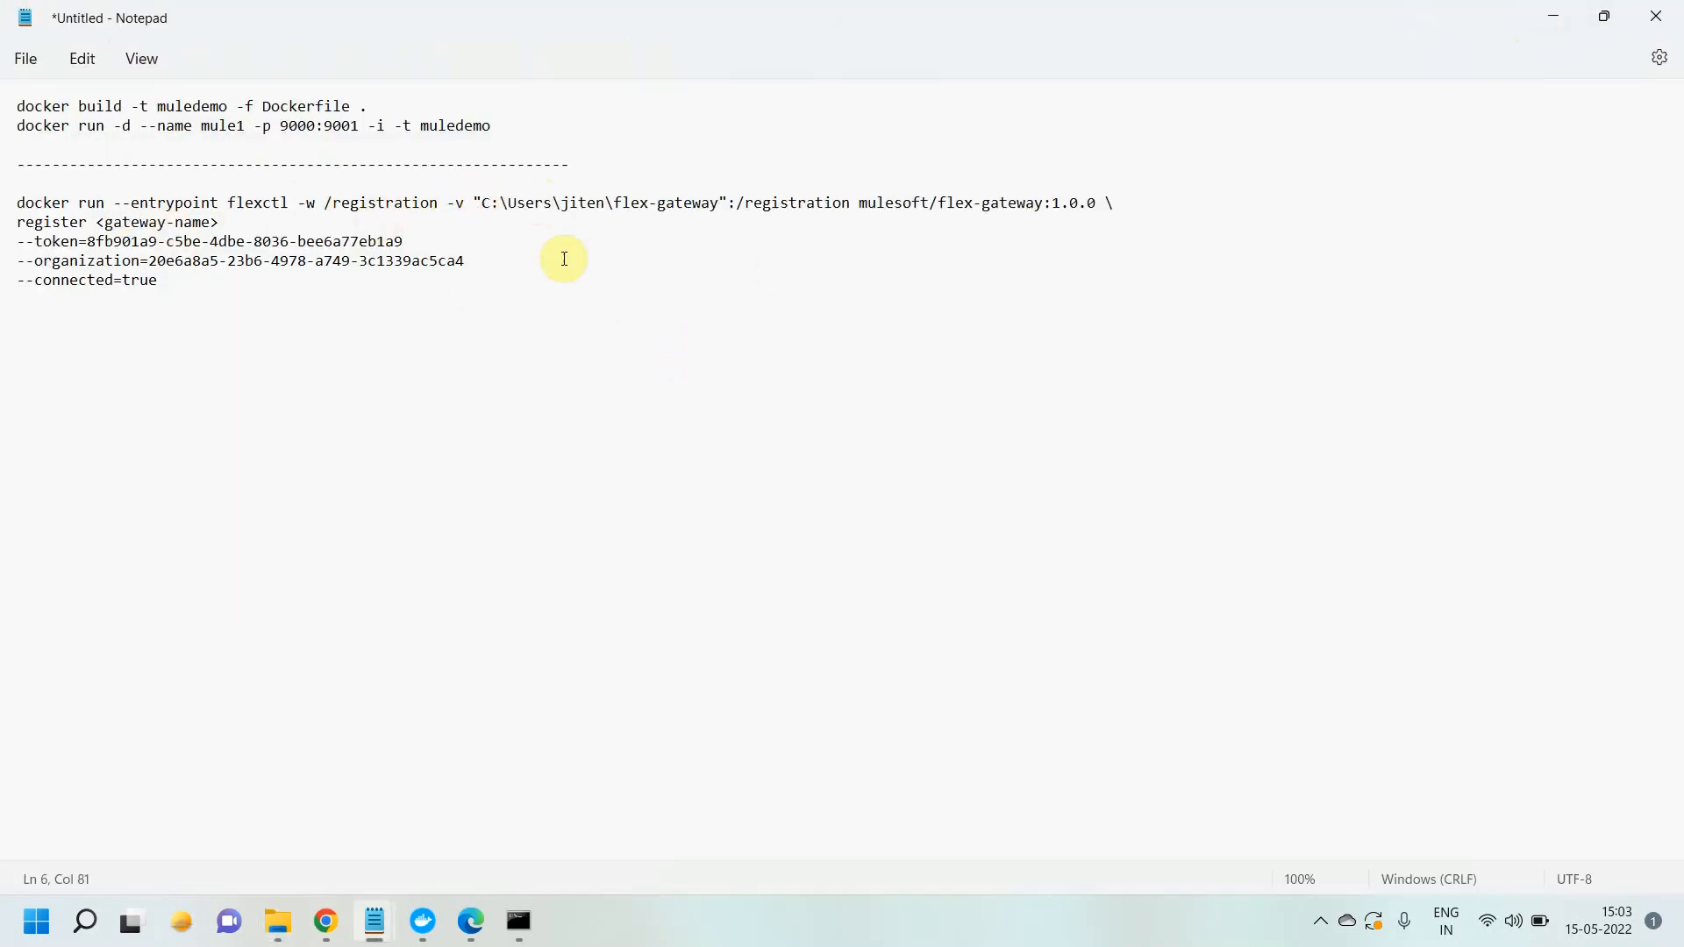
pyautogui.moveTo(220, 222)
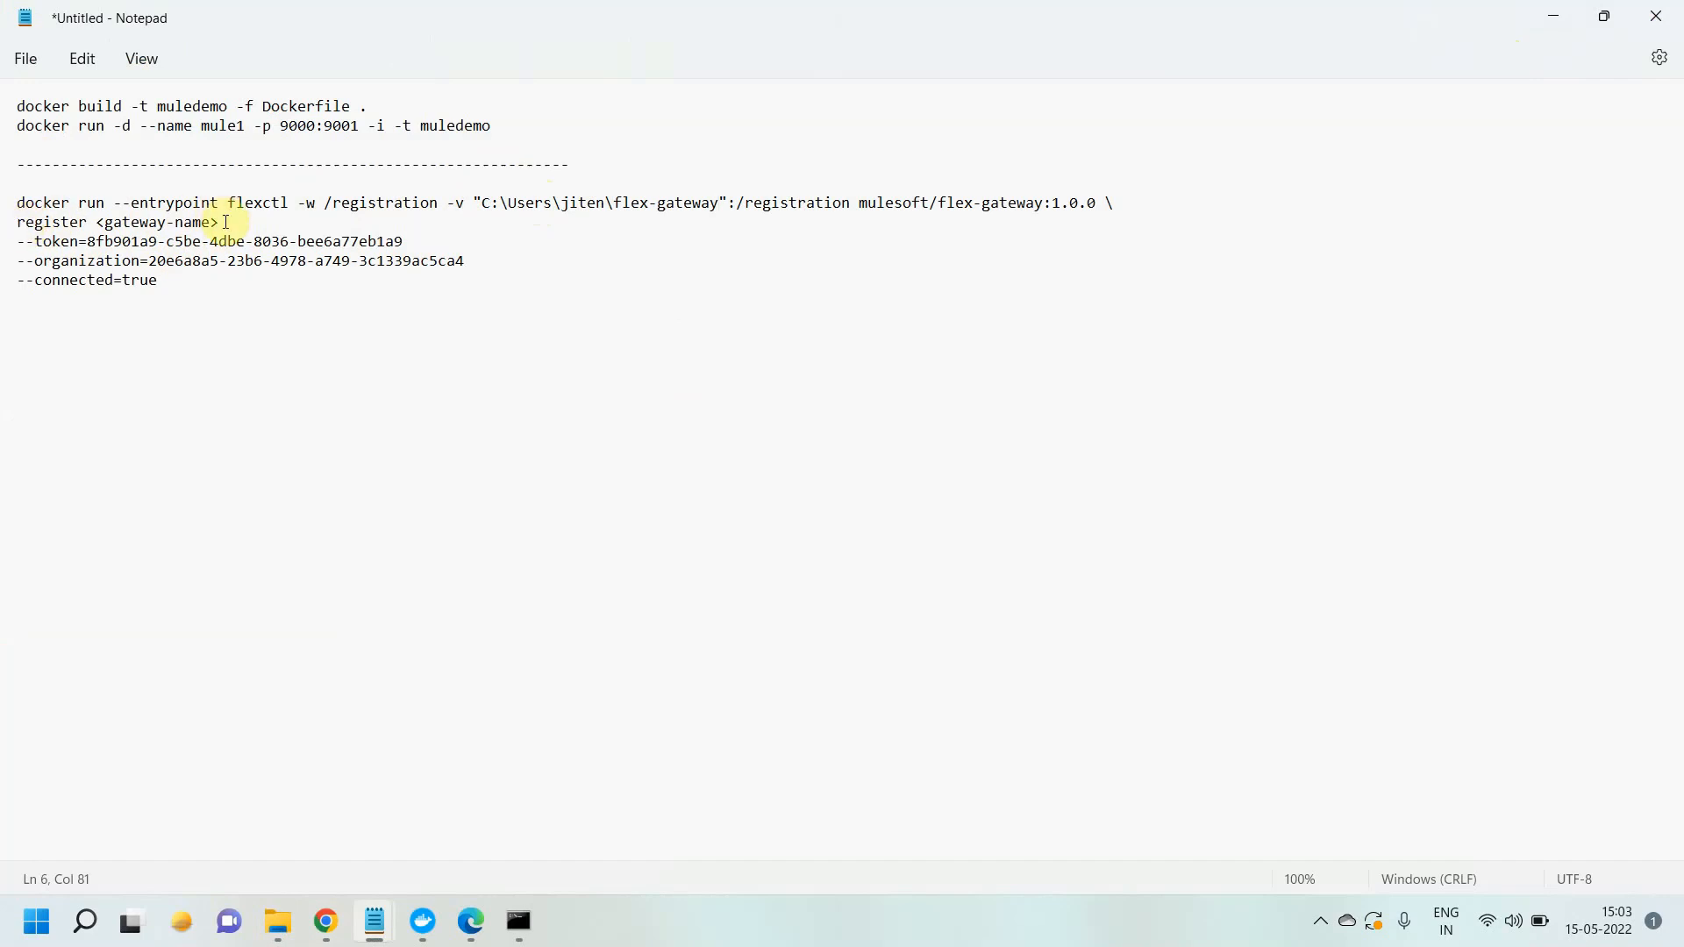
pyautogui.write('mule-demo-g')
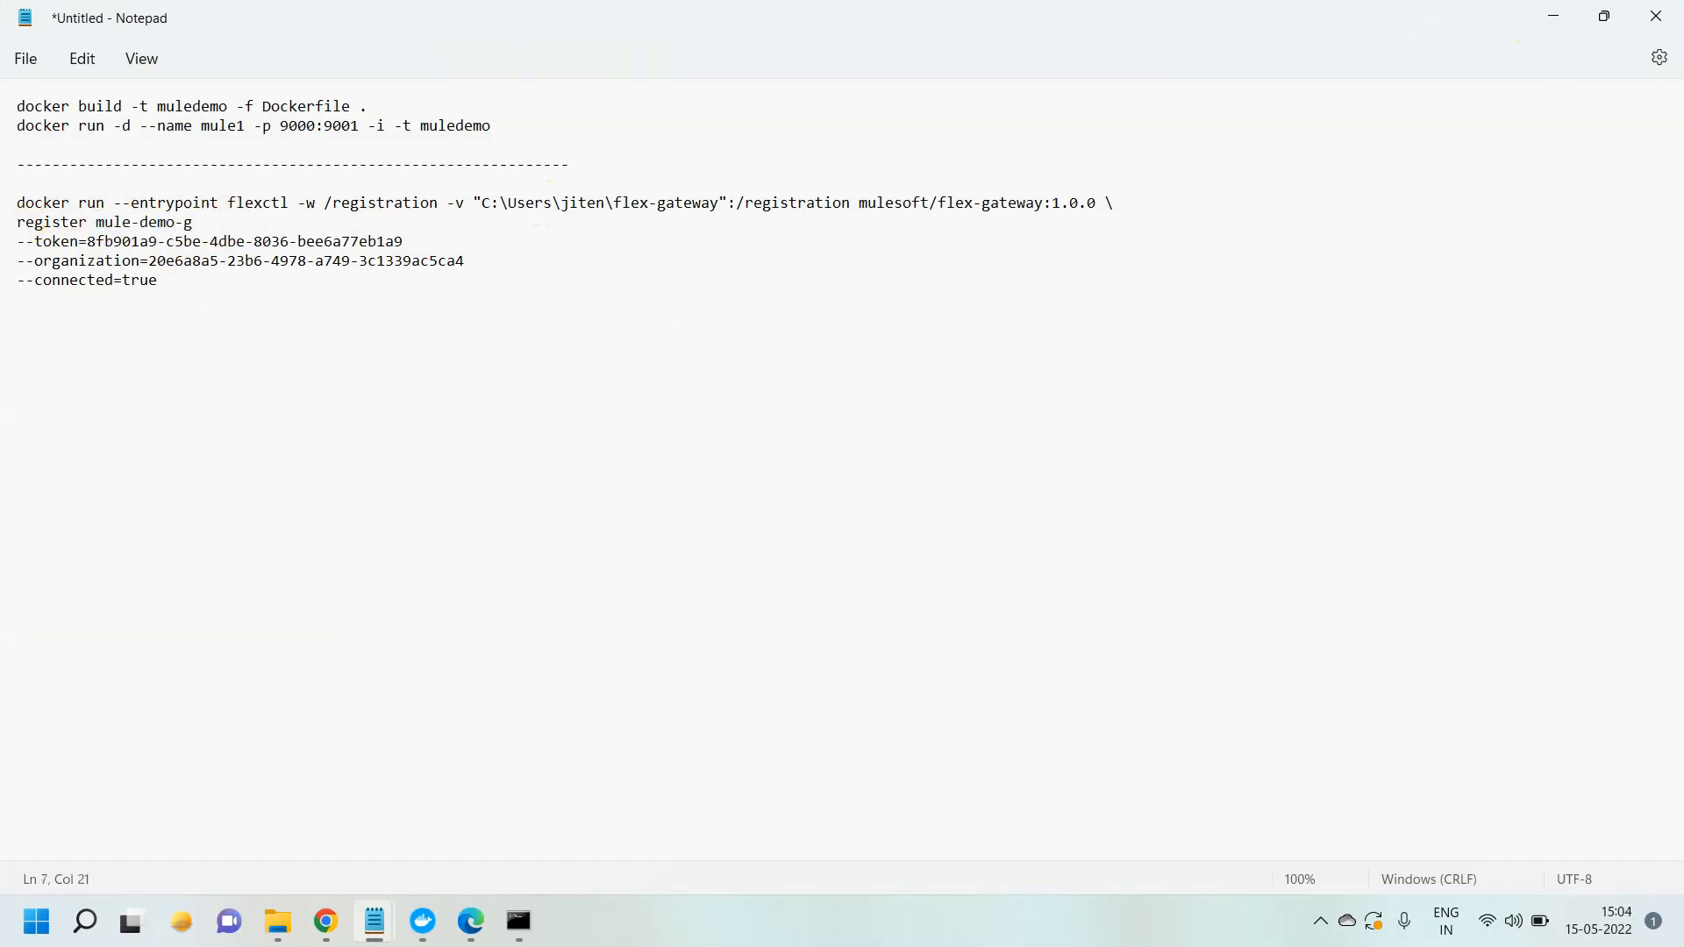
pyautogui.write('ateway')
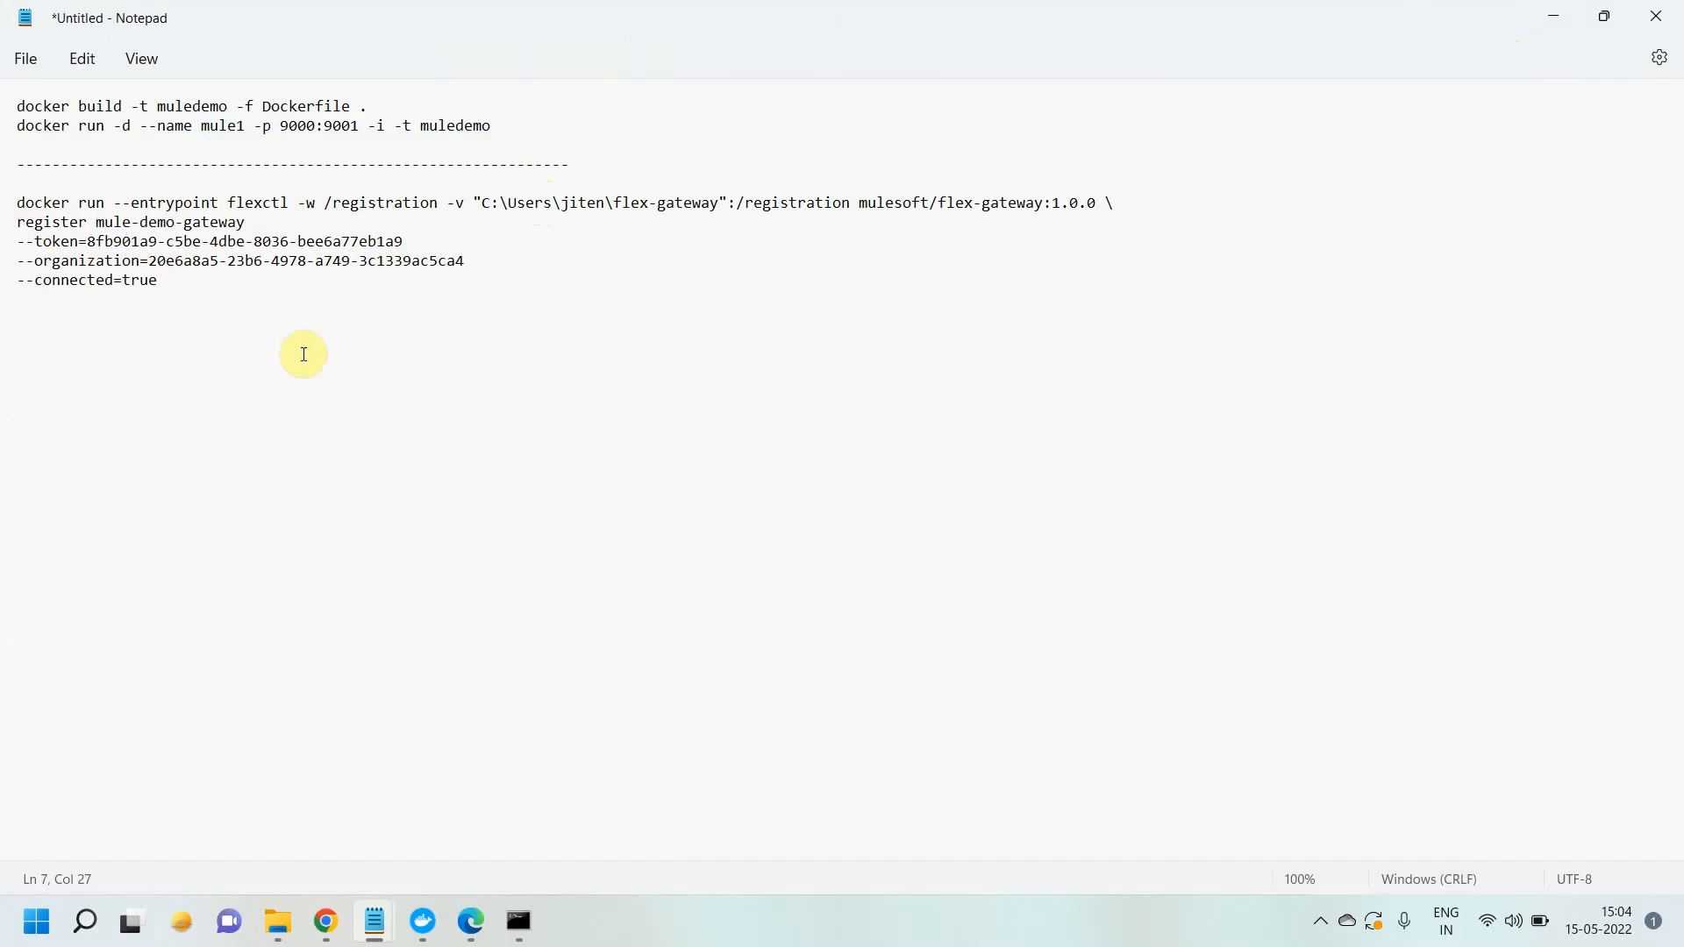
pyautogui.write('-1')
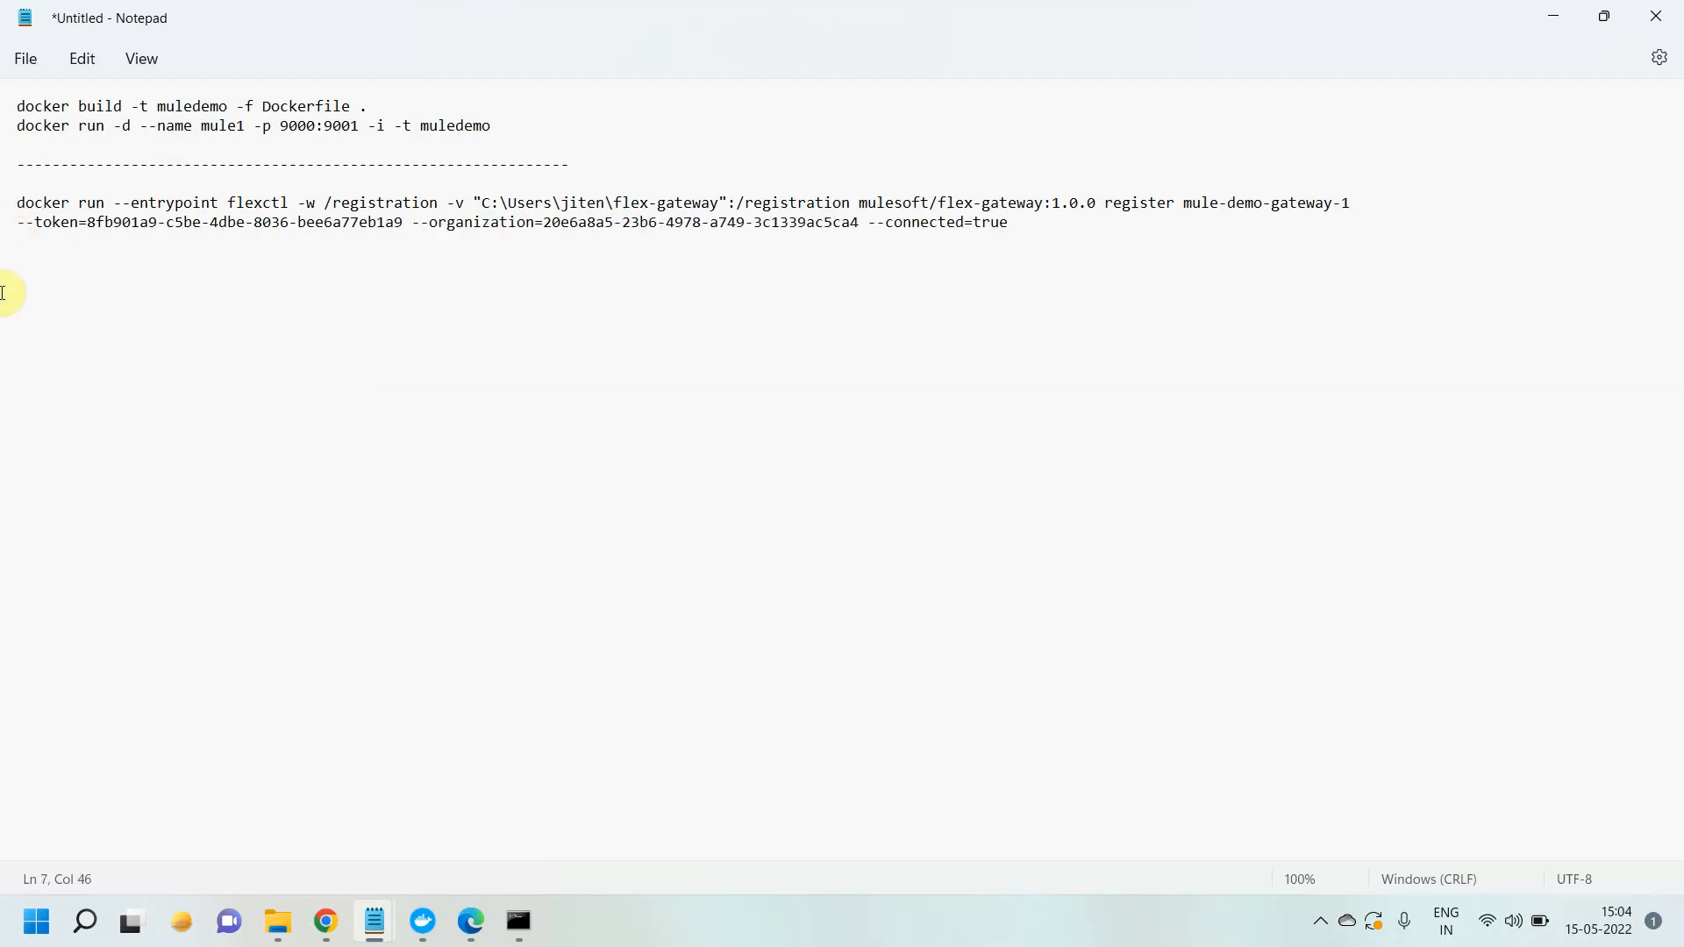
pyautogui.moveTo(765, 225)
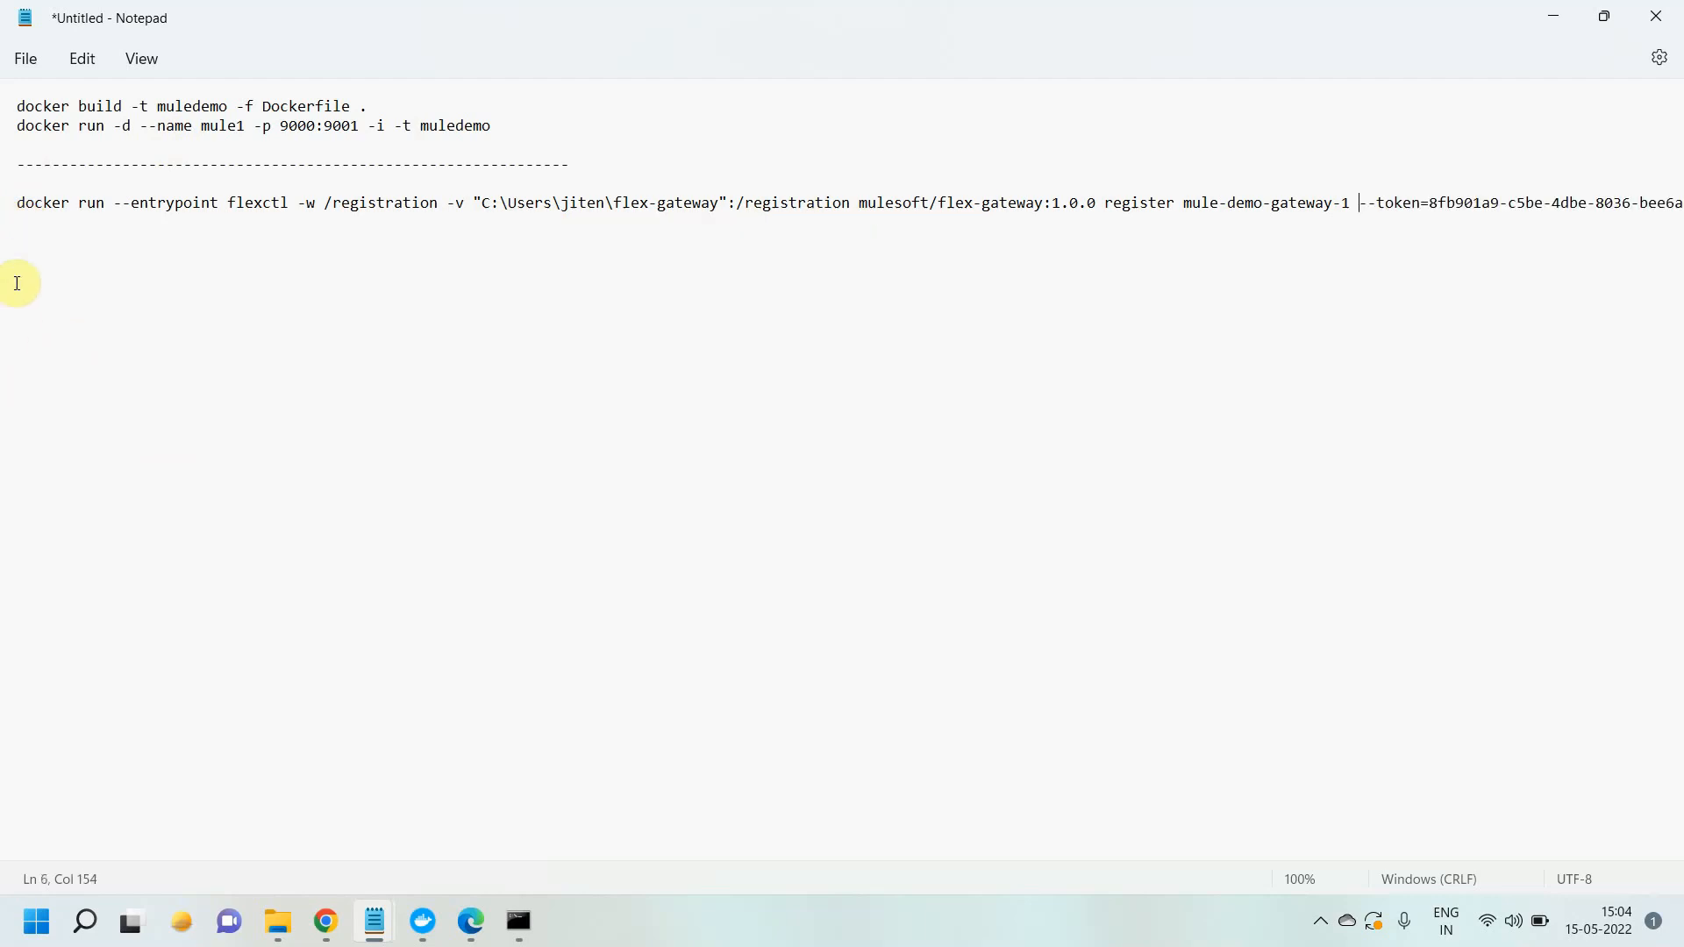
pyautogui.moveTo(15, 203); pyautogui.dragTo(1676, 203)
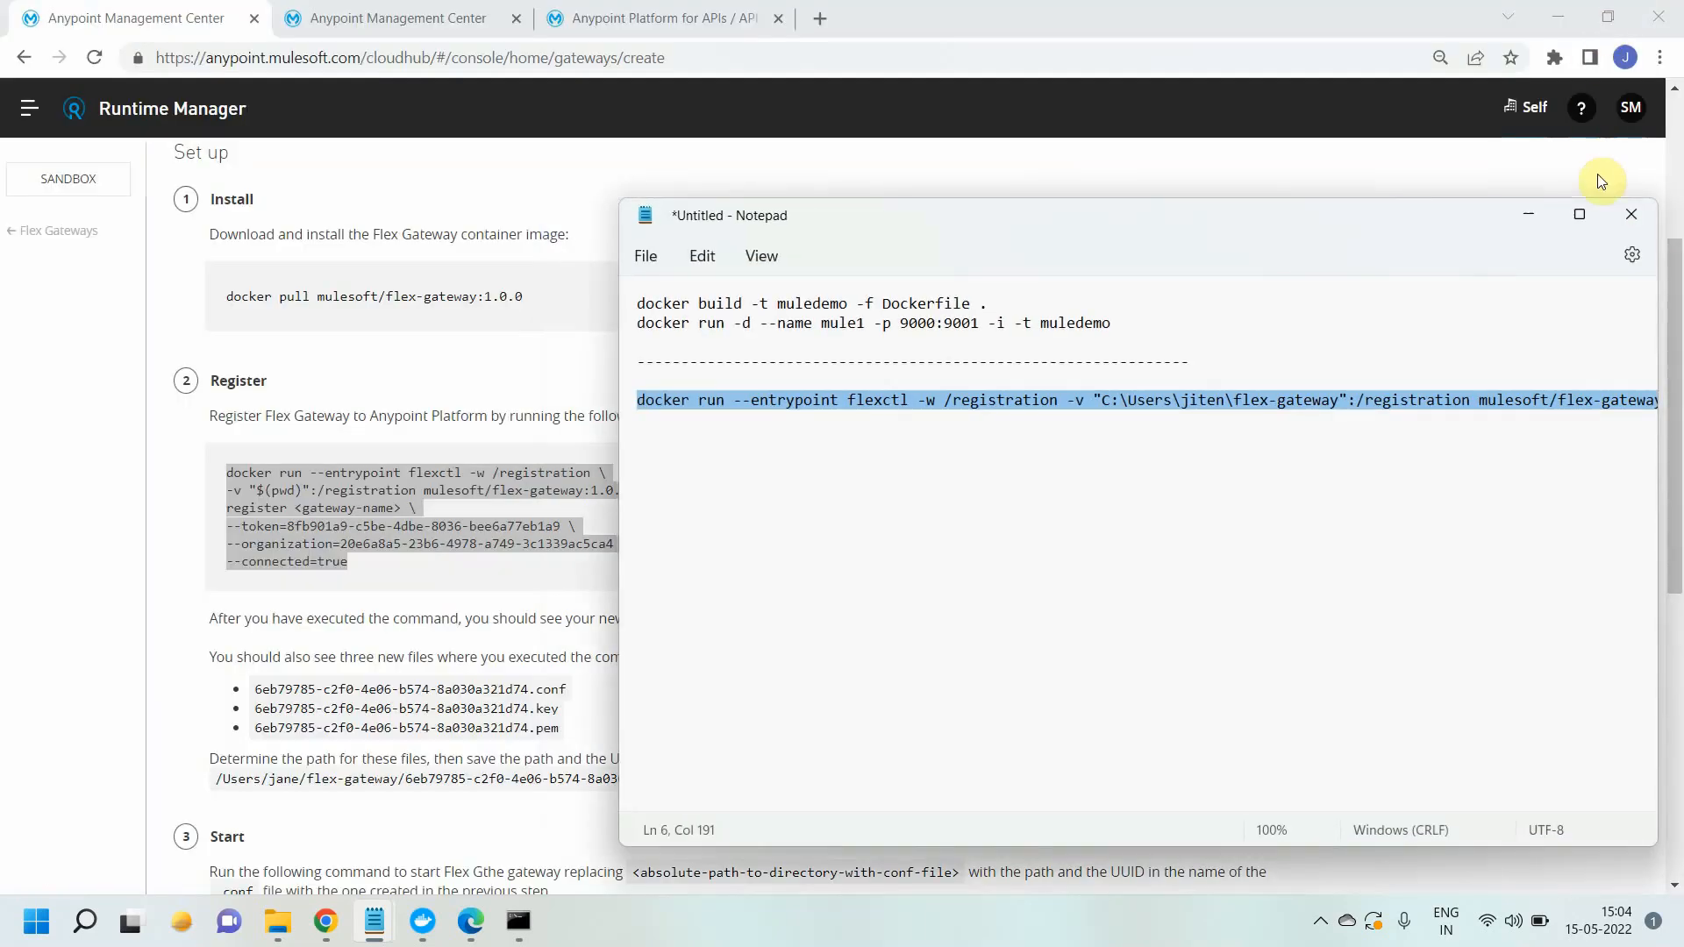
# - Run the one-line mule-demo-gateway-1 register command in Command Prompt
pyautogui.click(1579, 214)
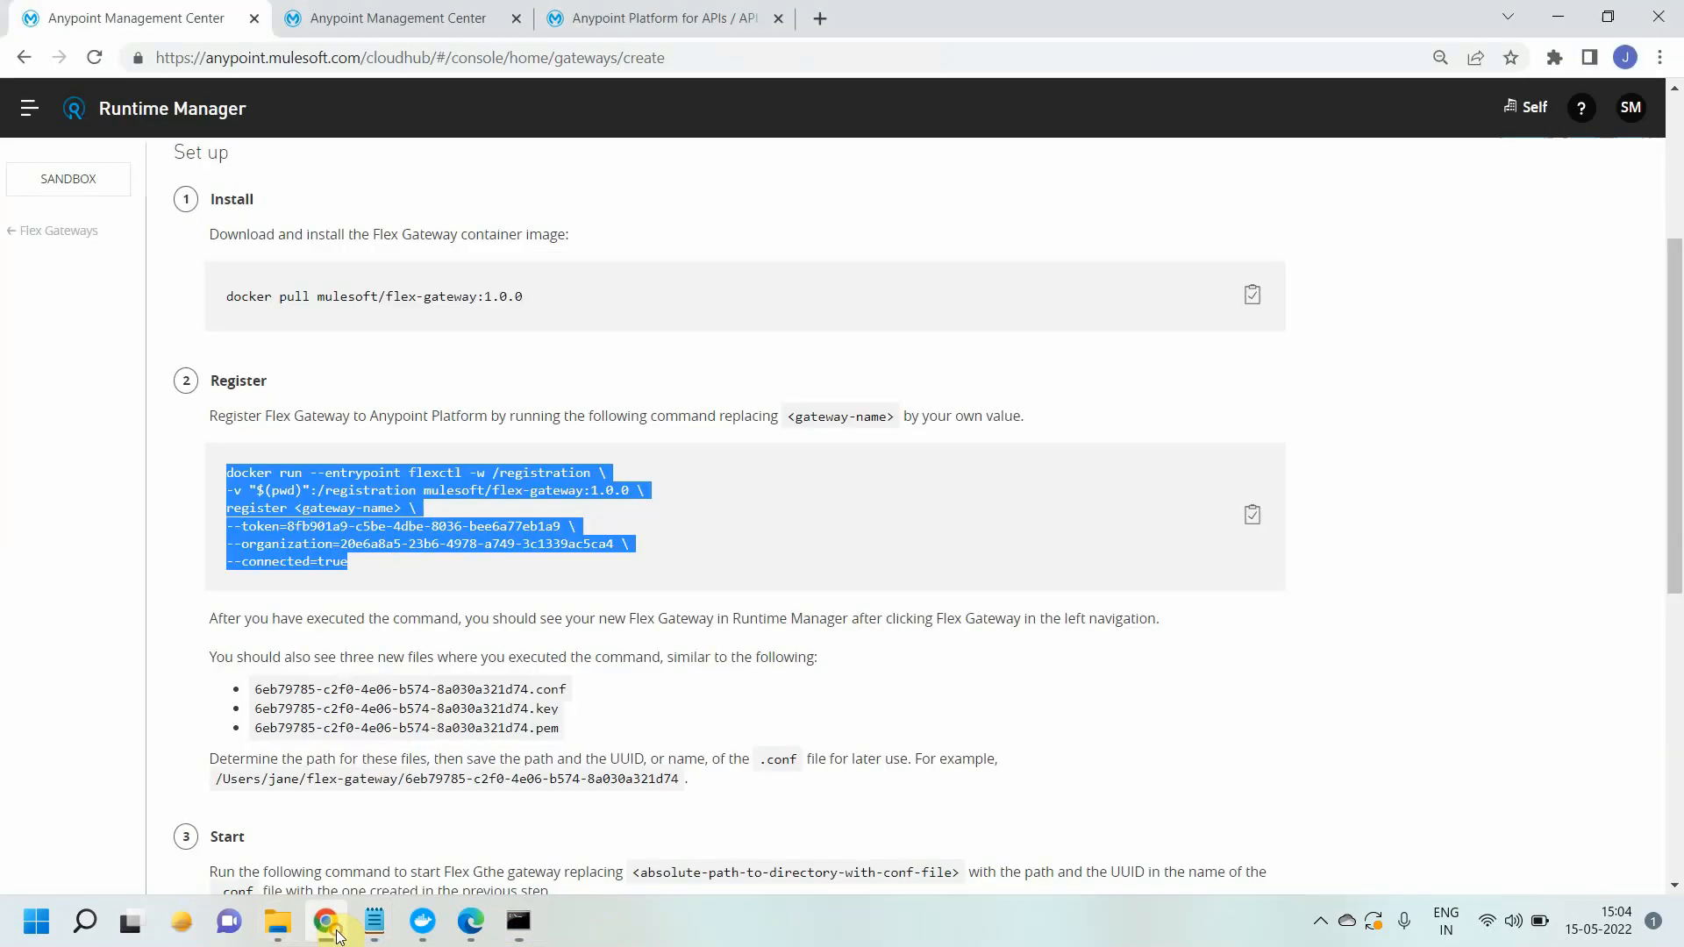
# - View the Flex Gateways list showing mule-demo-gateway-1 disconnected with 0 replicas
pyautogui.click(399, 19)
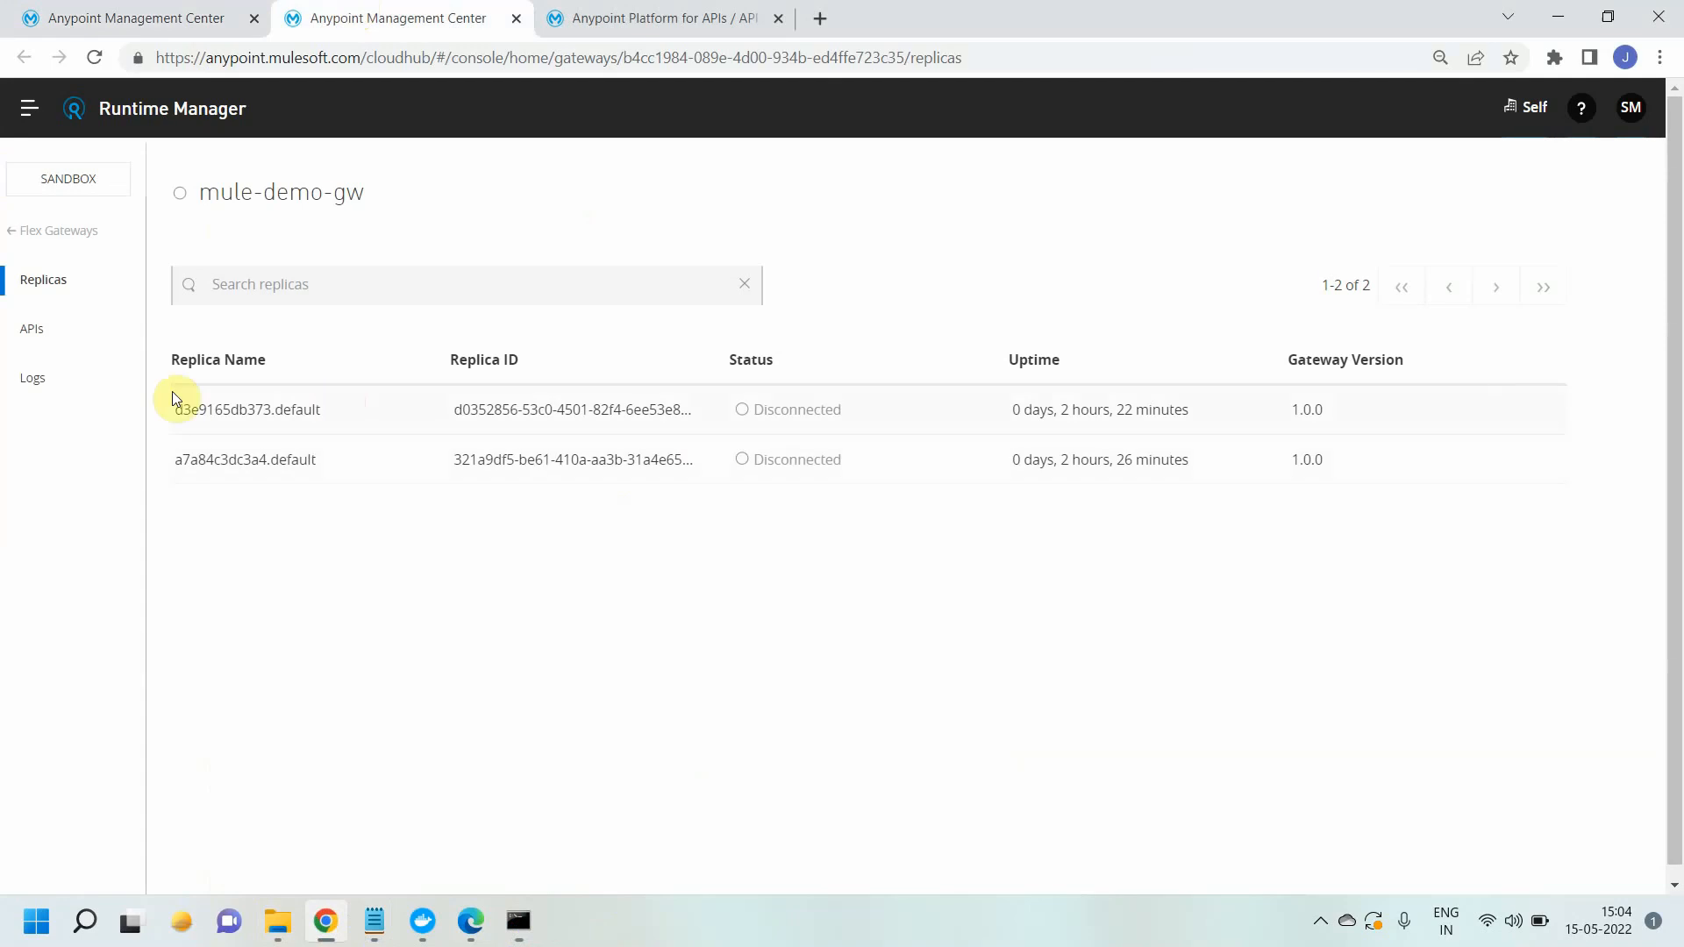
pyautogui.click(52, 230)
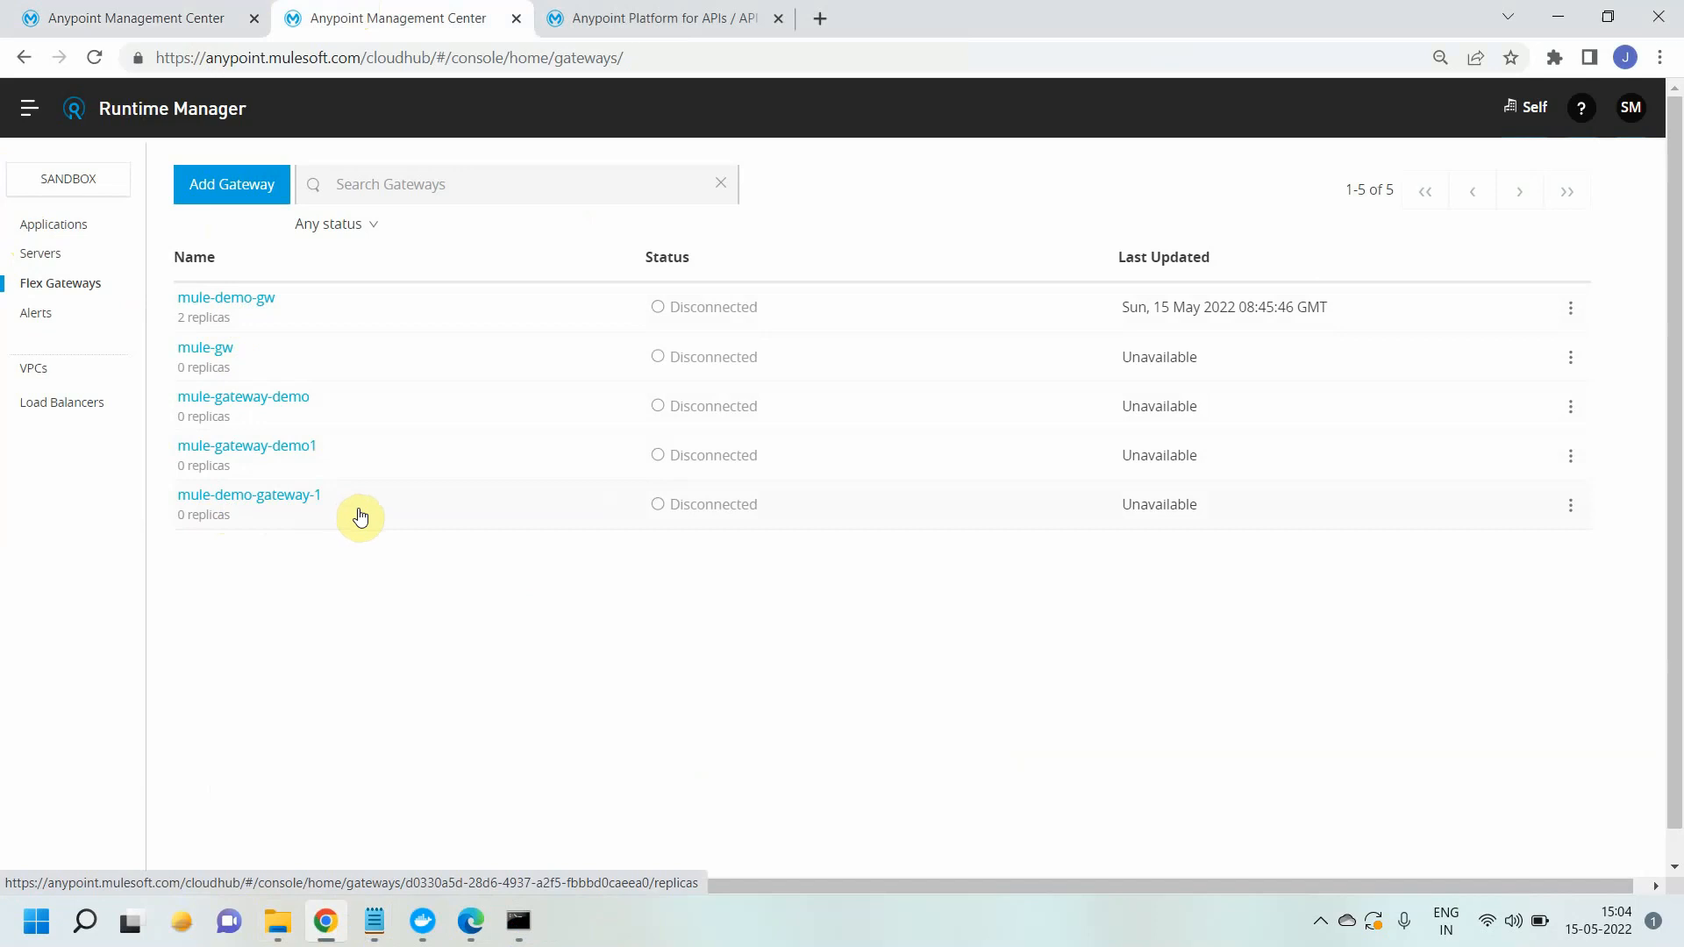
pyautogui.moveTo(587, 863)
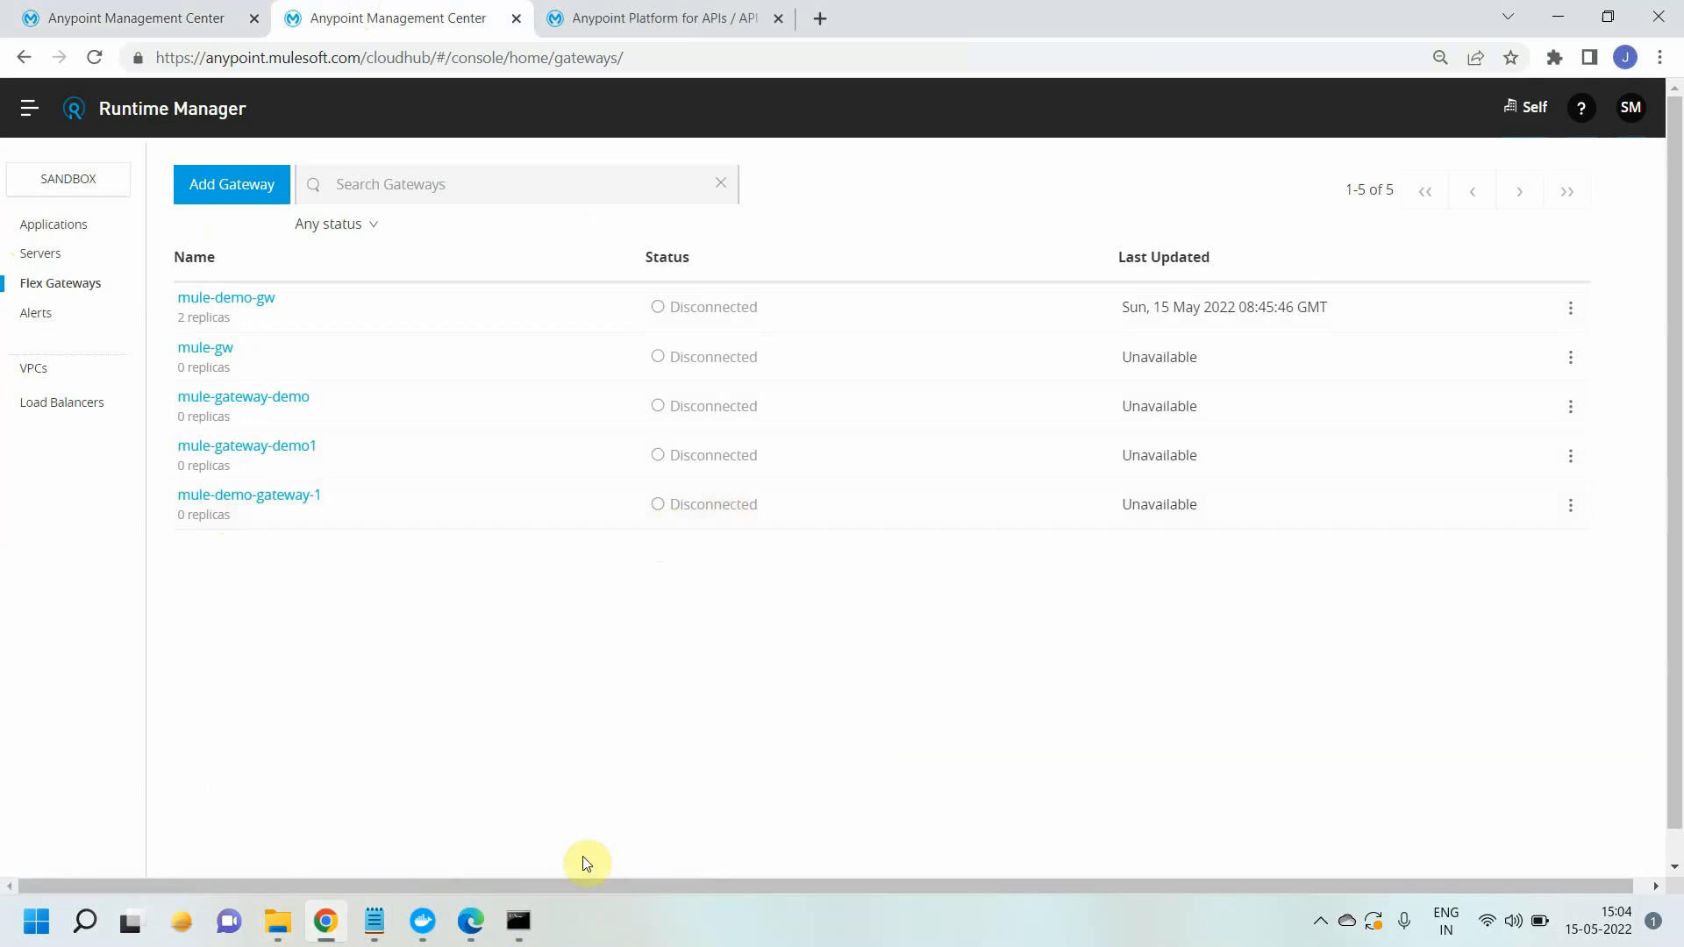
pyautogui.click(517, 920)
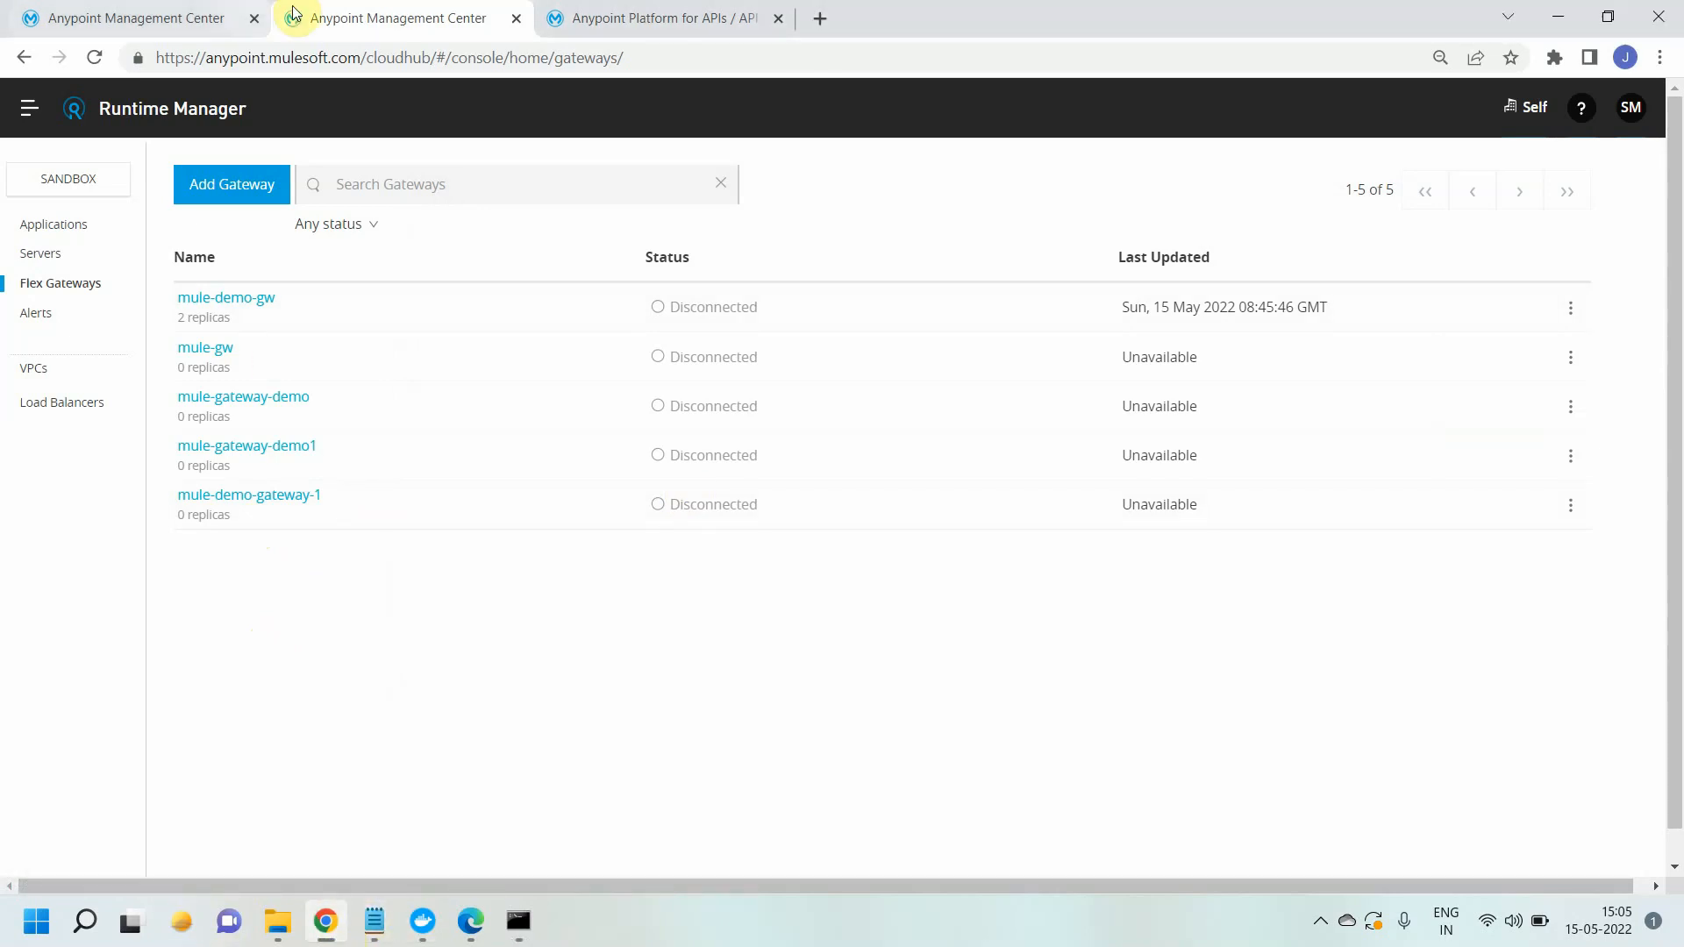
# - Select the Start step's docker run --rm command on the setup page
pyautogui.click(230, 184)
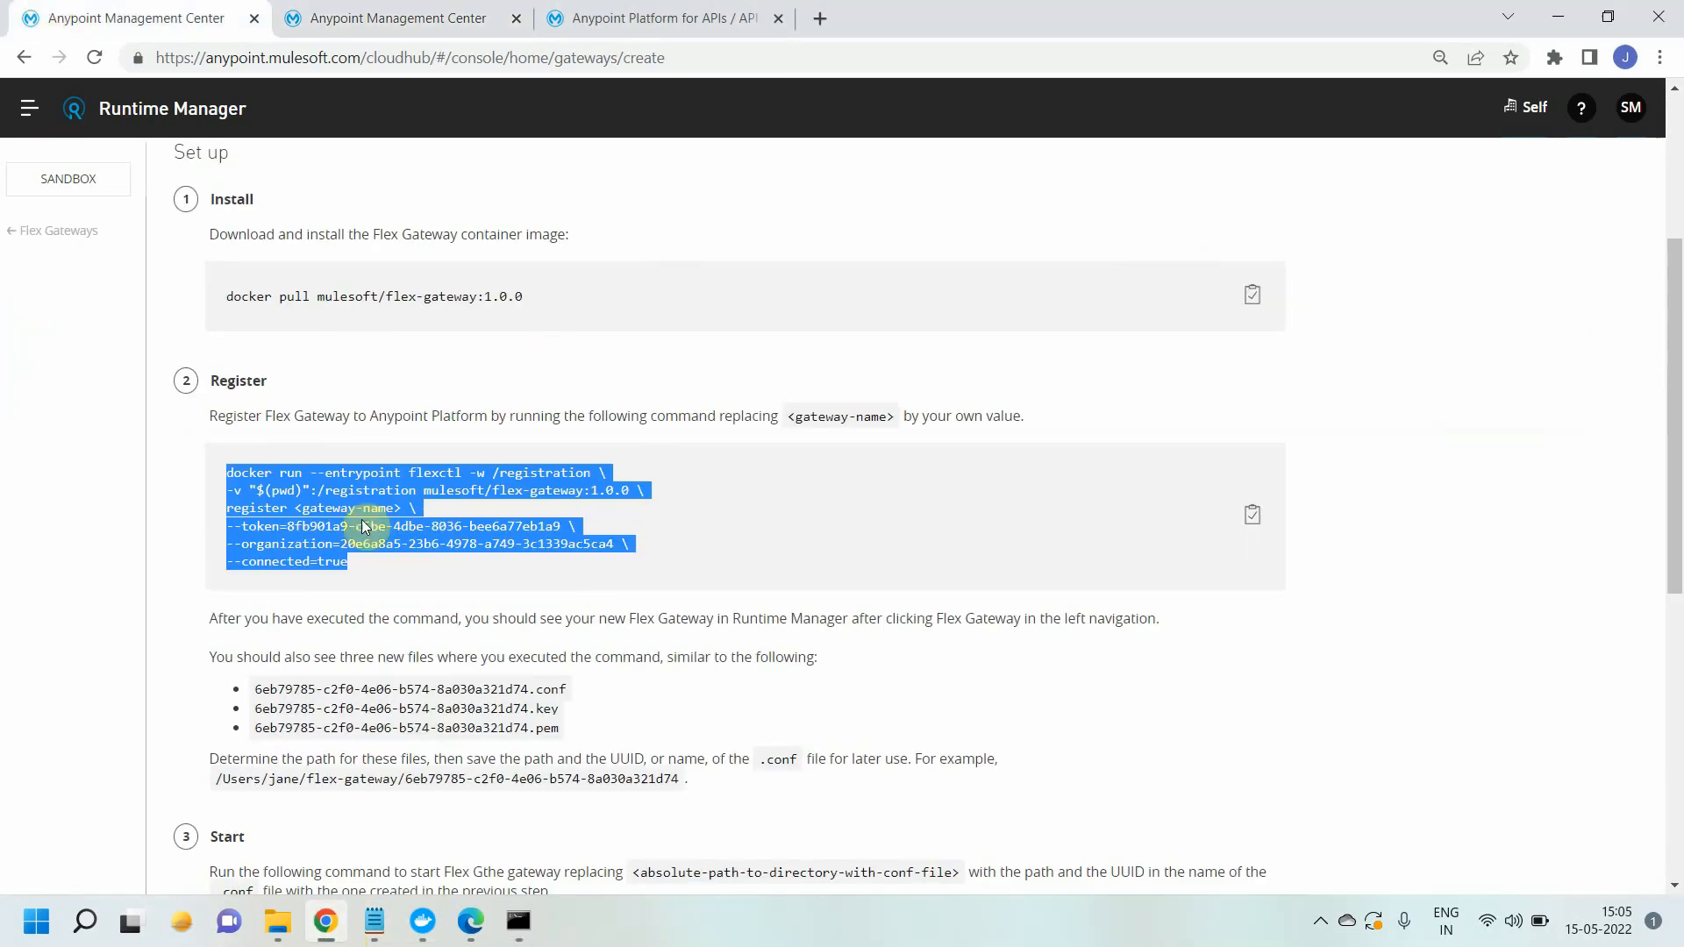
pyautogui.scroll(-3)
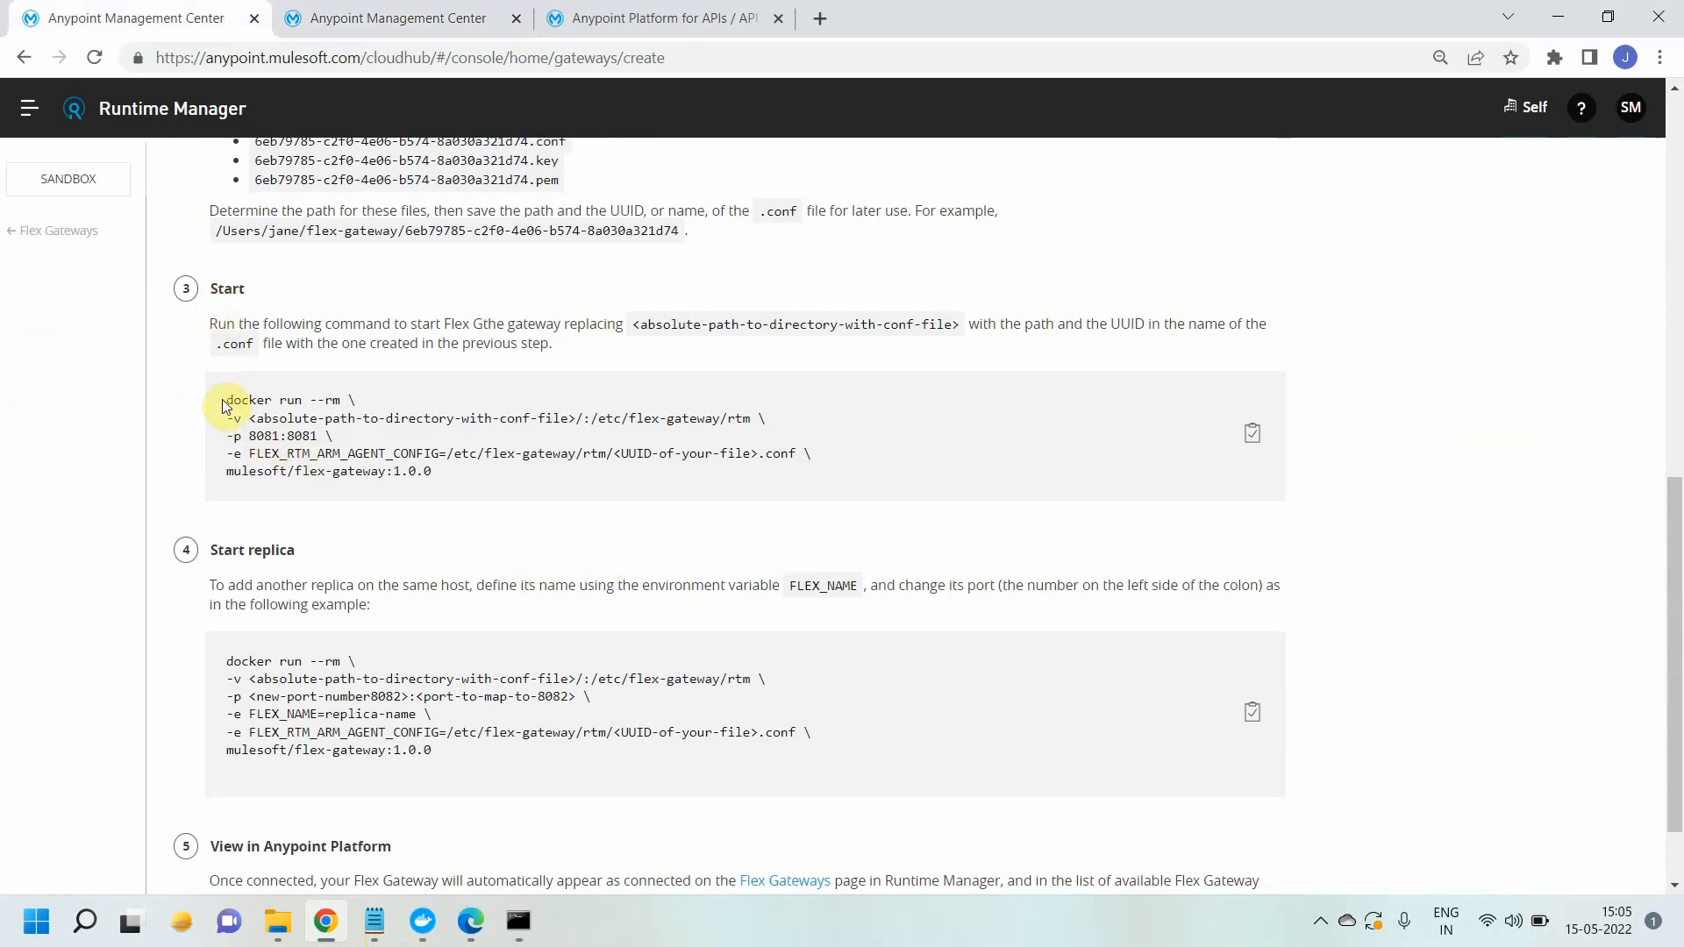
pyautogui.moveTo(226, 400); pyautogui.dragTo(431, 471)
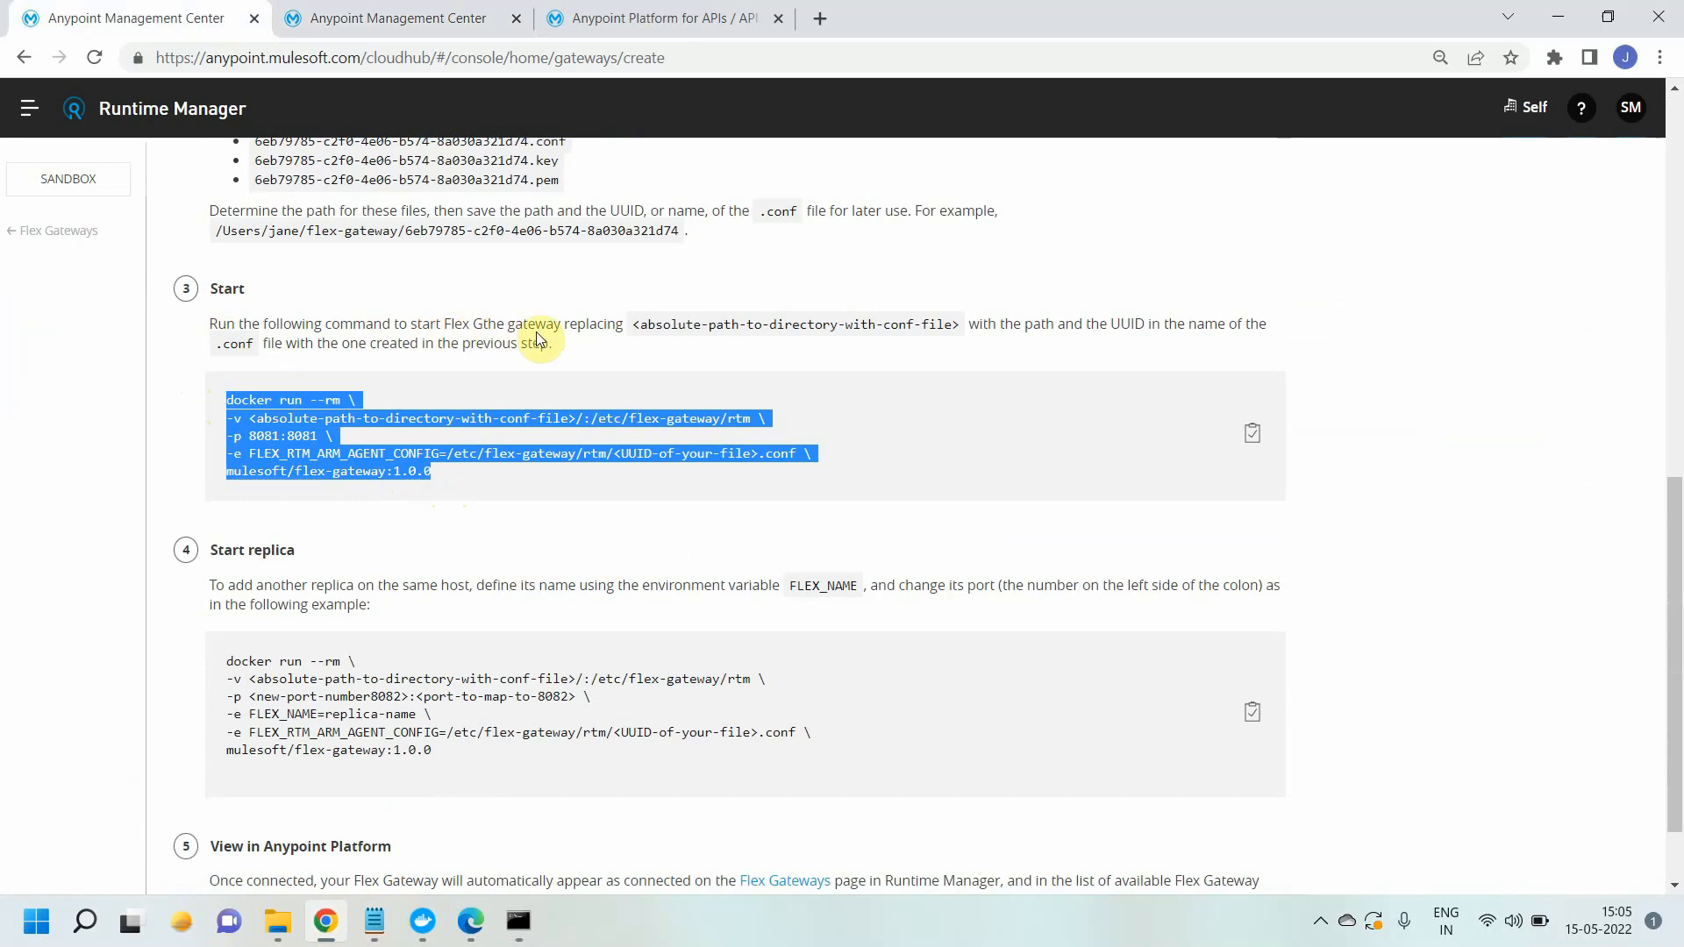
pyautogui.moveTo(873, 336)
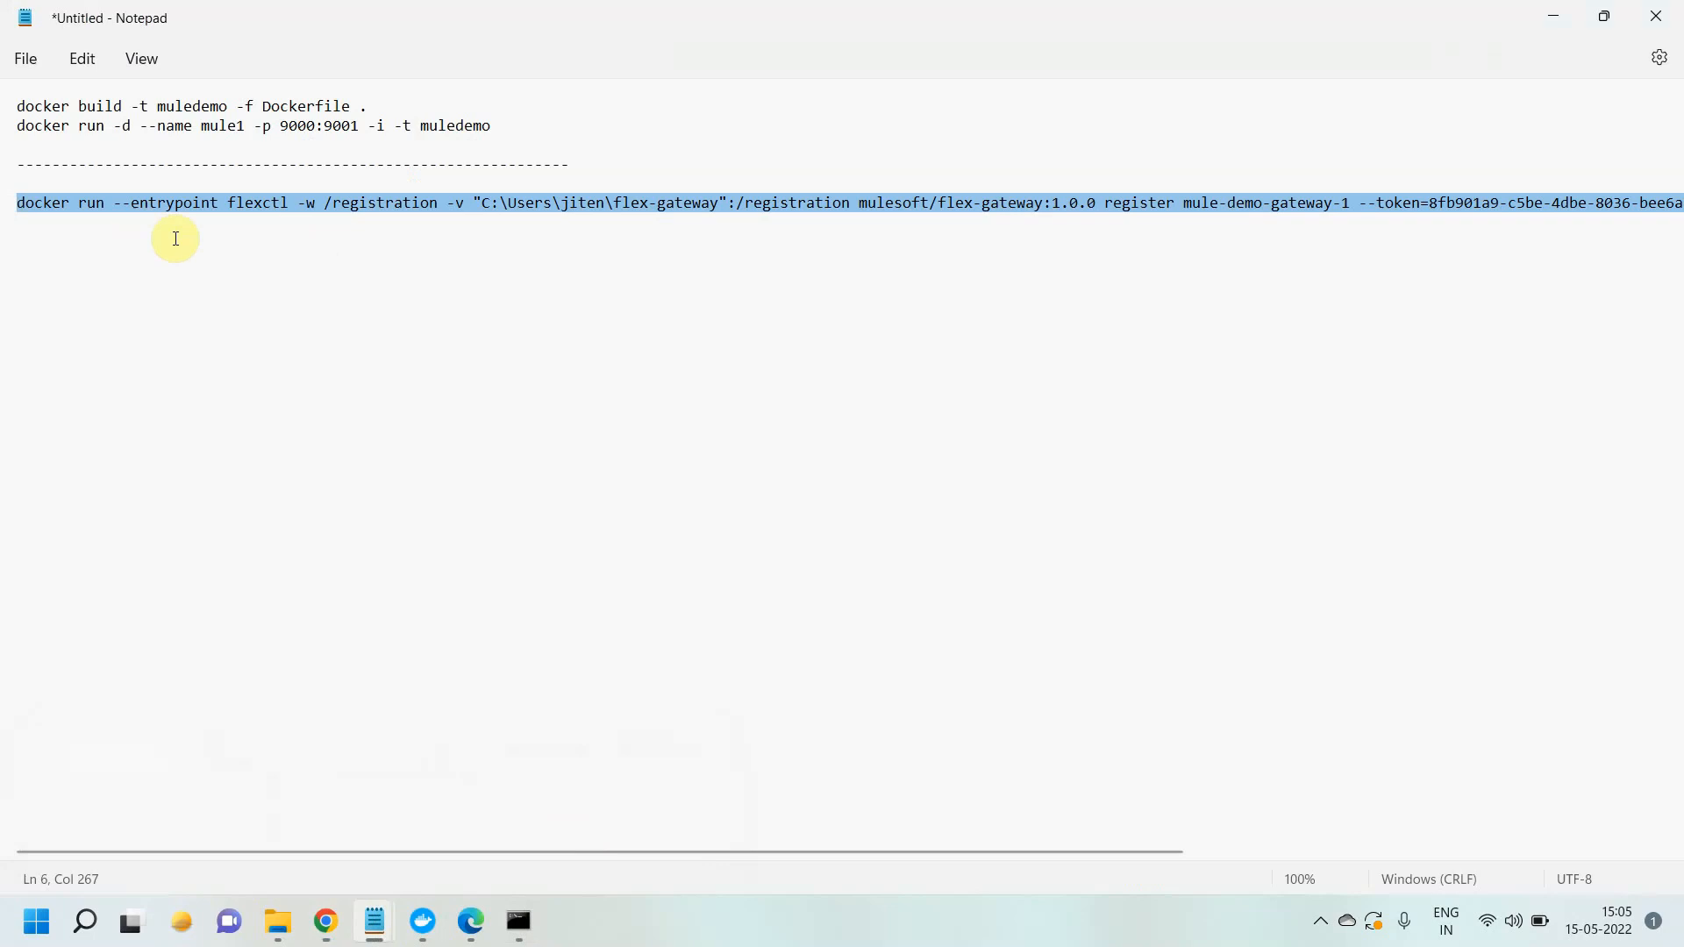
# - Swap in the docker run start command and set the conf directory to C:\Users\jiten\flex-gateway
pyautogui.write('docker run --rm \\')
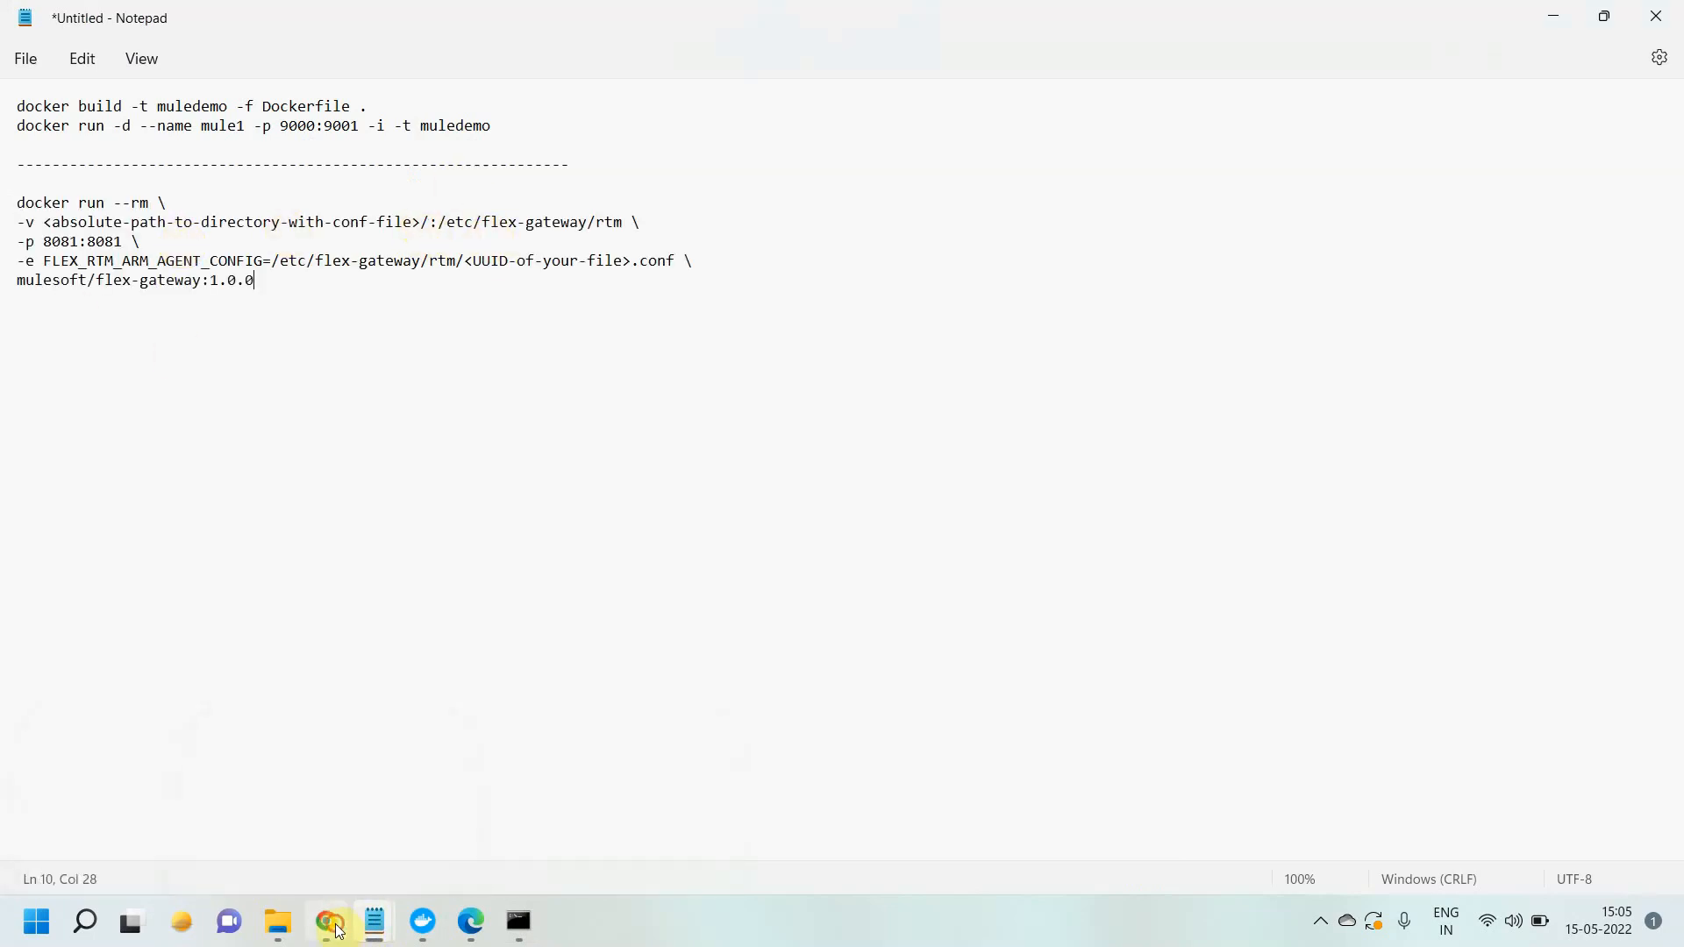
pyautogui.click(276, 922)
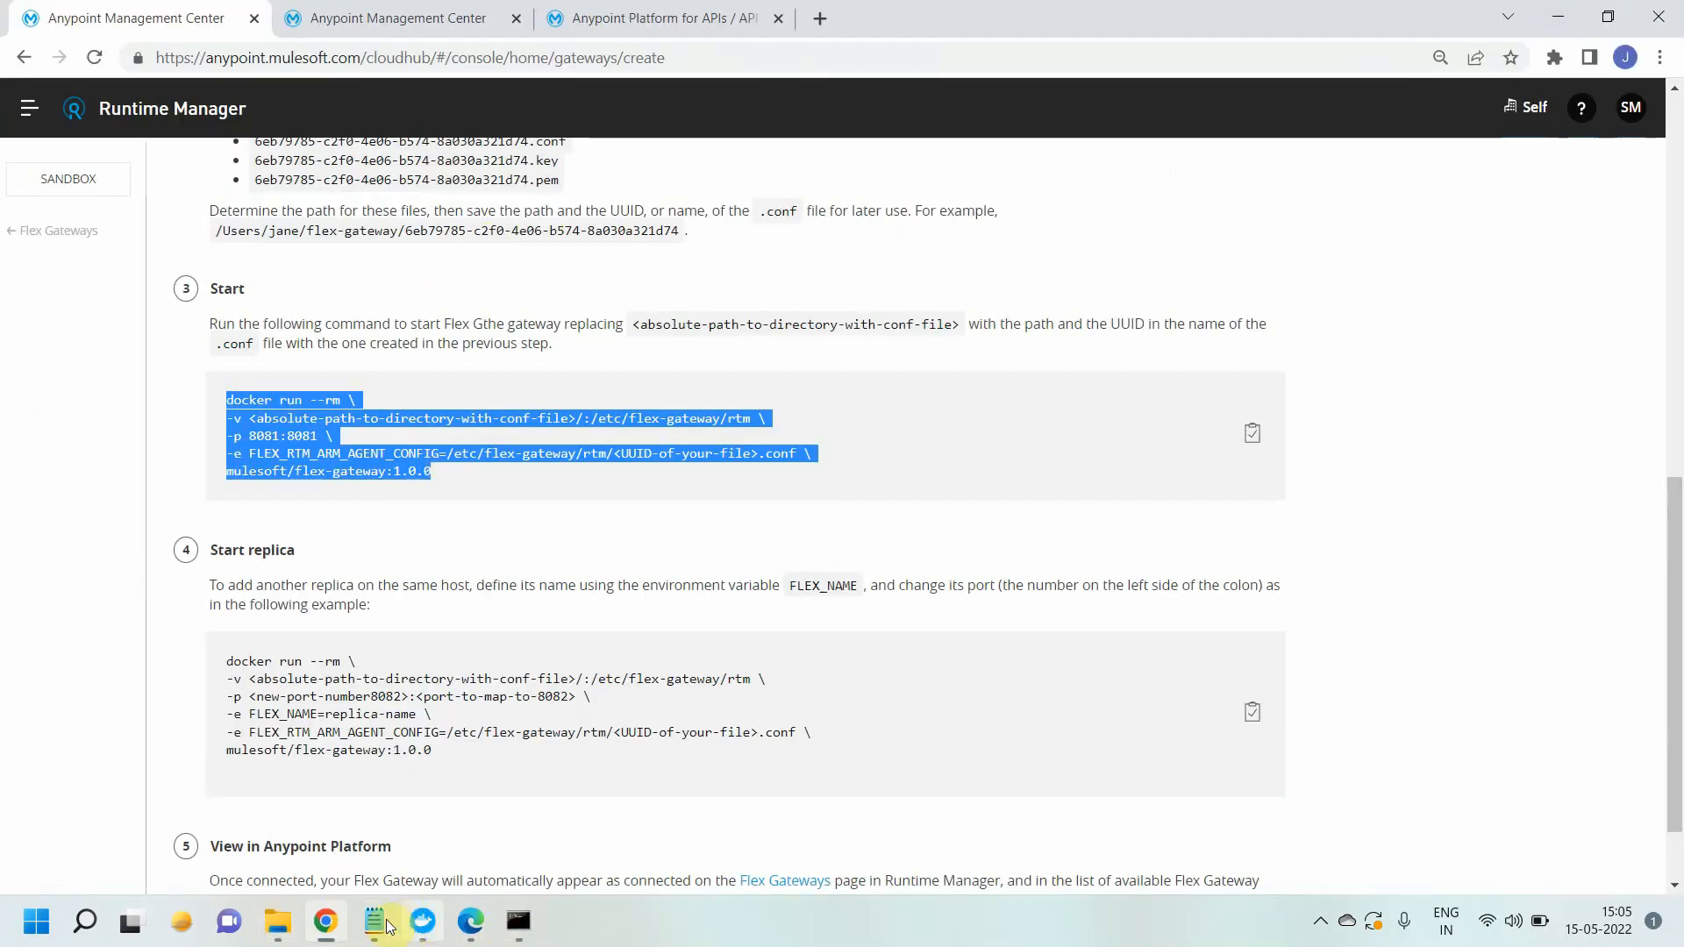
pyautogui.click(374, 922)
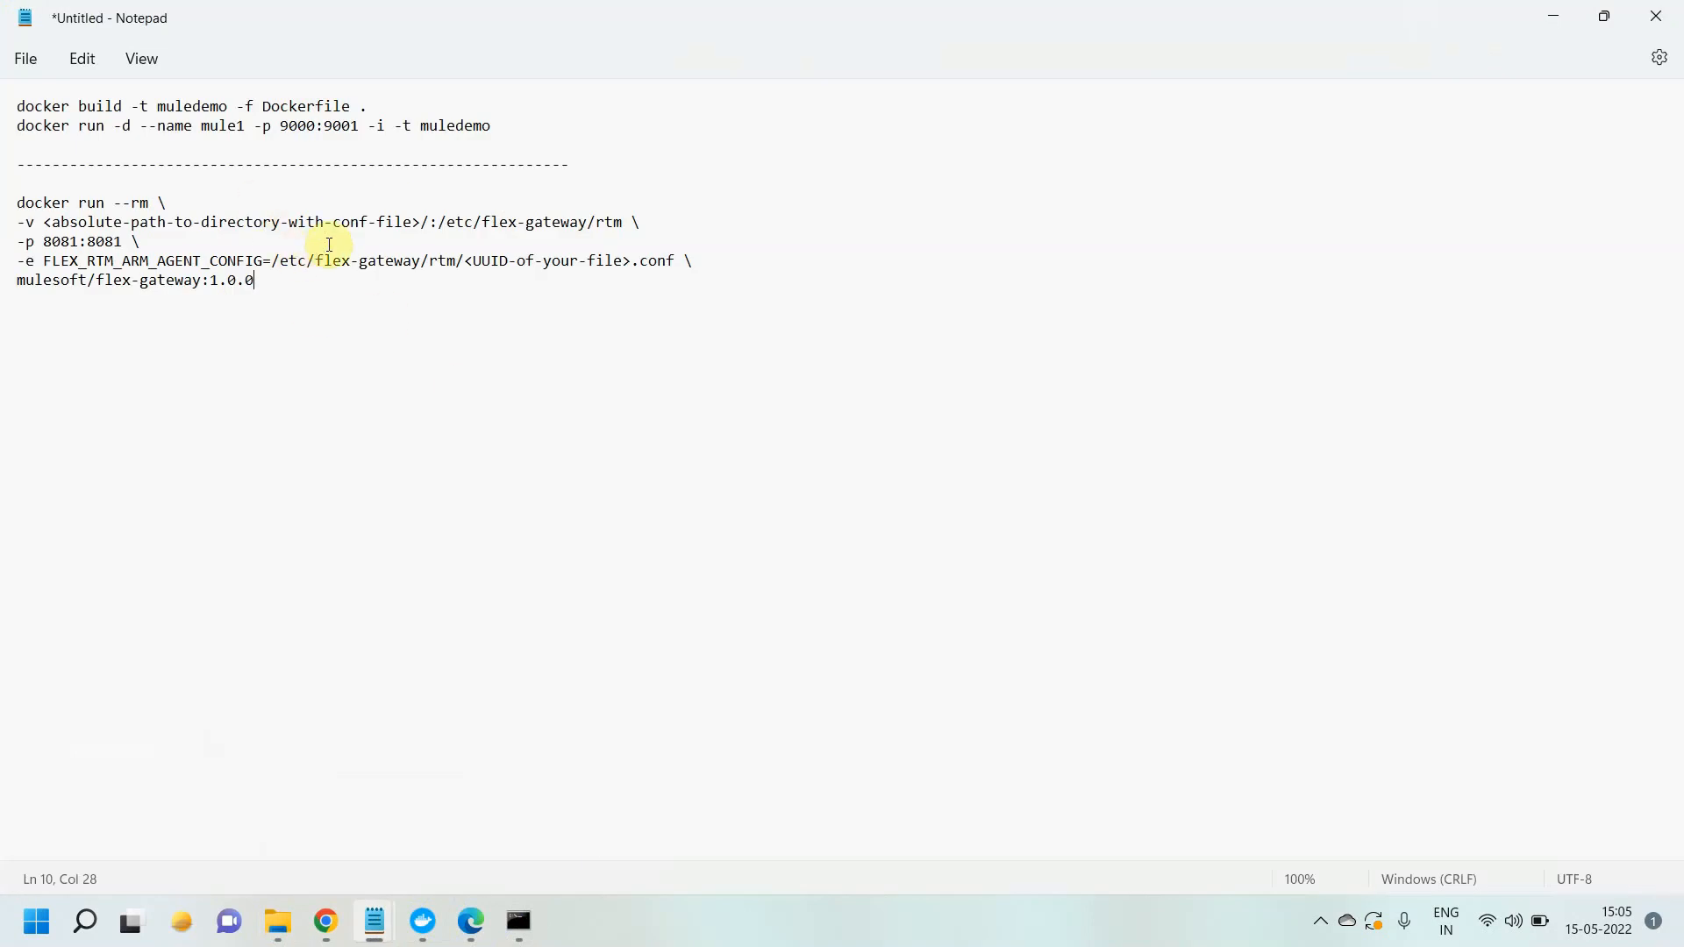
pyautogui.moveTo(326, 222); pyautogui.dragTo(426, 222)
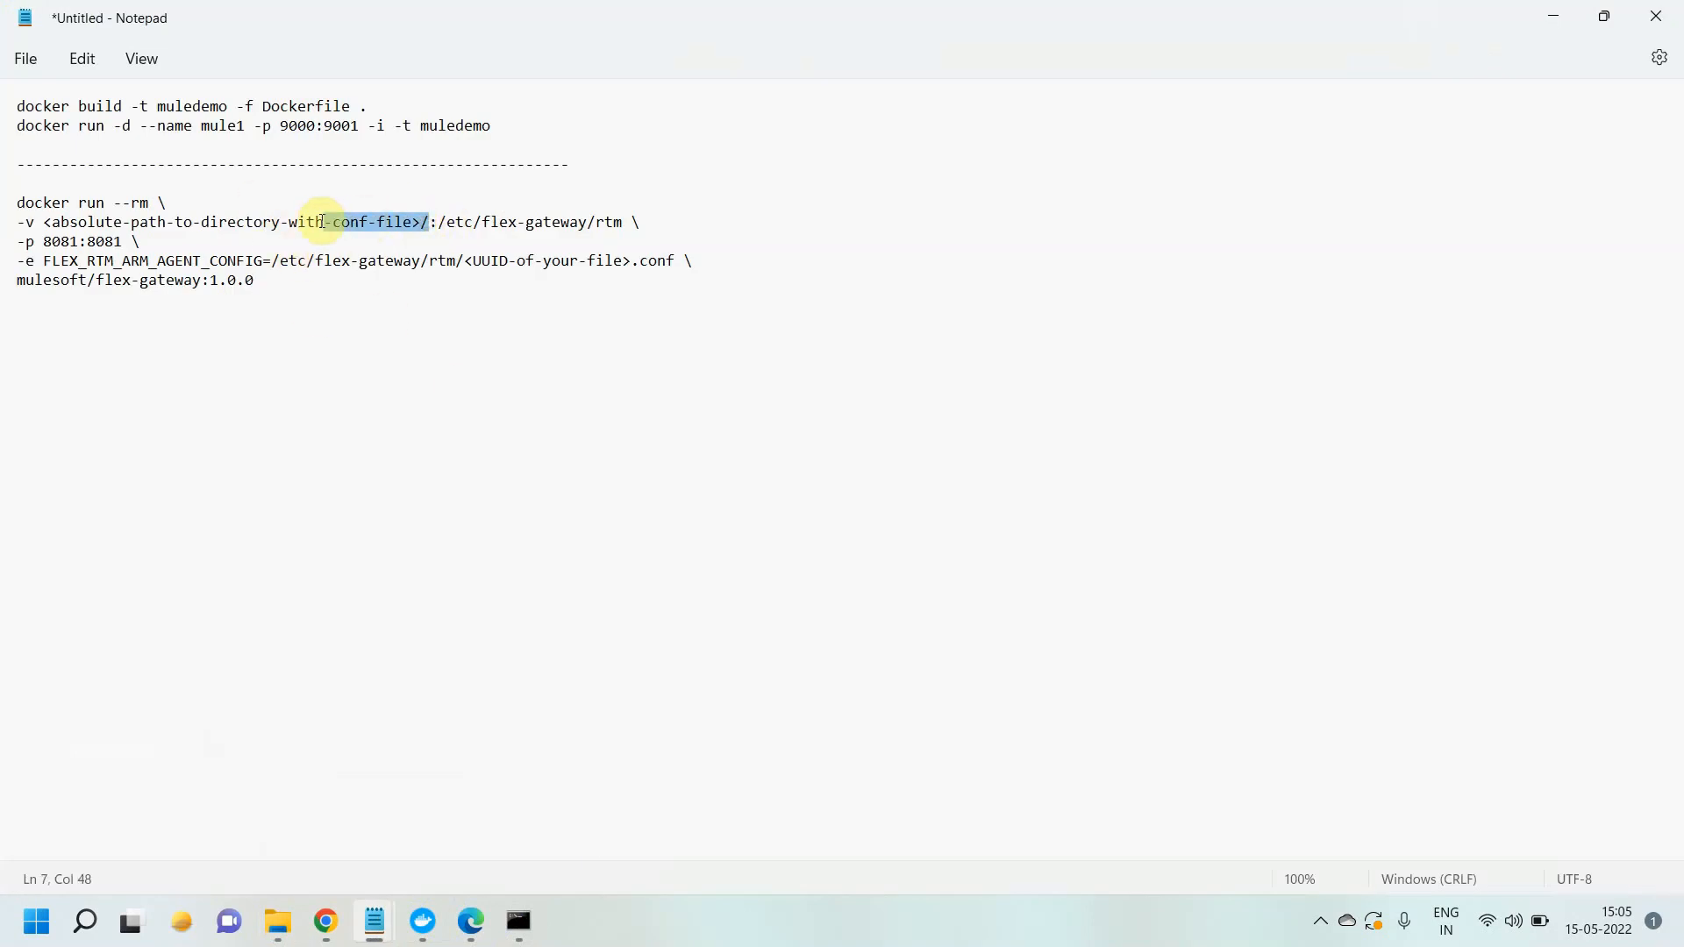
pyautogui.write('C:\\Users\\jiten\\flex-gateway:/etc/flex-gateway/rtm \\')
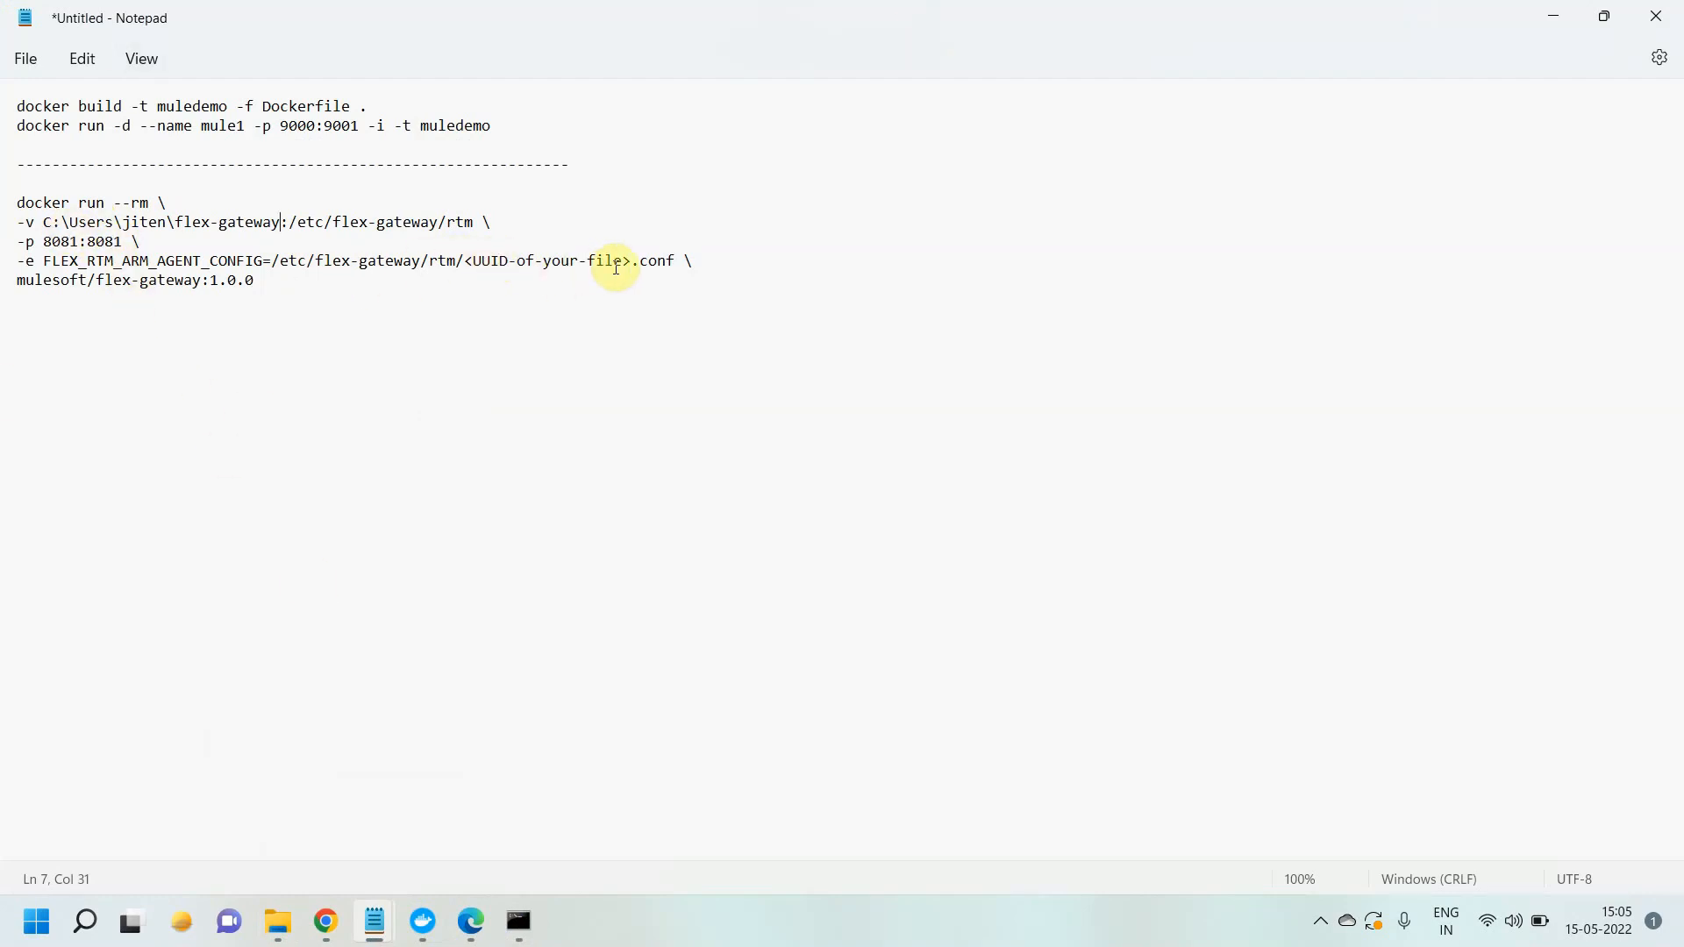
pyautogui.click(277, 929)
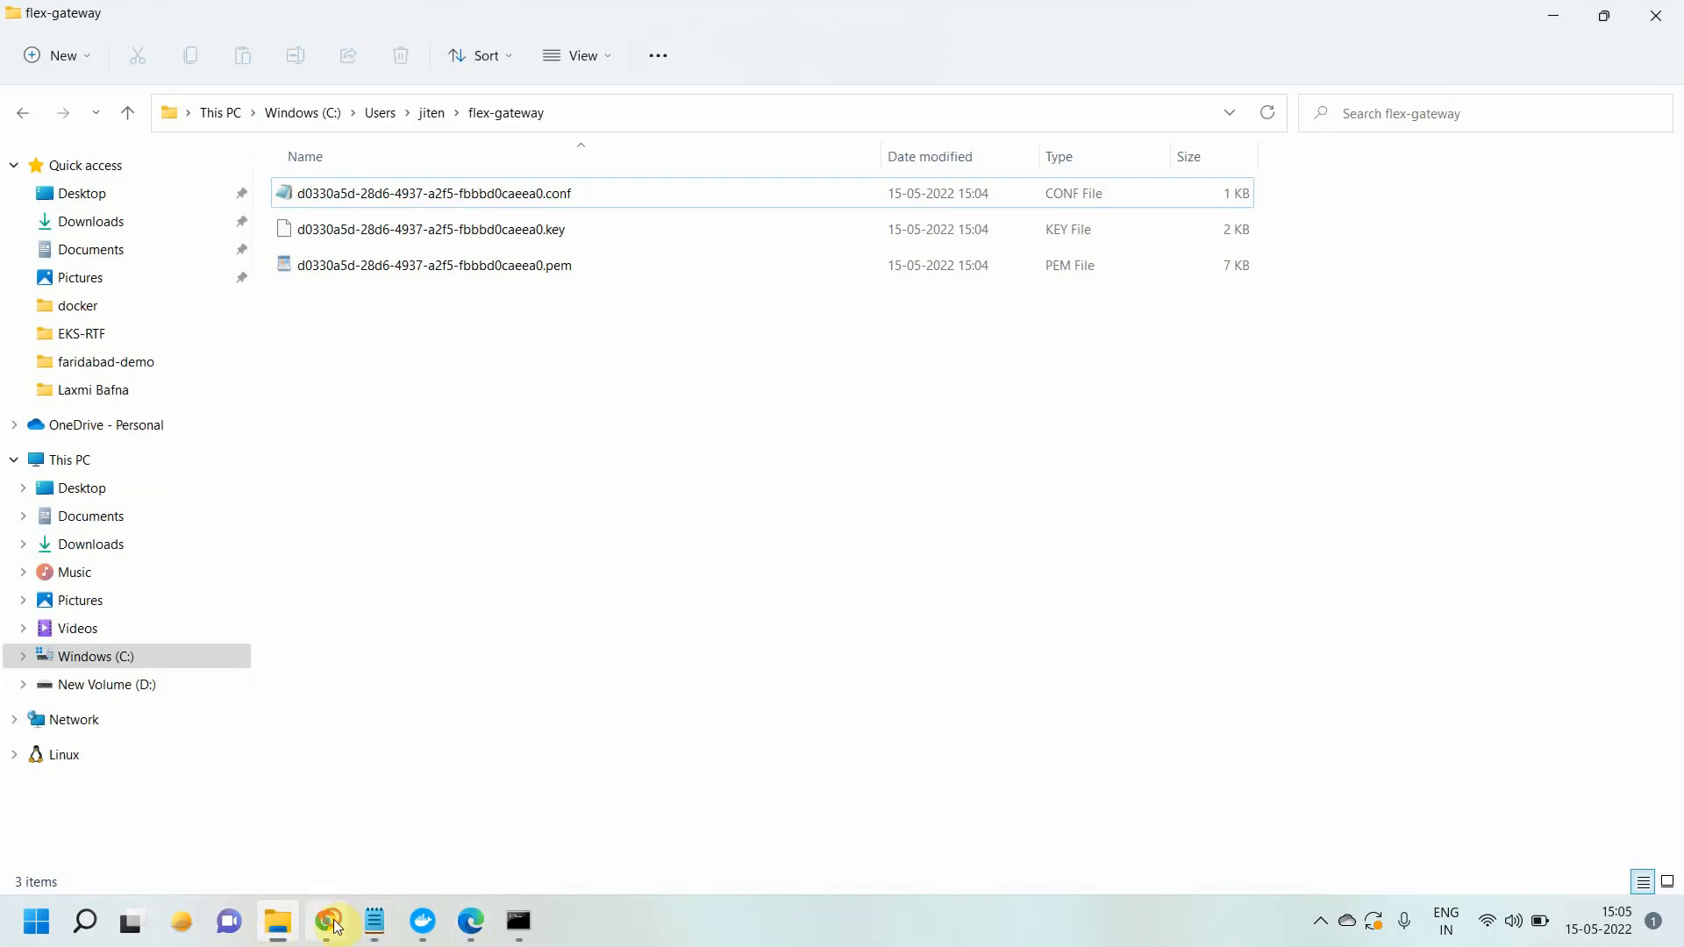
# - Read the UUID file name of the .conf file next to the .key and .pem files
pyautogui.click(324, 922)
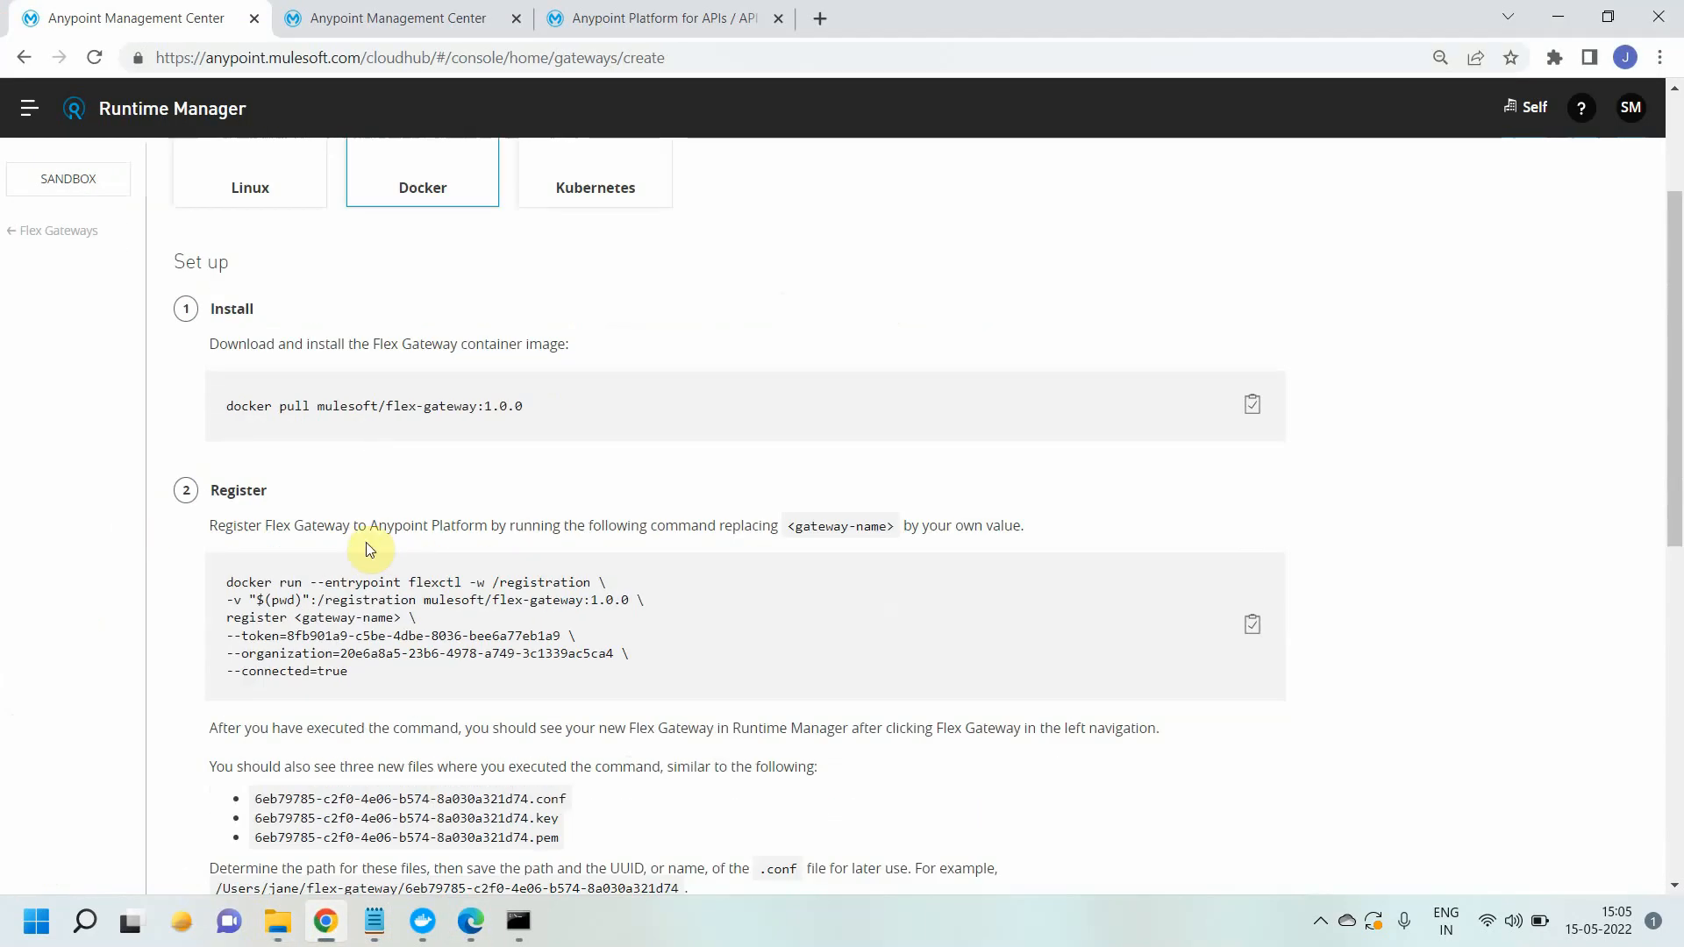
pyautogui.click(277, 922)
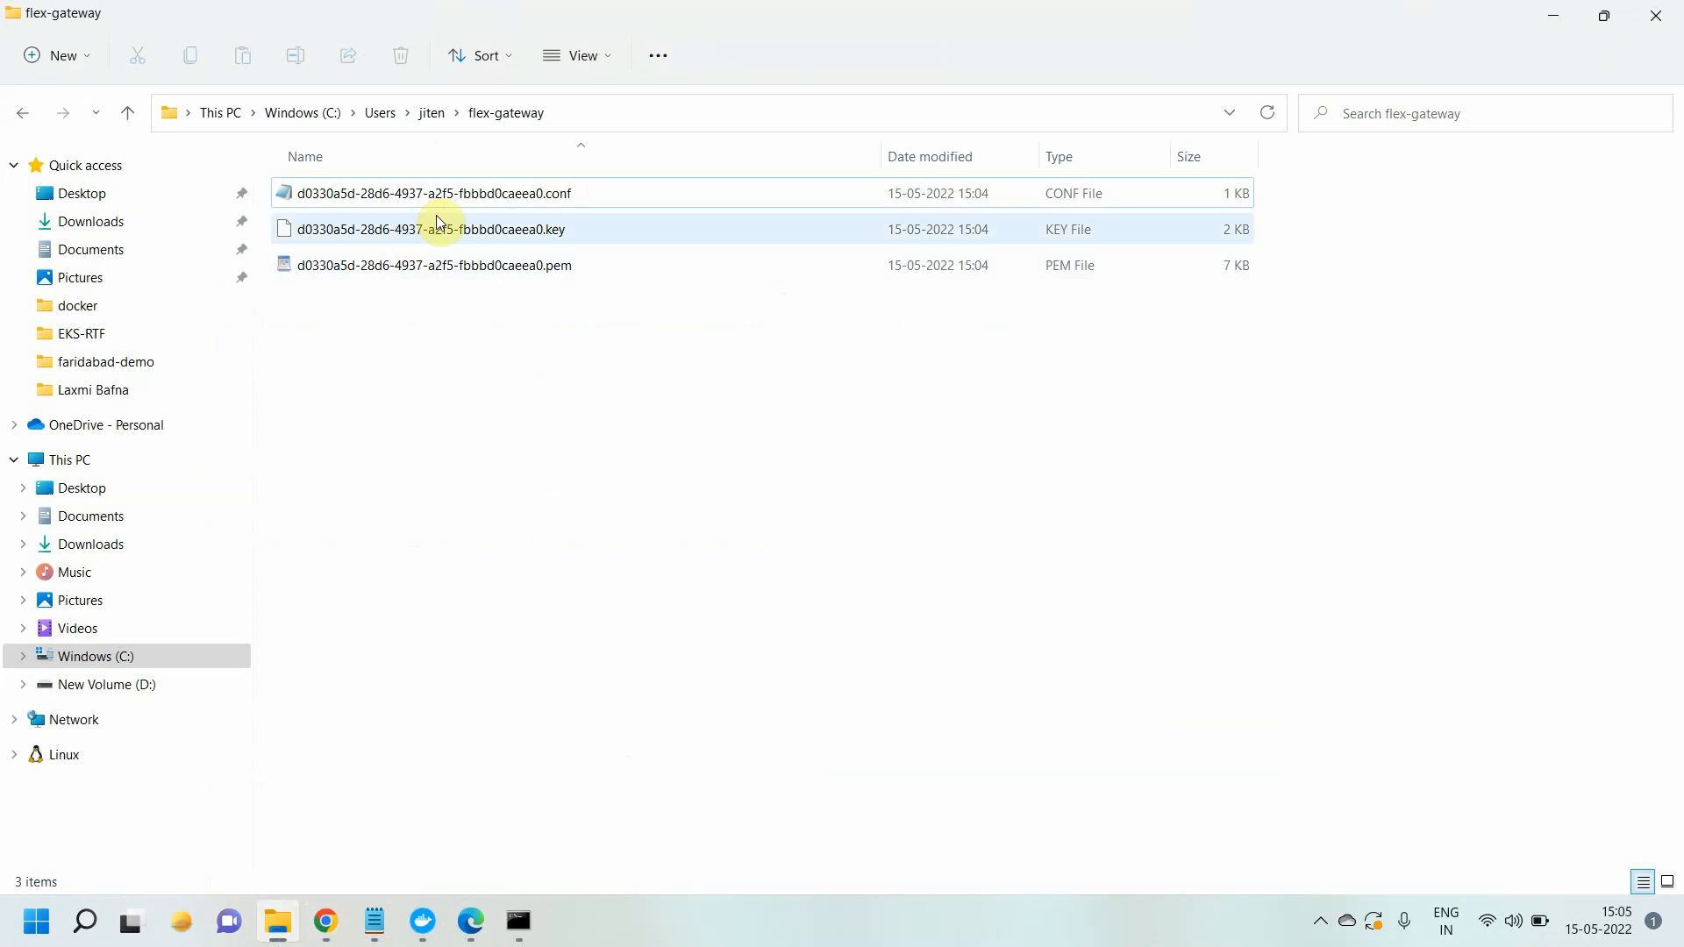
pyautogui.click(434, 193)
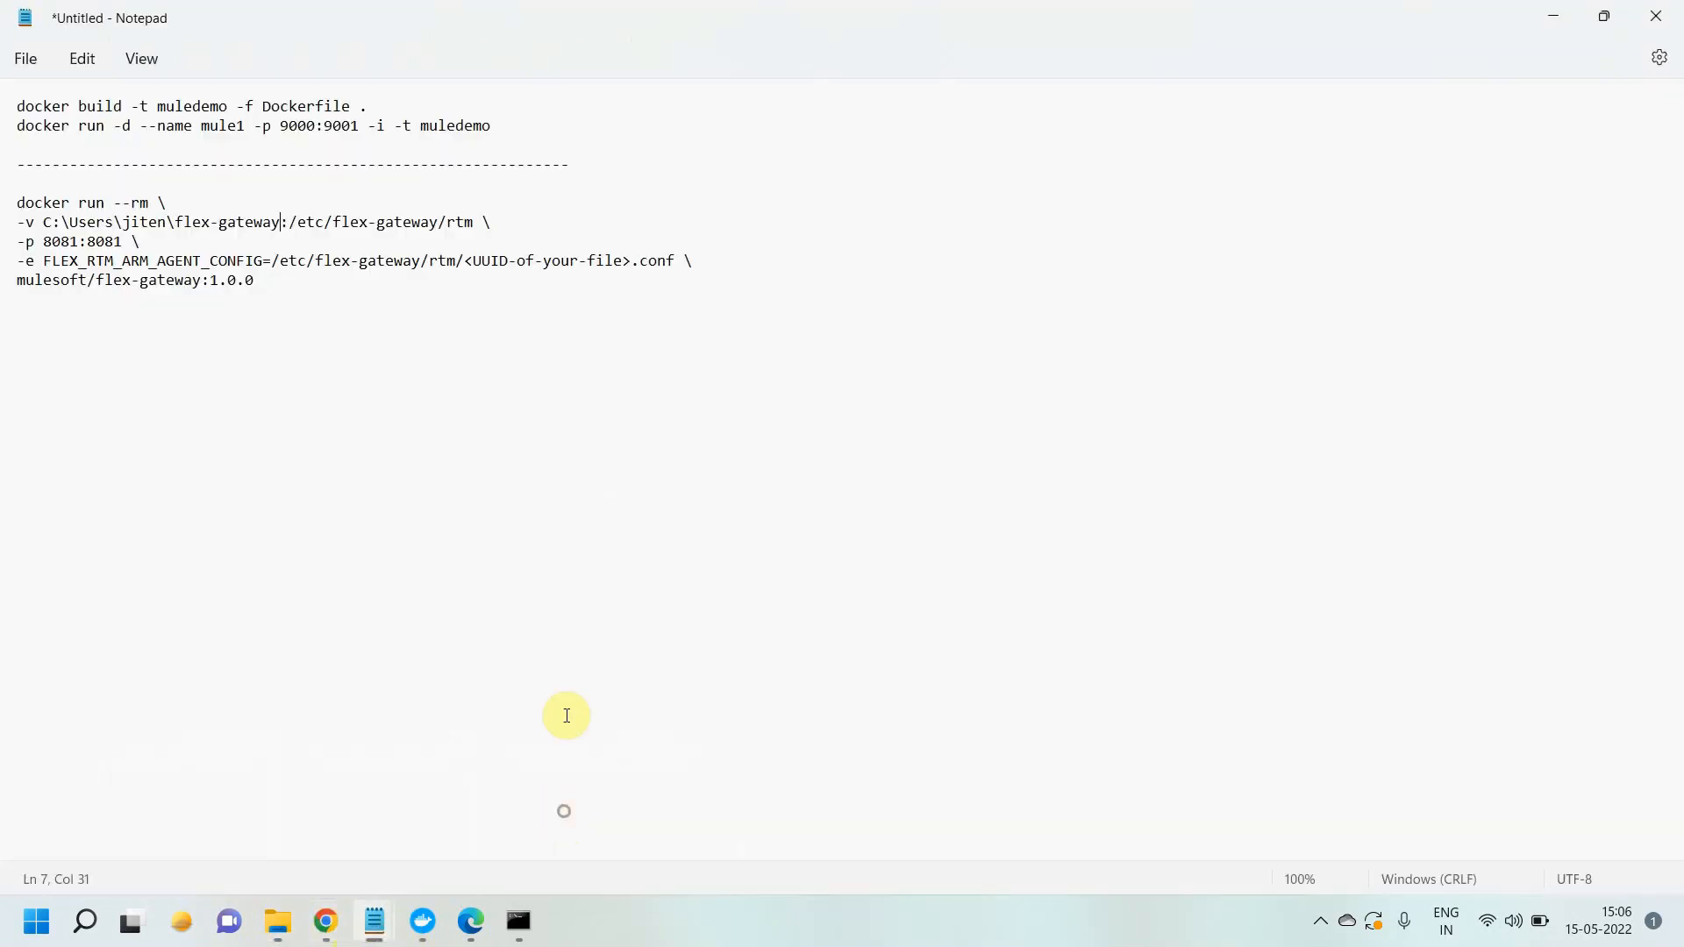
# - Insert UUID d0330a5d-28d6-4937-a2f5-fbbbd0caeea0 into the start command and join it into one line
pyautogui.doubleClick(601, 260)
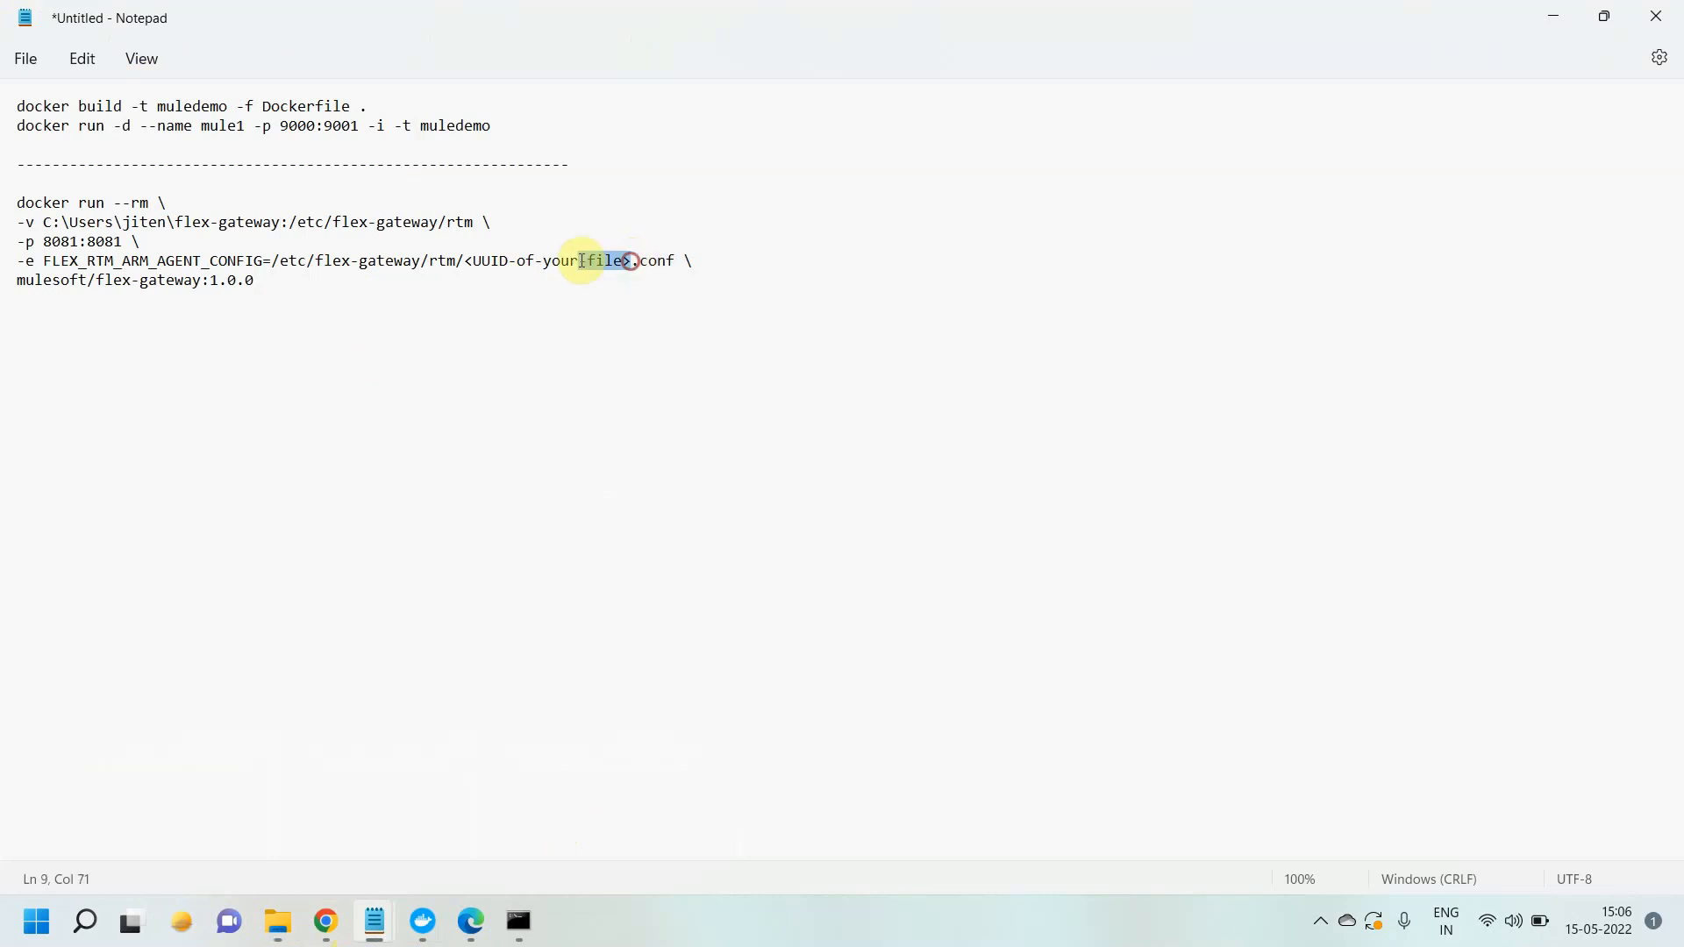
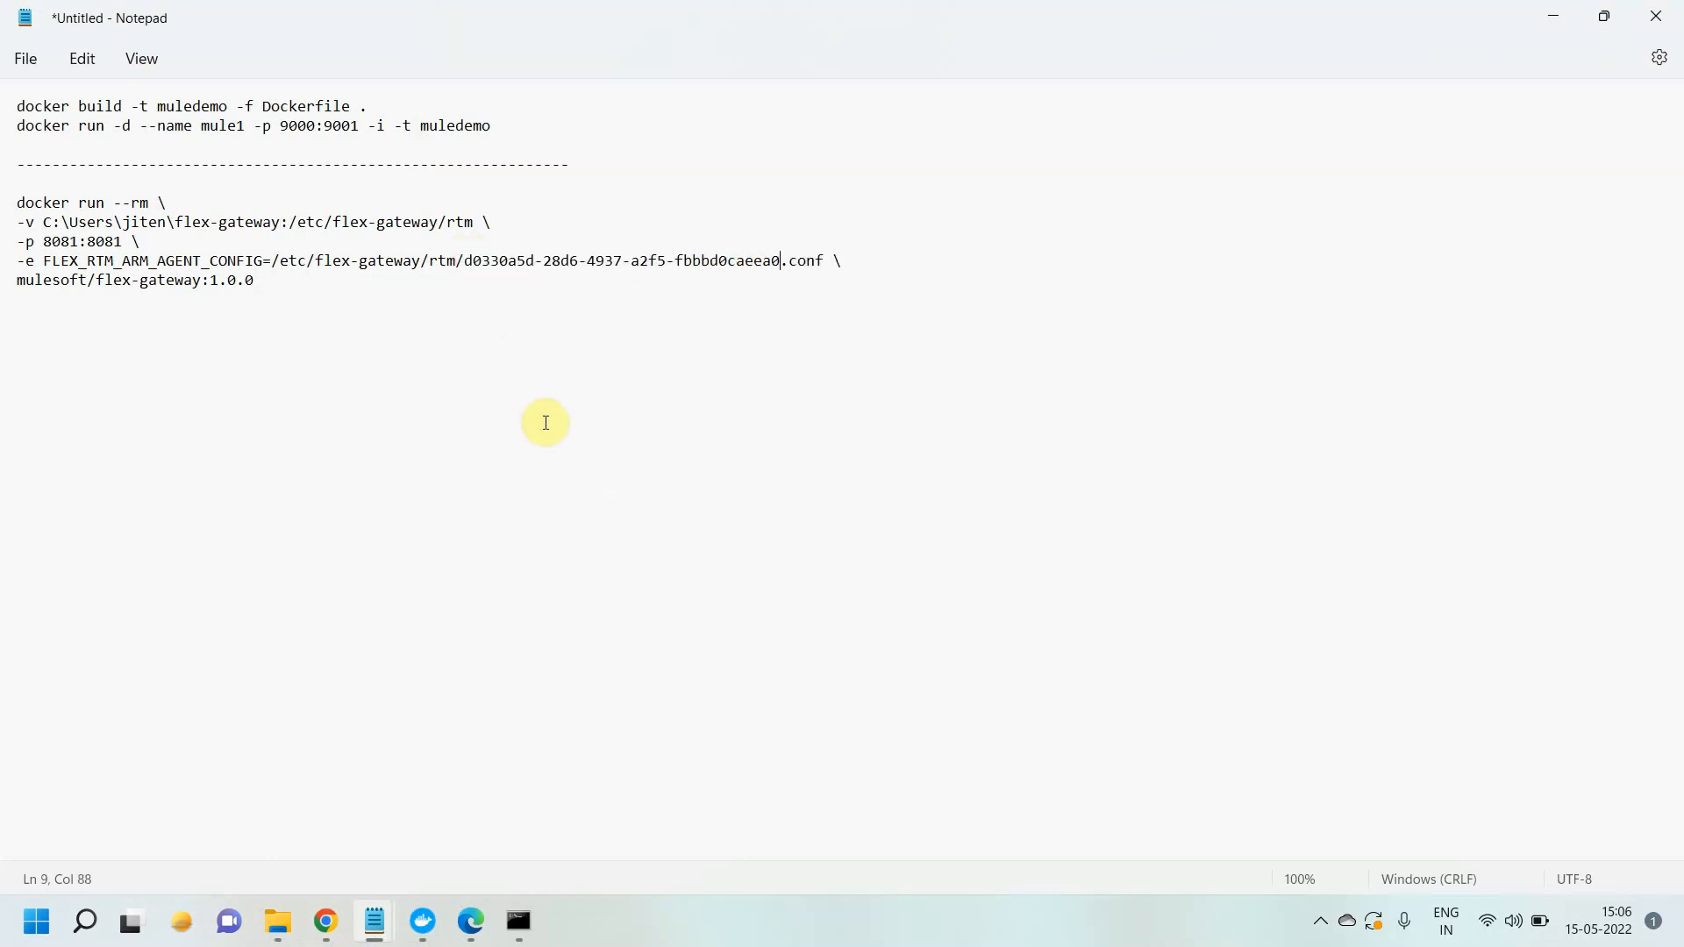
pyautogui.moveTo(497, 221)
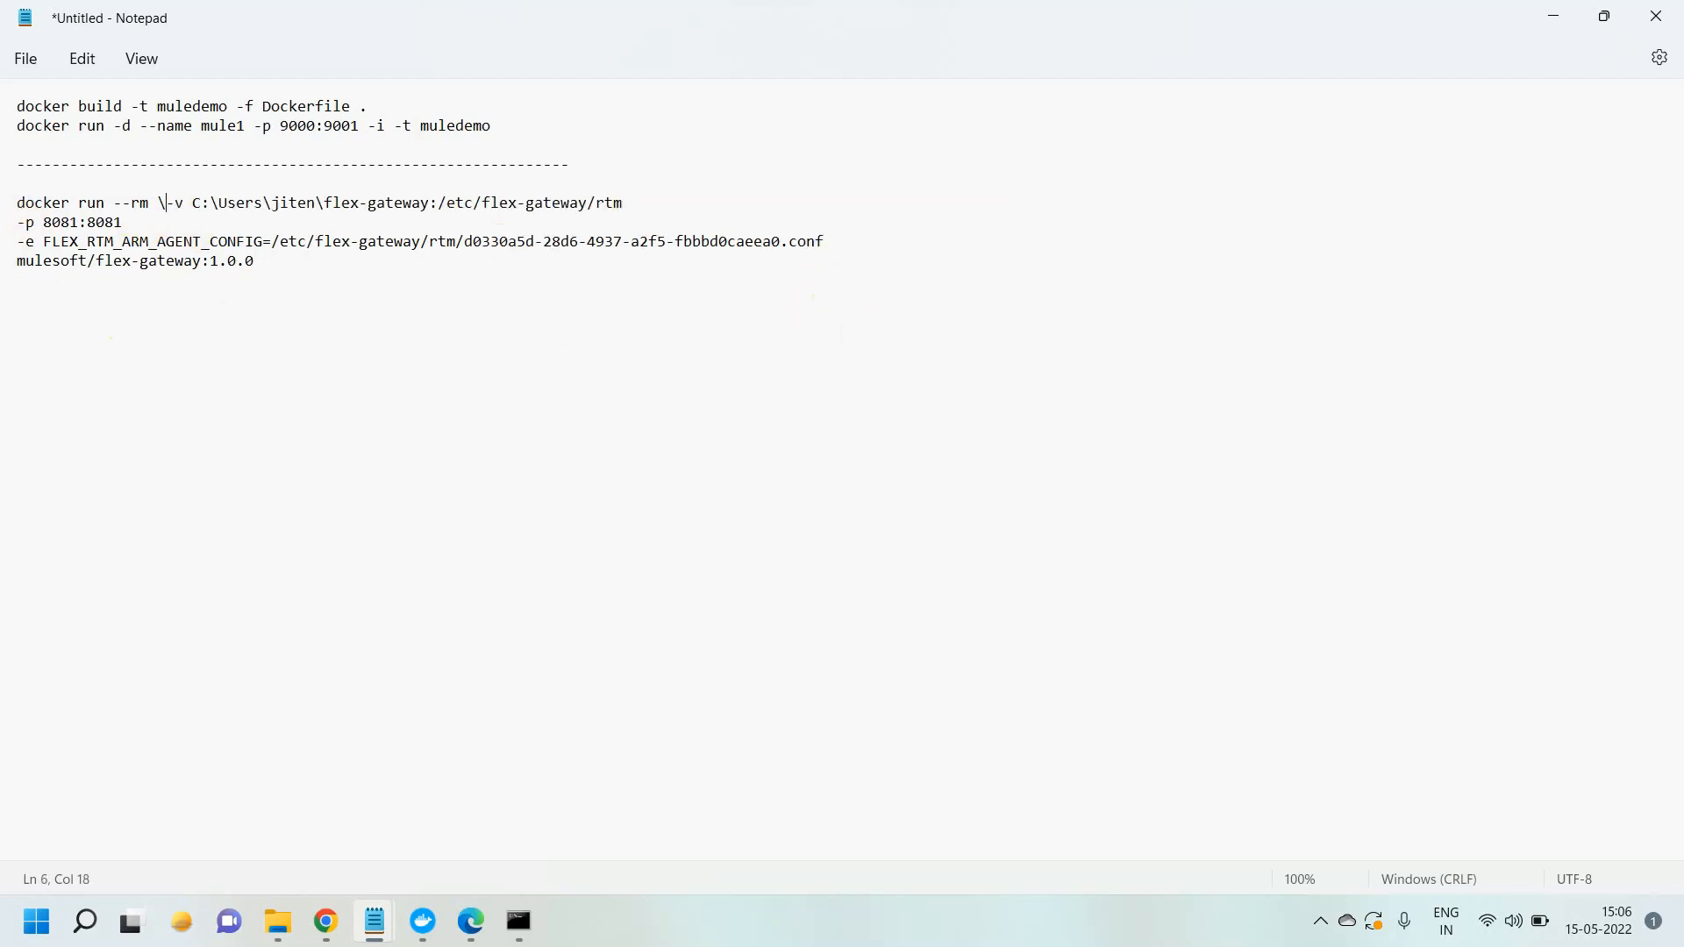
pyautogui.press('Delete')
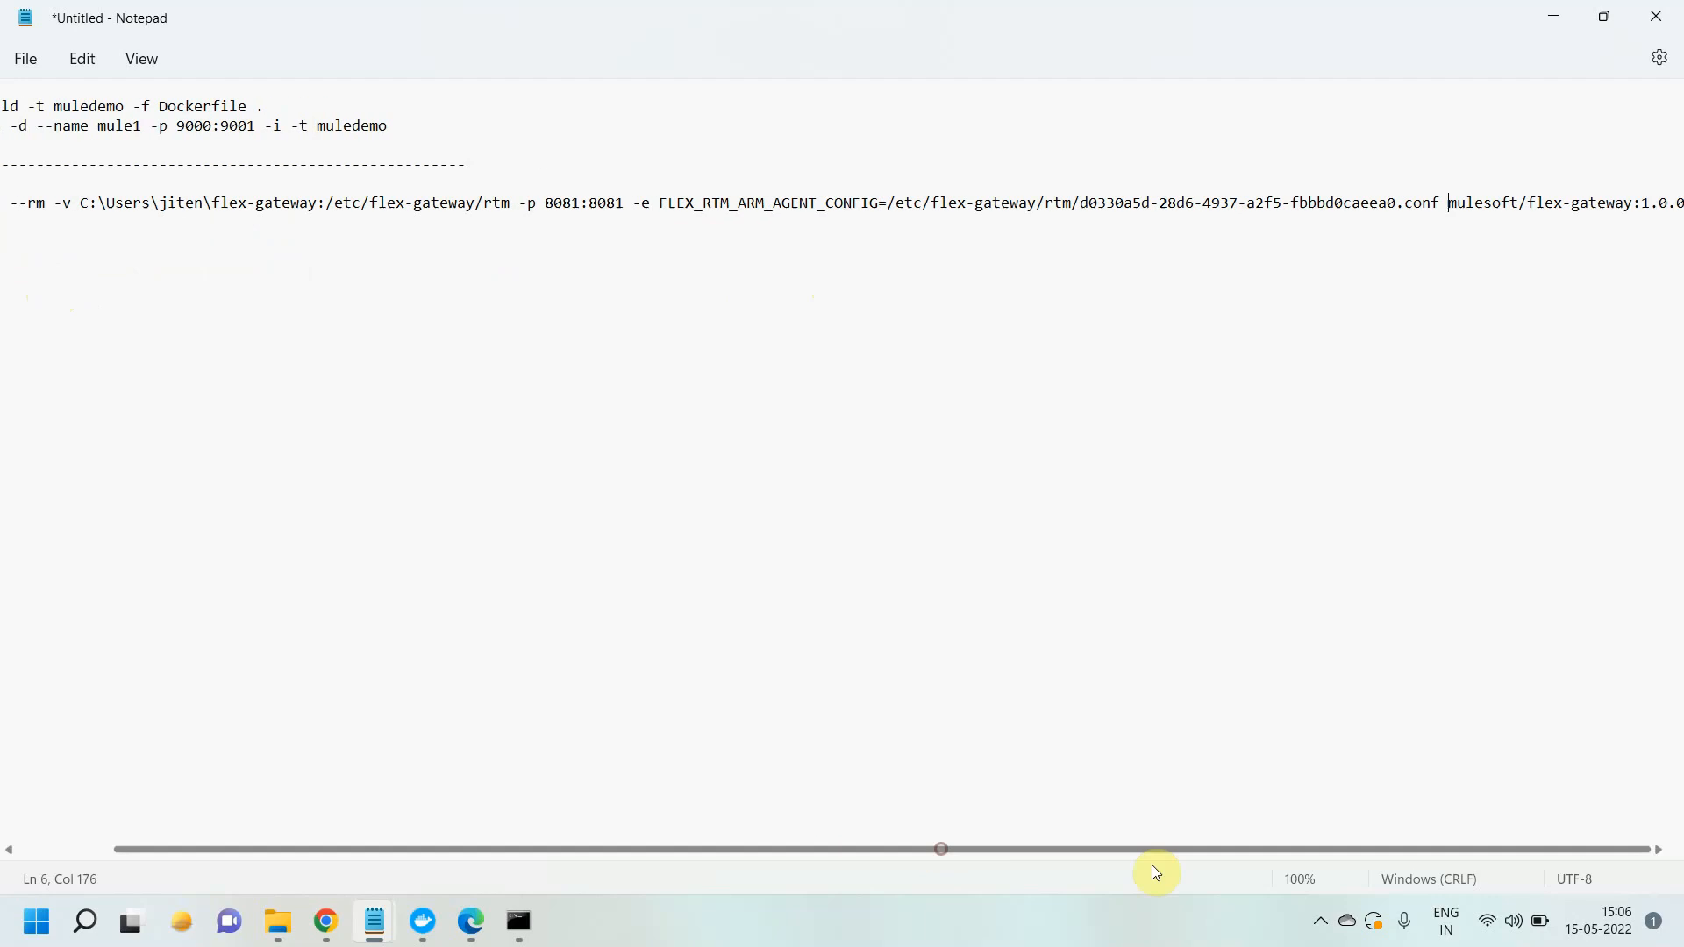
pyautogui.moveTo(940, 850); pyautogui.dragTo(225, 850)
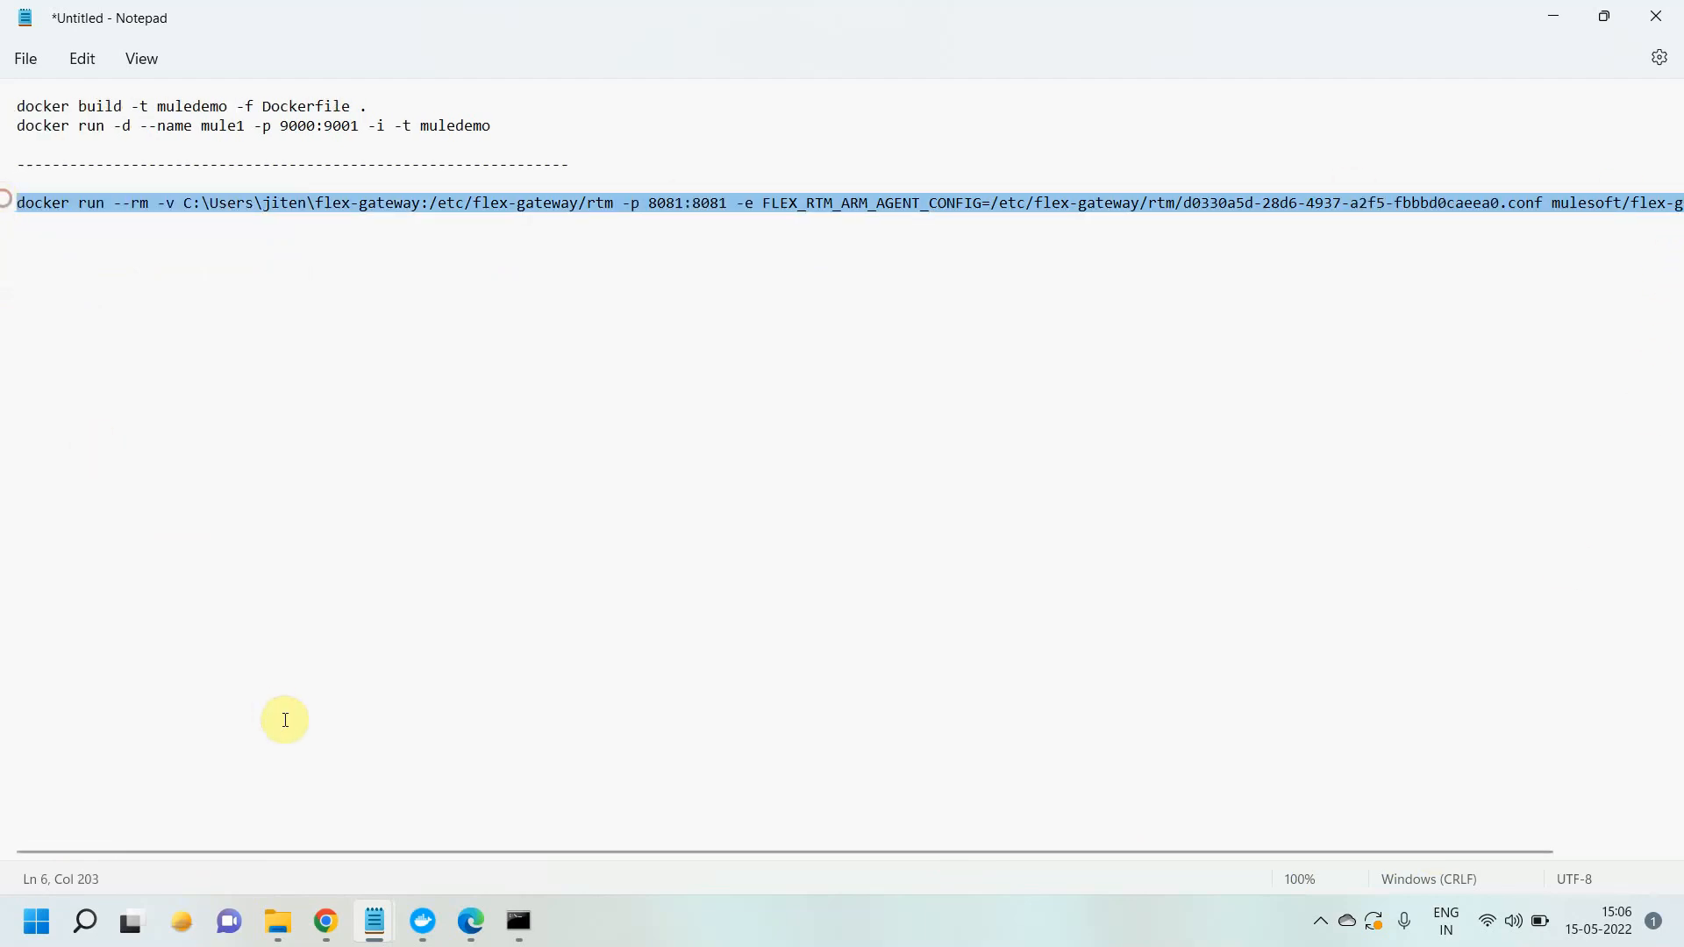
# - Run the one-line docker run start command in Command Prompt until workers start
pyautogui.click(518, 922)
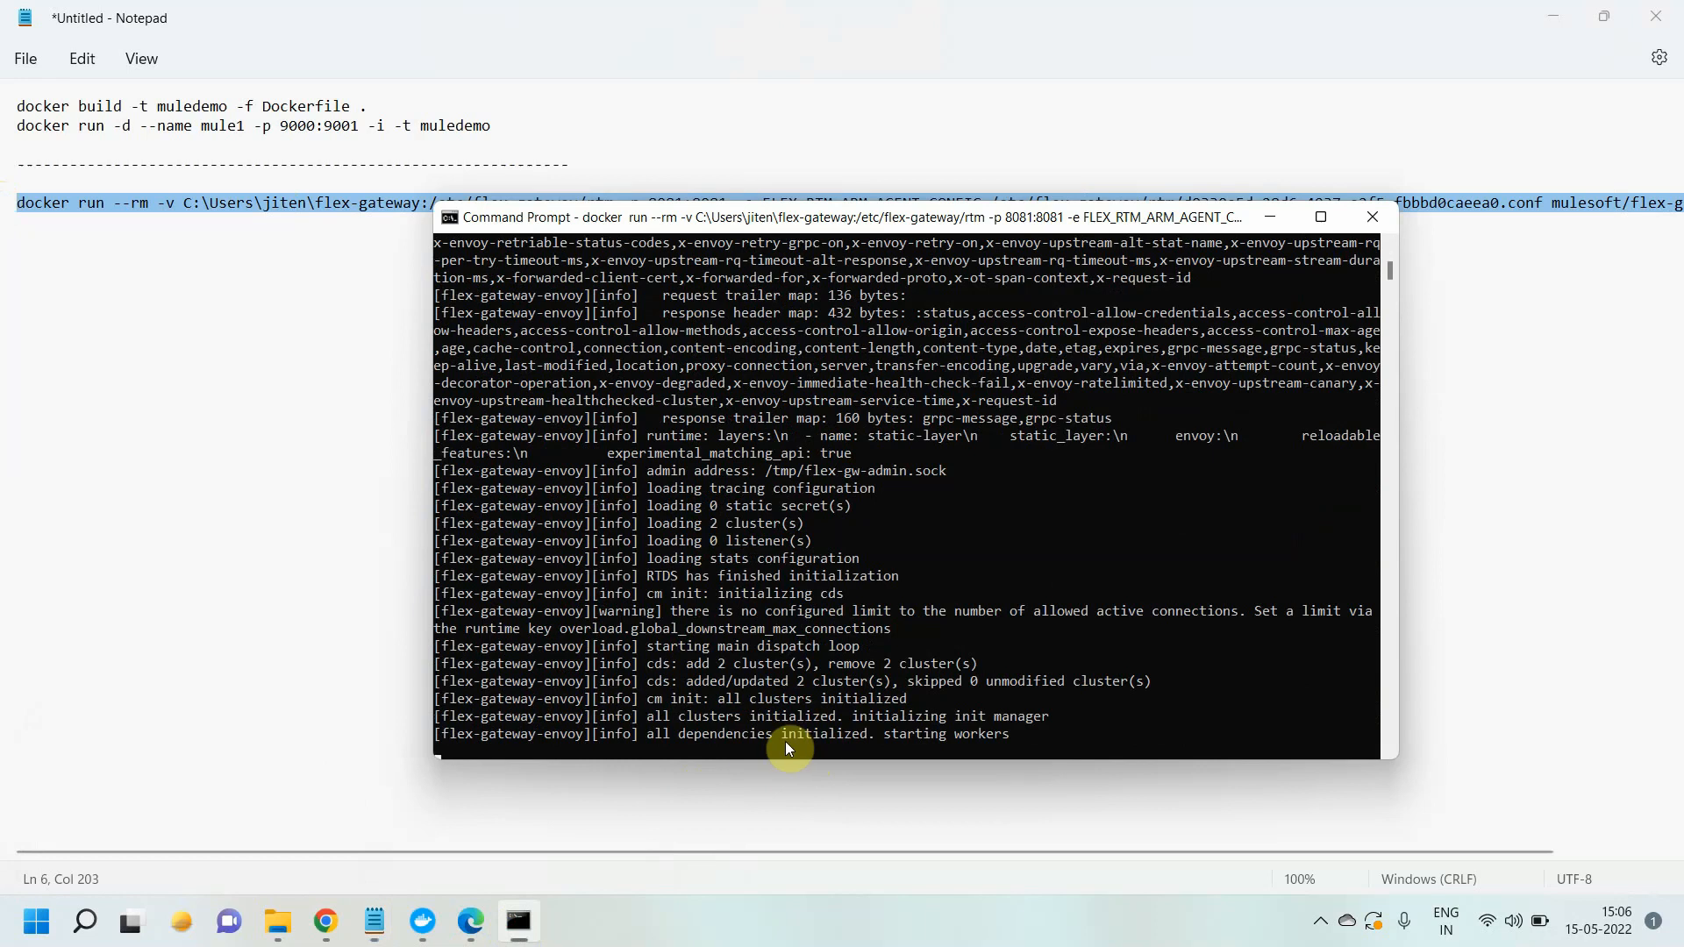
pyautogui.moveTo(660, 752)
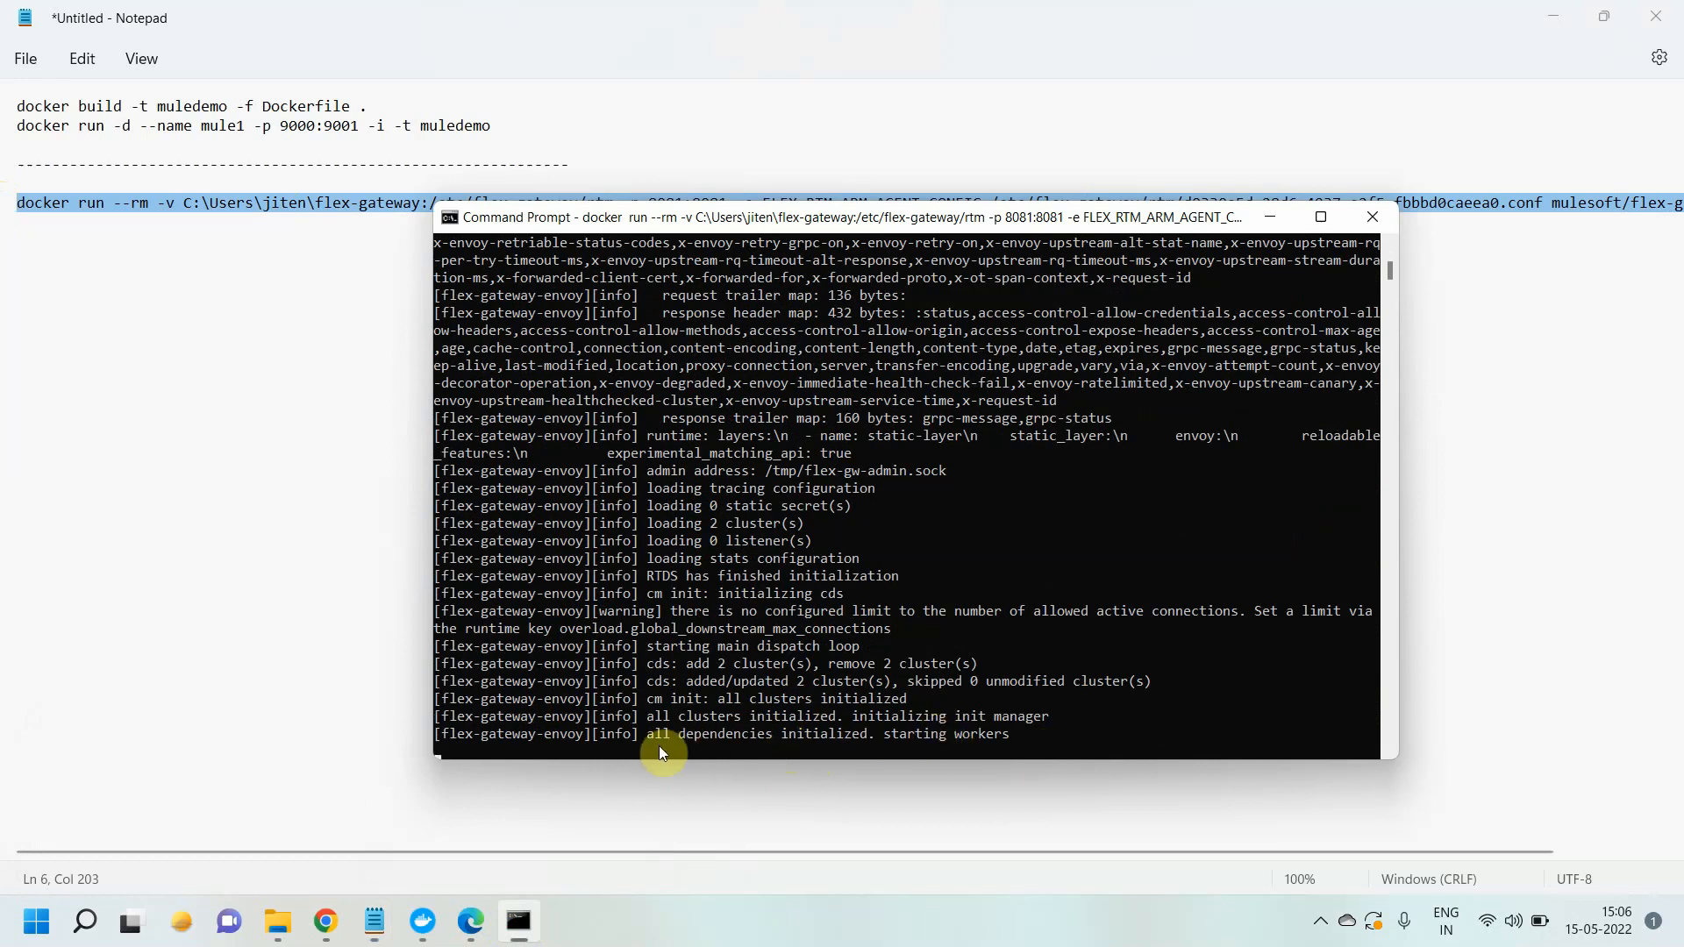
pyautogui.moveTo(994, 742)
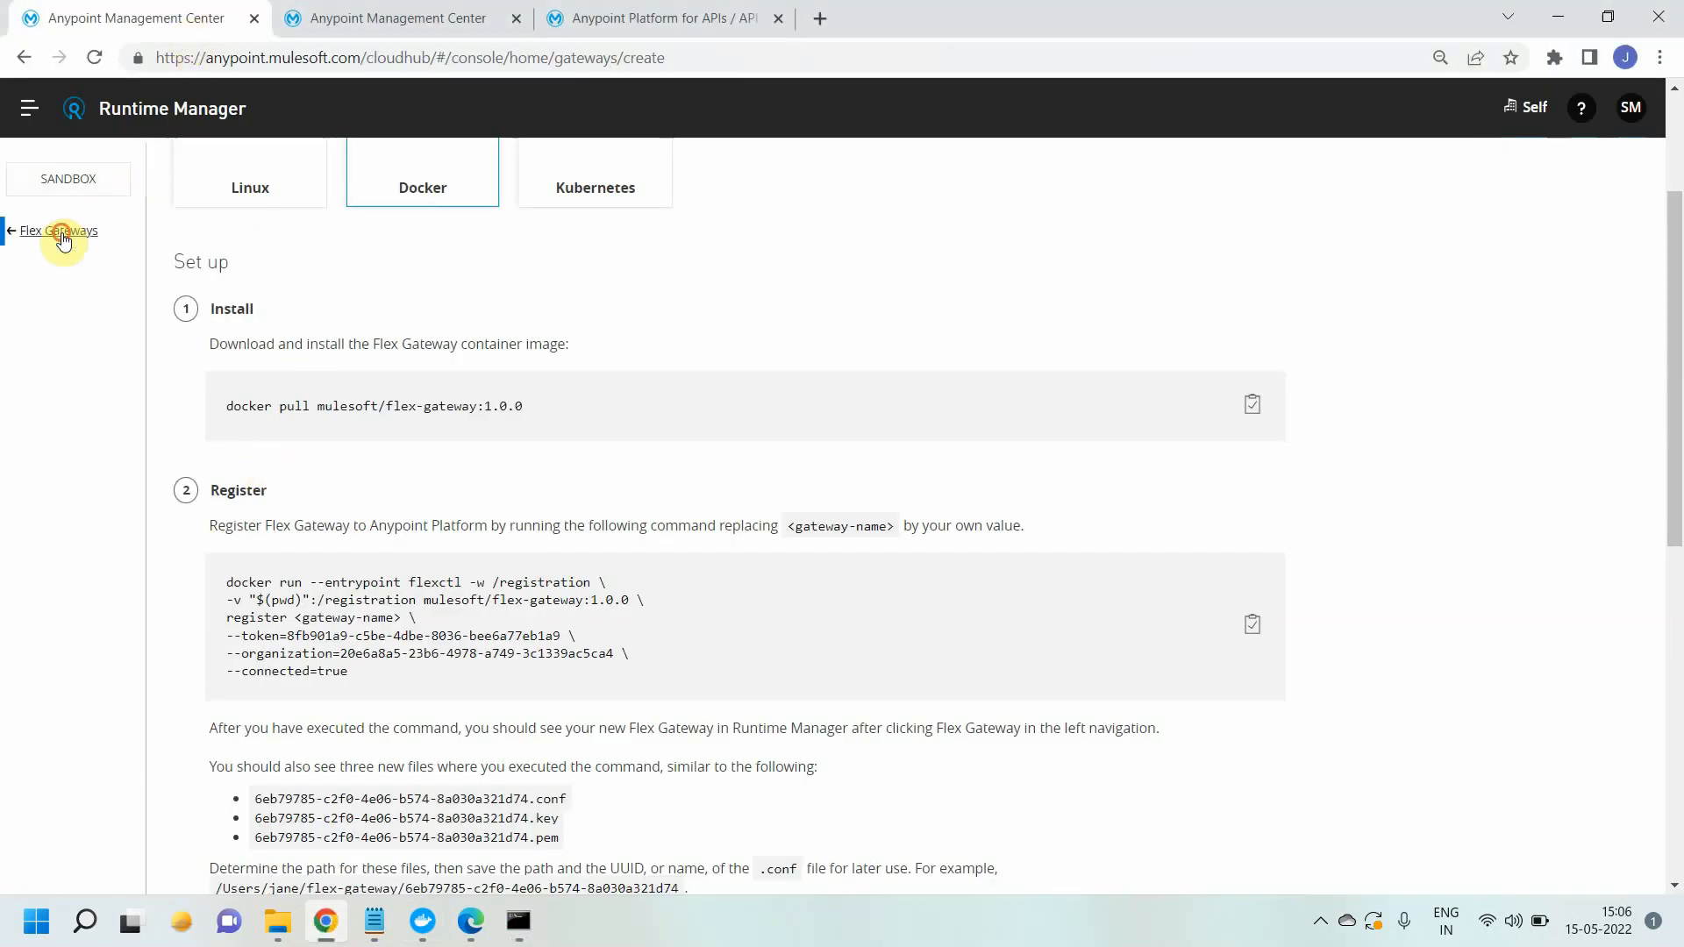
# - Verify mule-demo-gateway-1 is connected with one replica on version 1.0.0
pyautogui.click(58, 230)
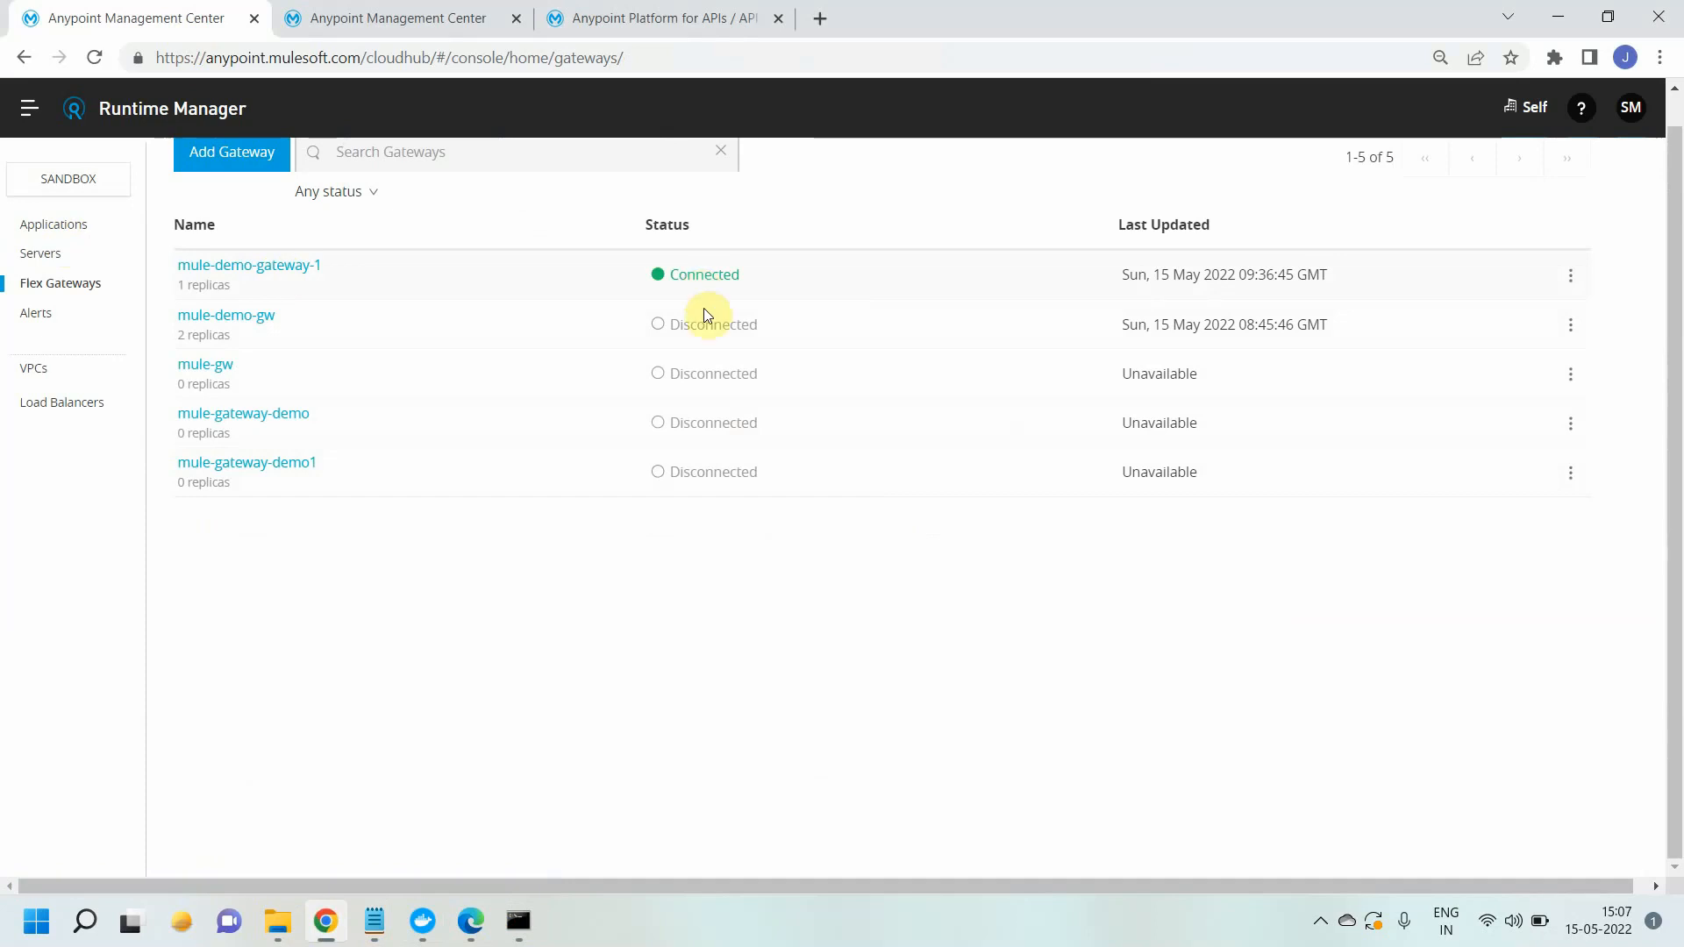
pyautogui.moveTo(236, 291)
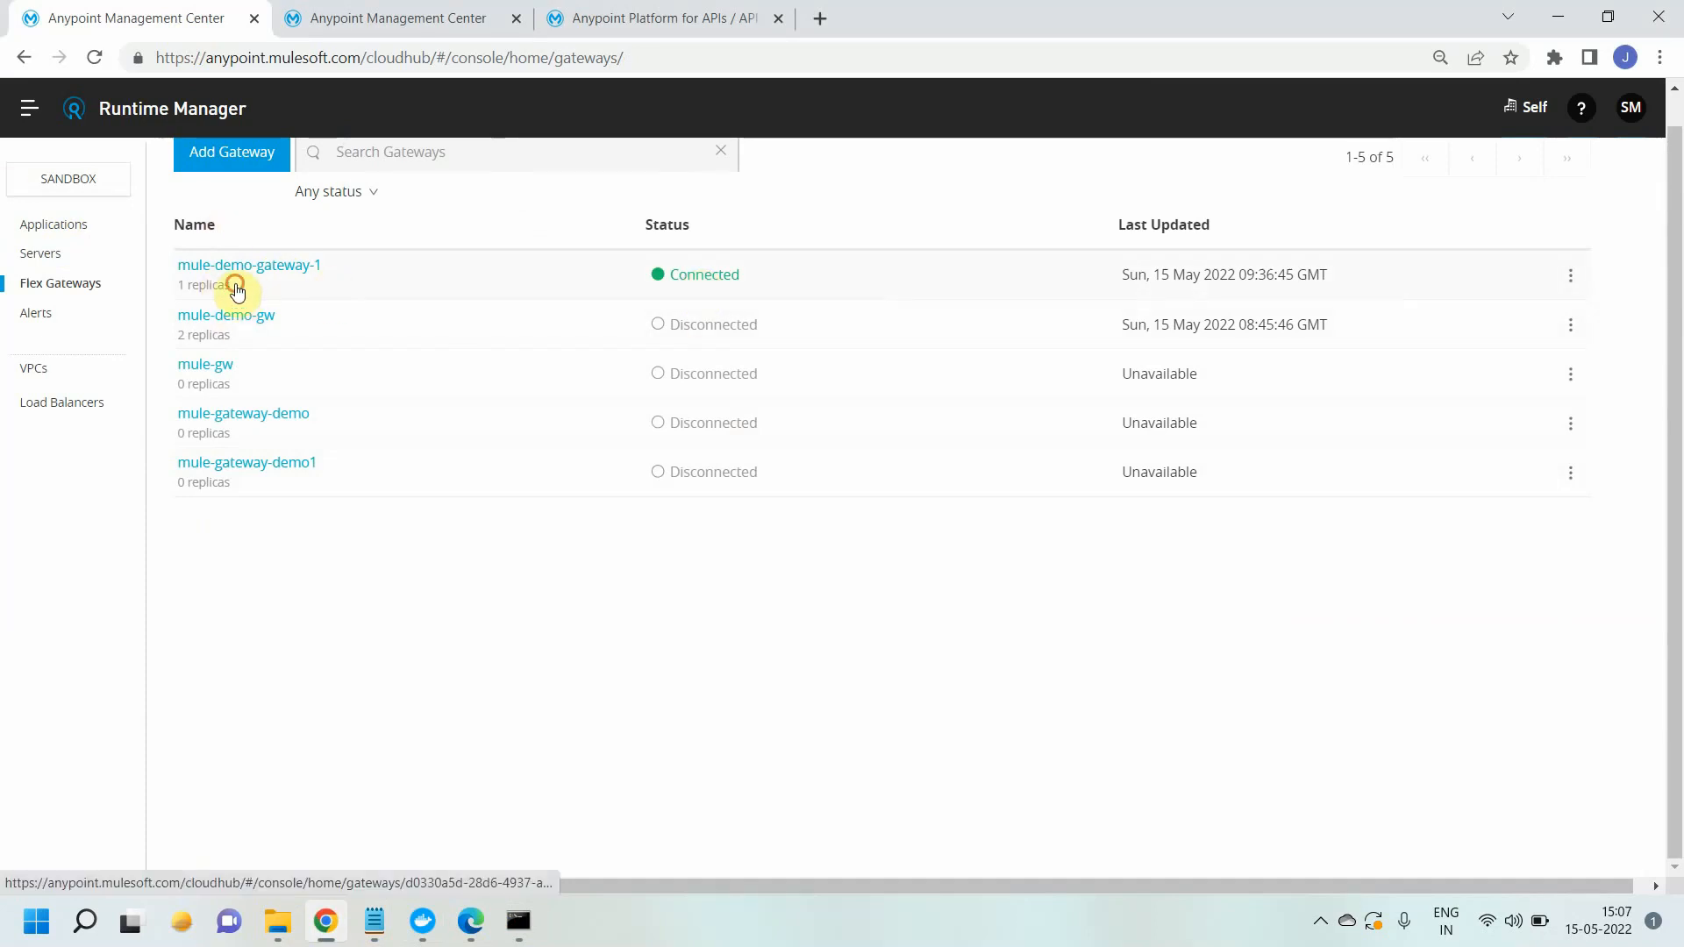
pyautogui.click(248, 264)
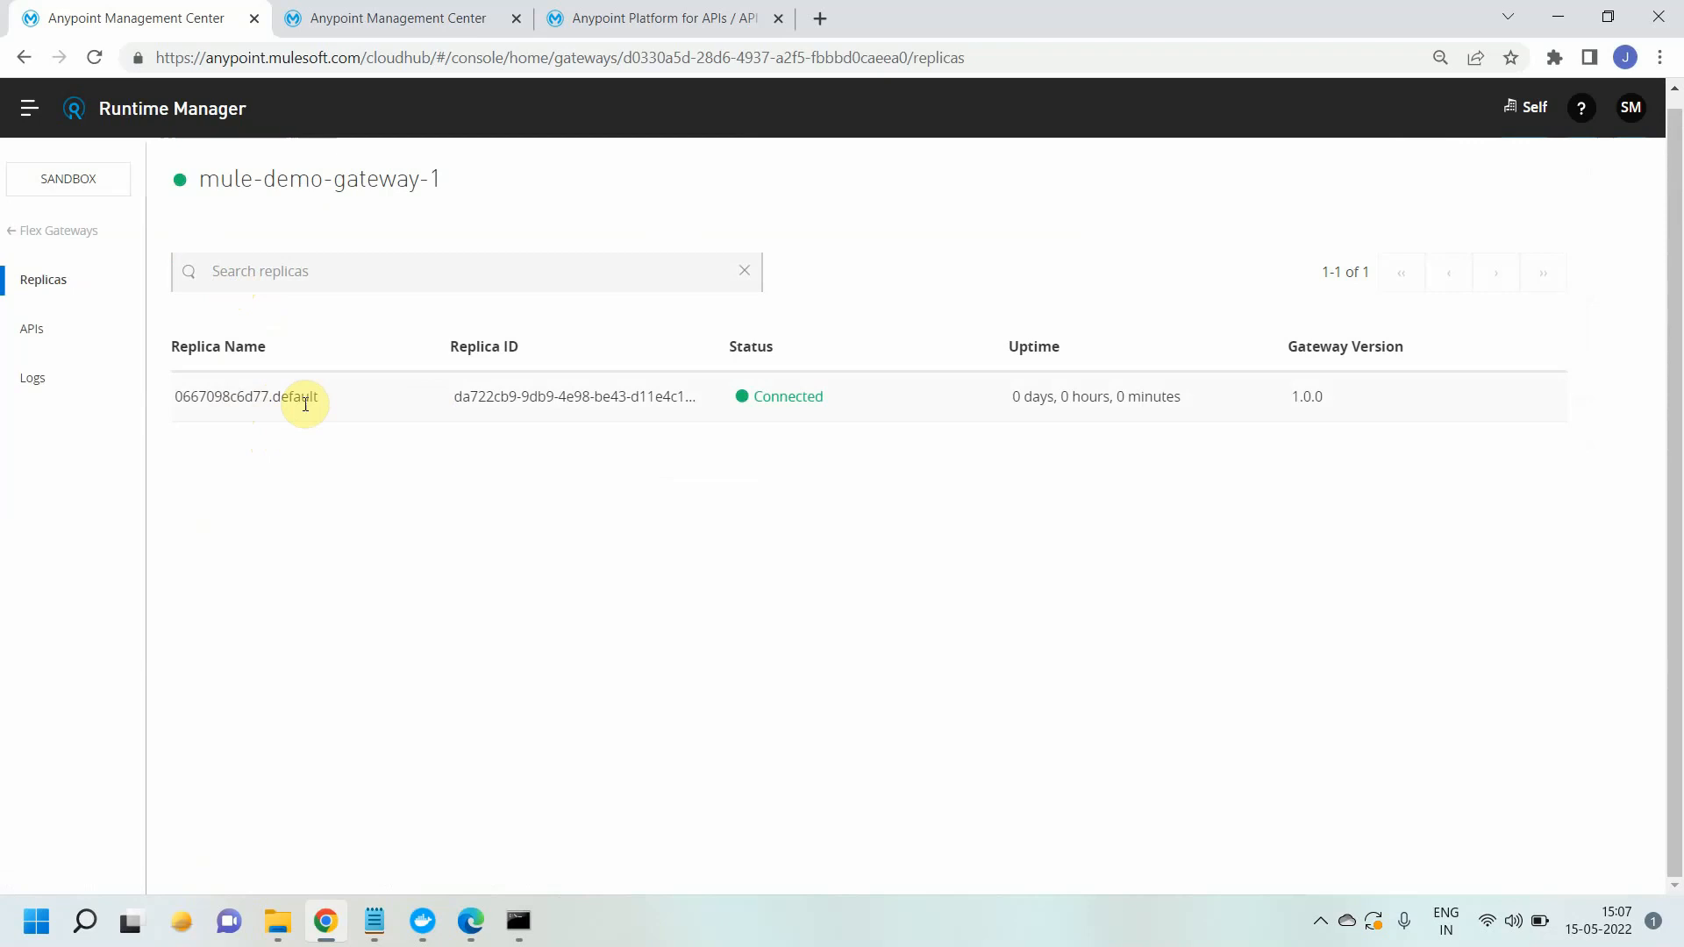
pyautogui.moveTo(373, 922)
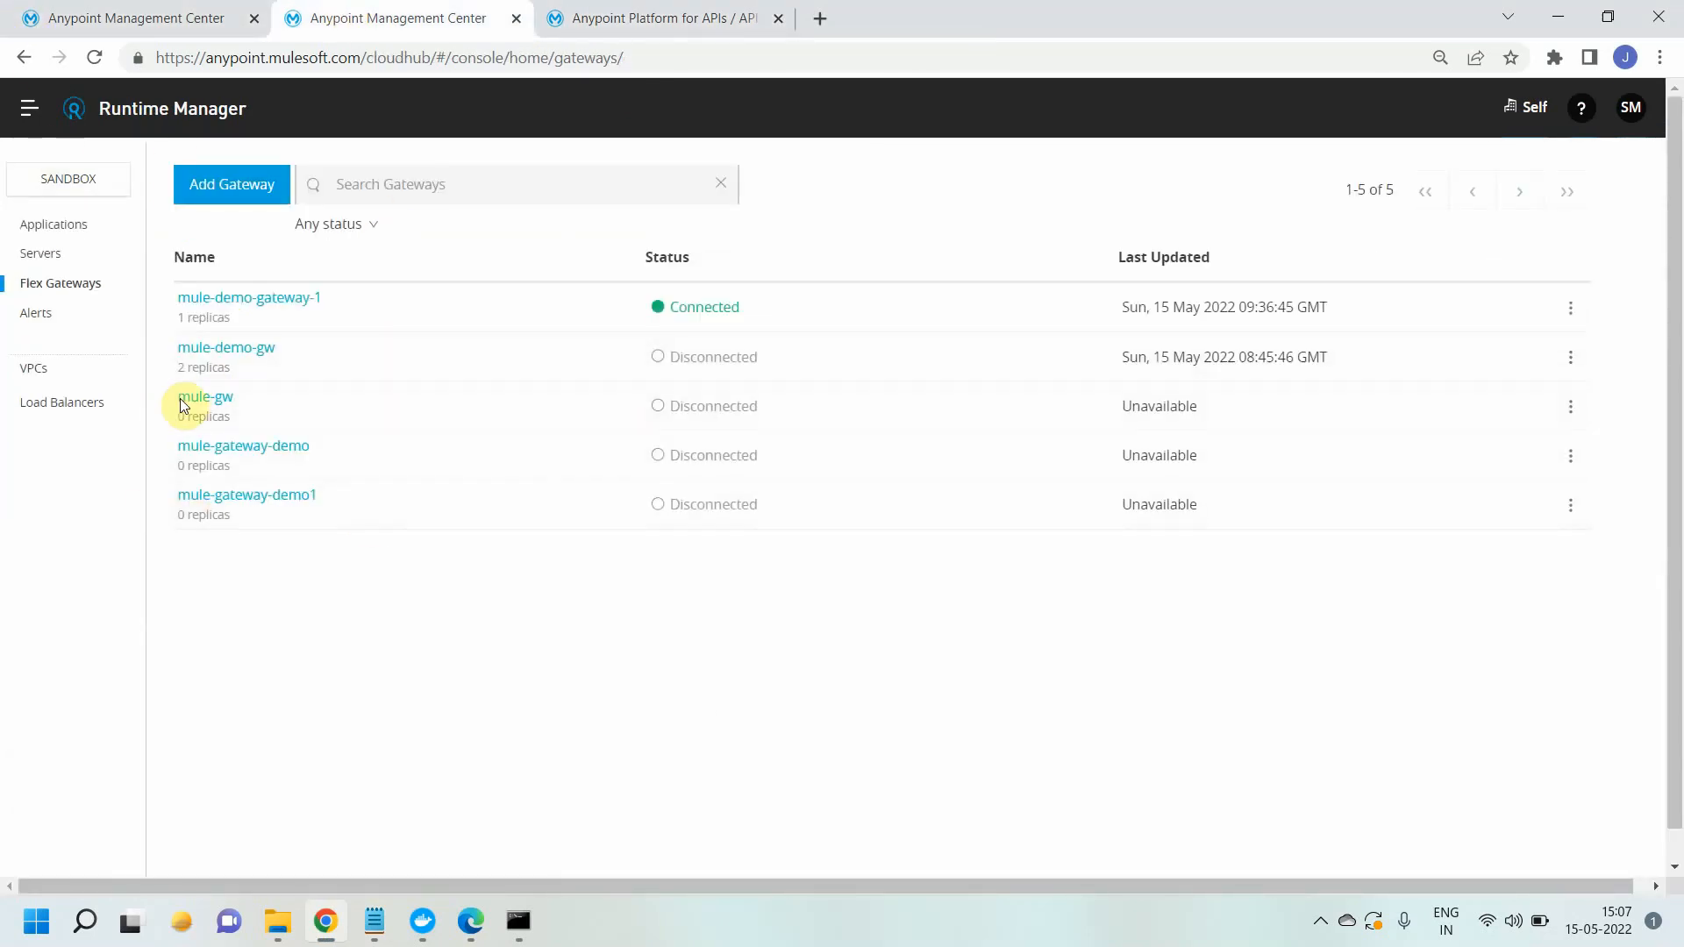
pyautogui.click(29, 107)
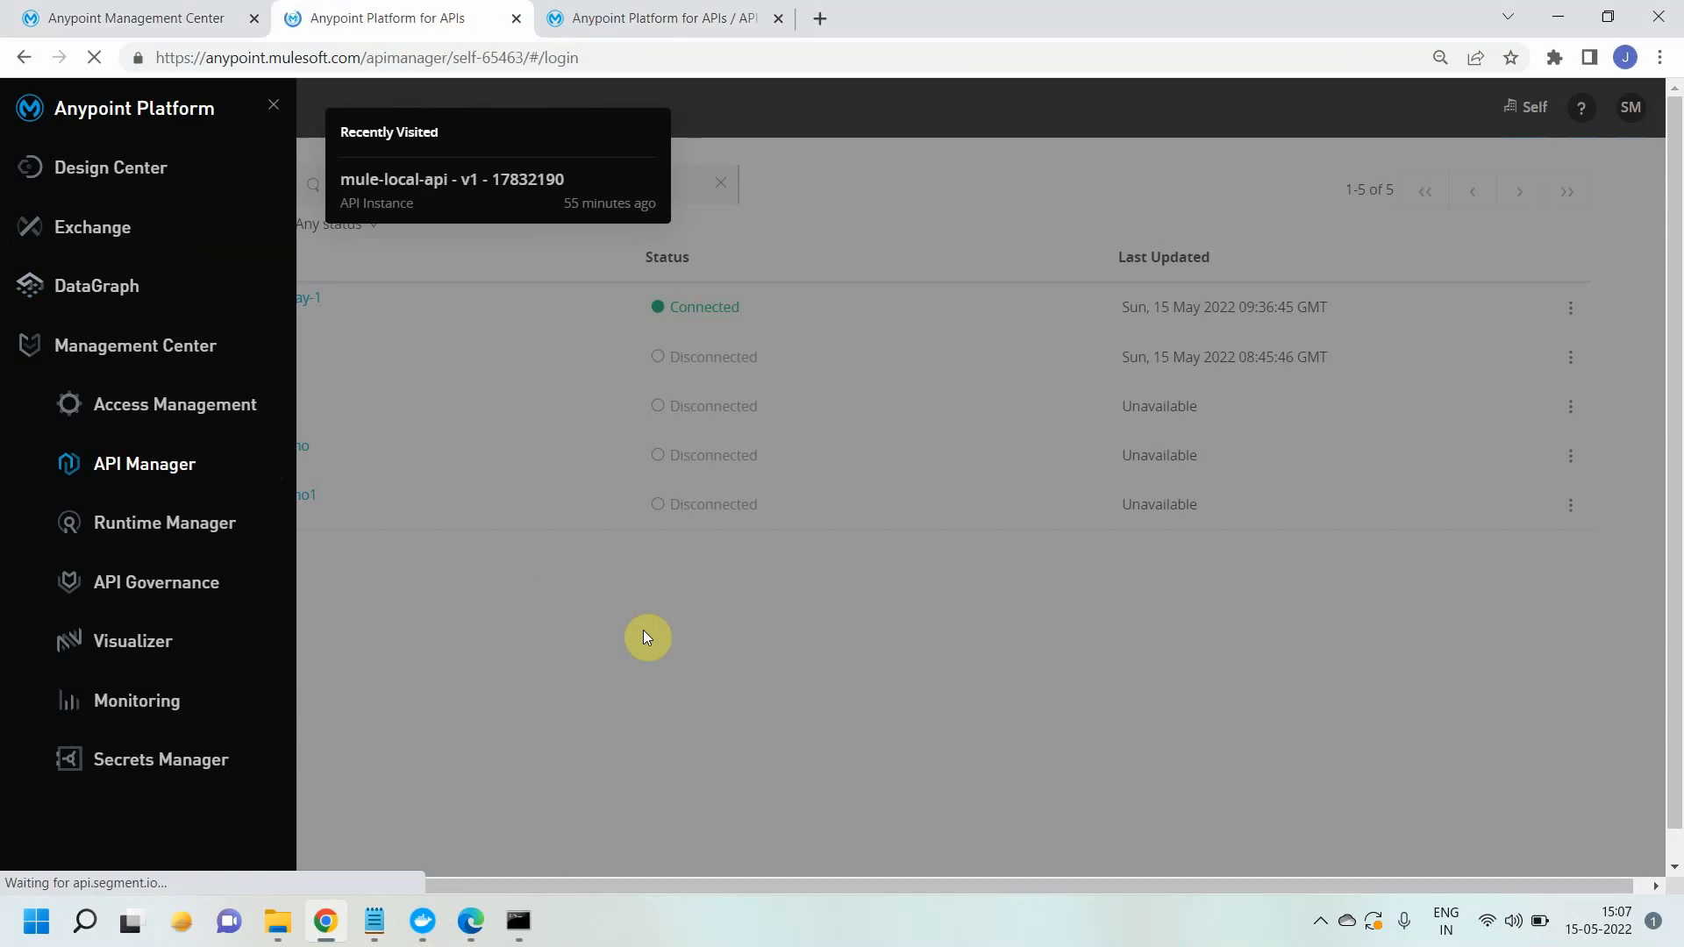
# - Reopen the Add a Flex Gateway page through Runtime Manager's navigation menu
pyautogui.click(134, 18)
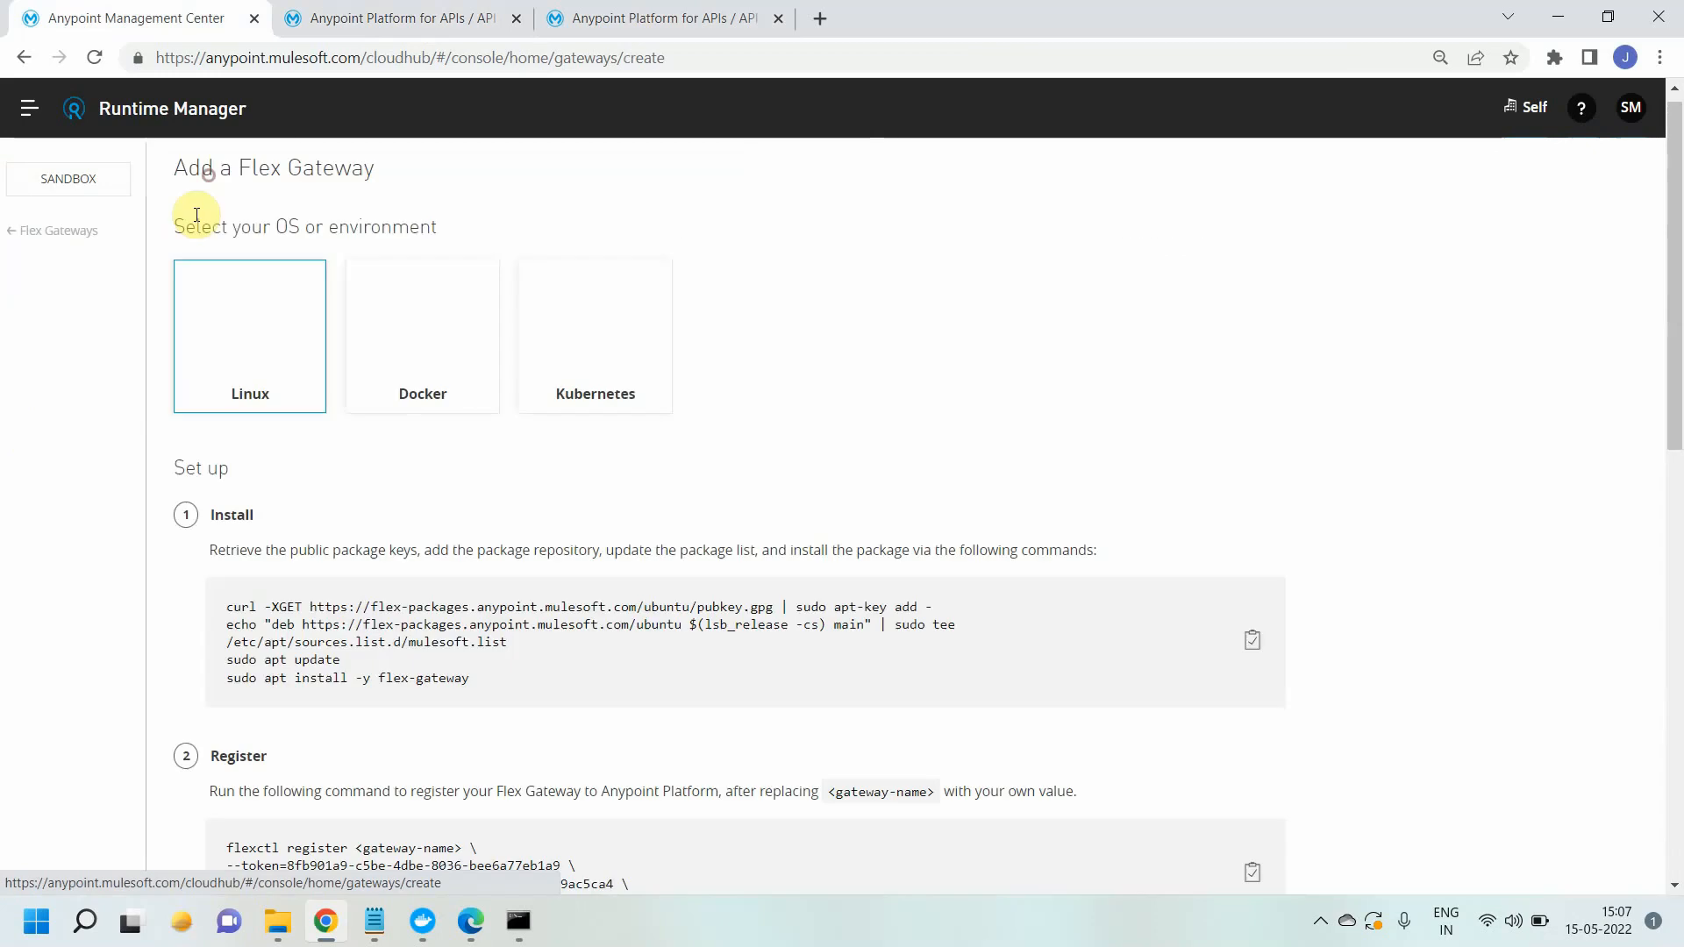
pyautogui.click(422, 336)
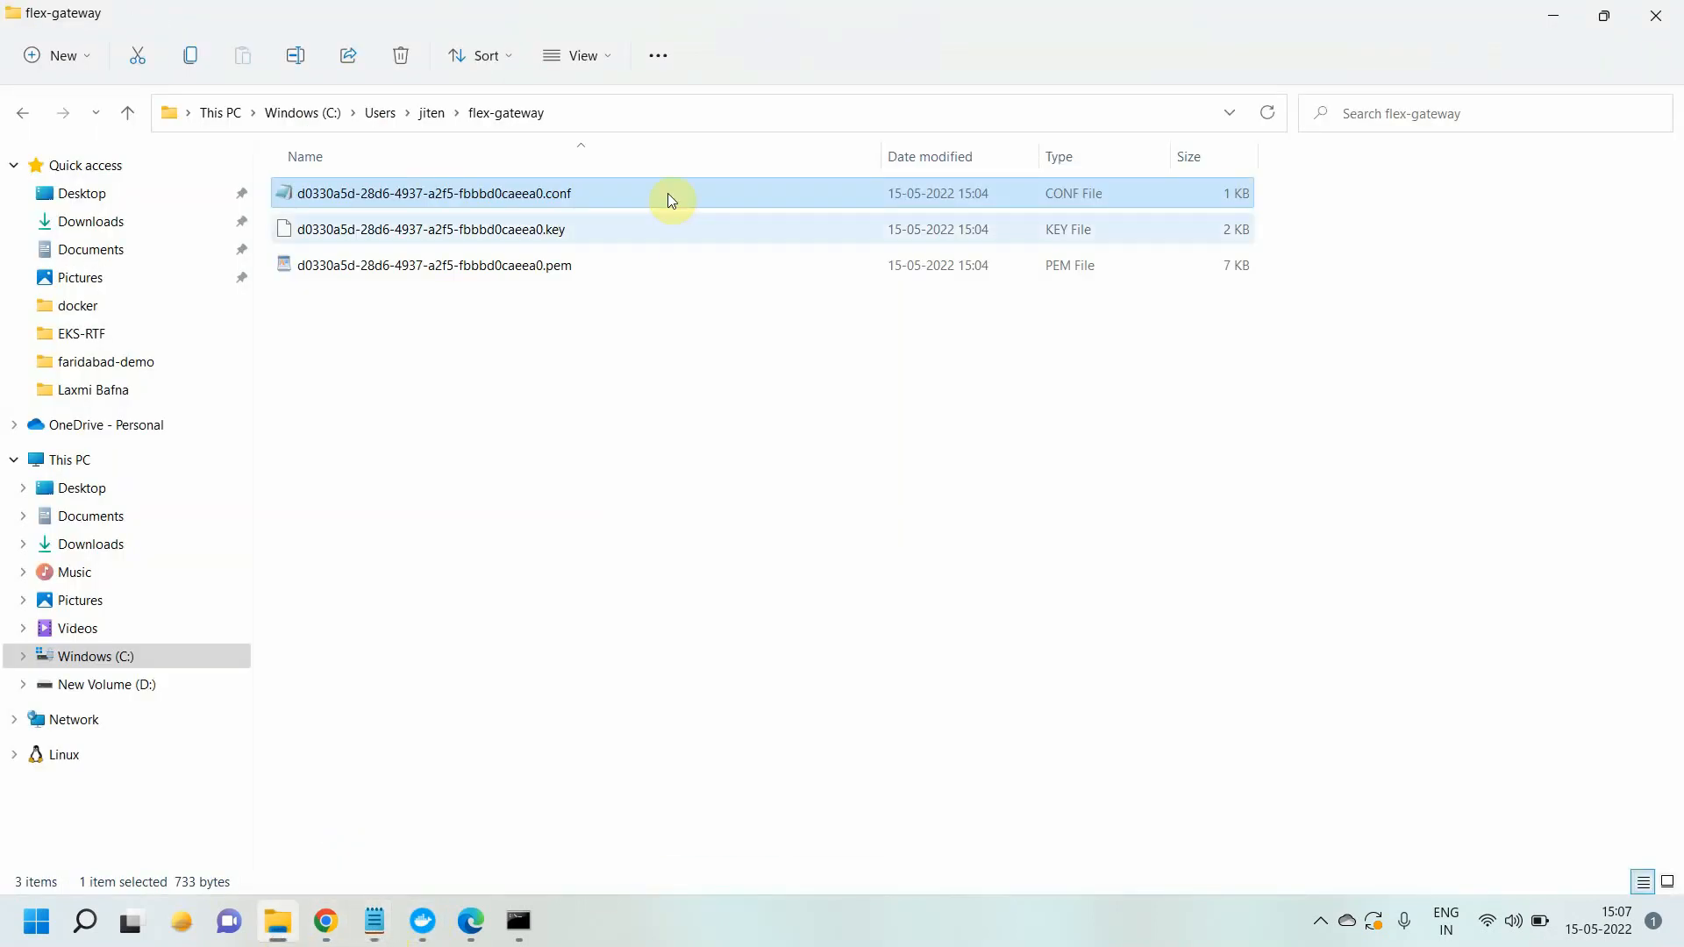
# - Fill the replica command's path with C:\Users\jiten\flex-gateway and map port 8082:8082
pyautogui.click(373, 922)
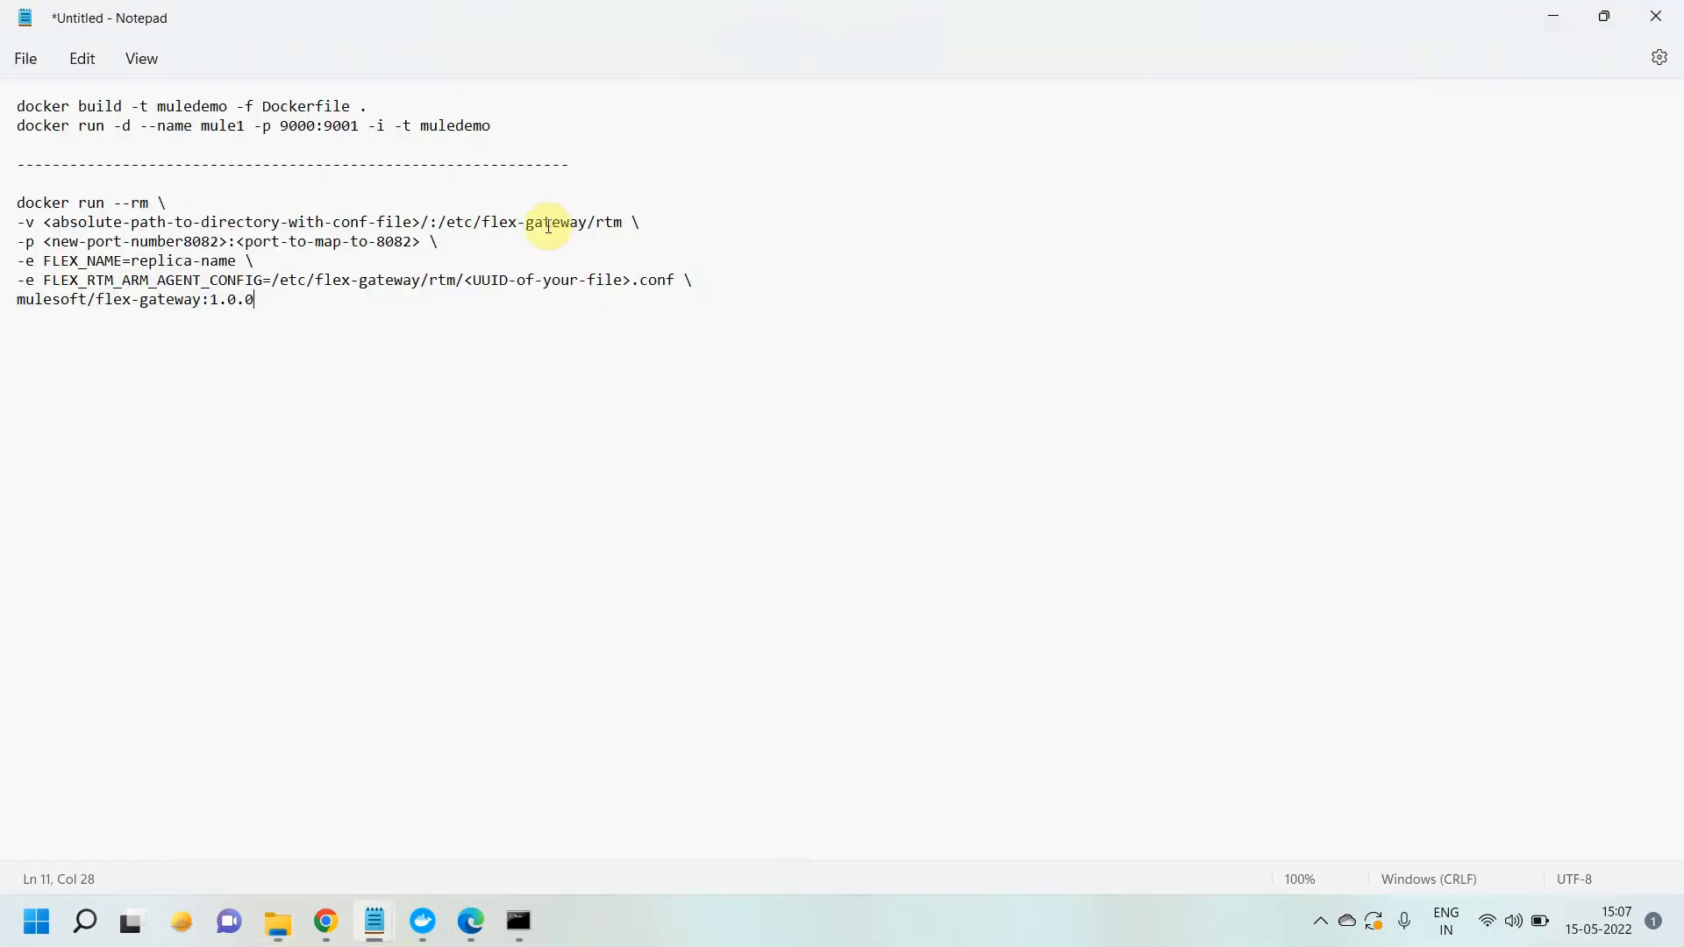
pyautogui.moveTo(16, 203); pyautogui.dragTo(424, 222)
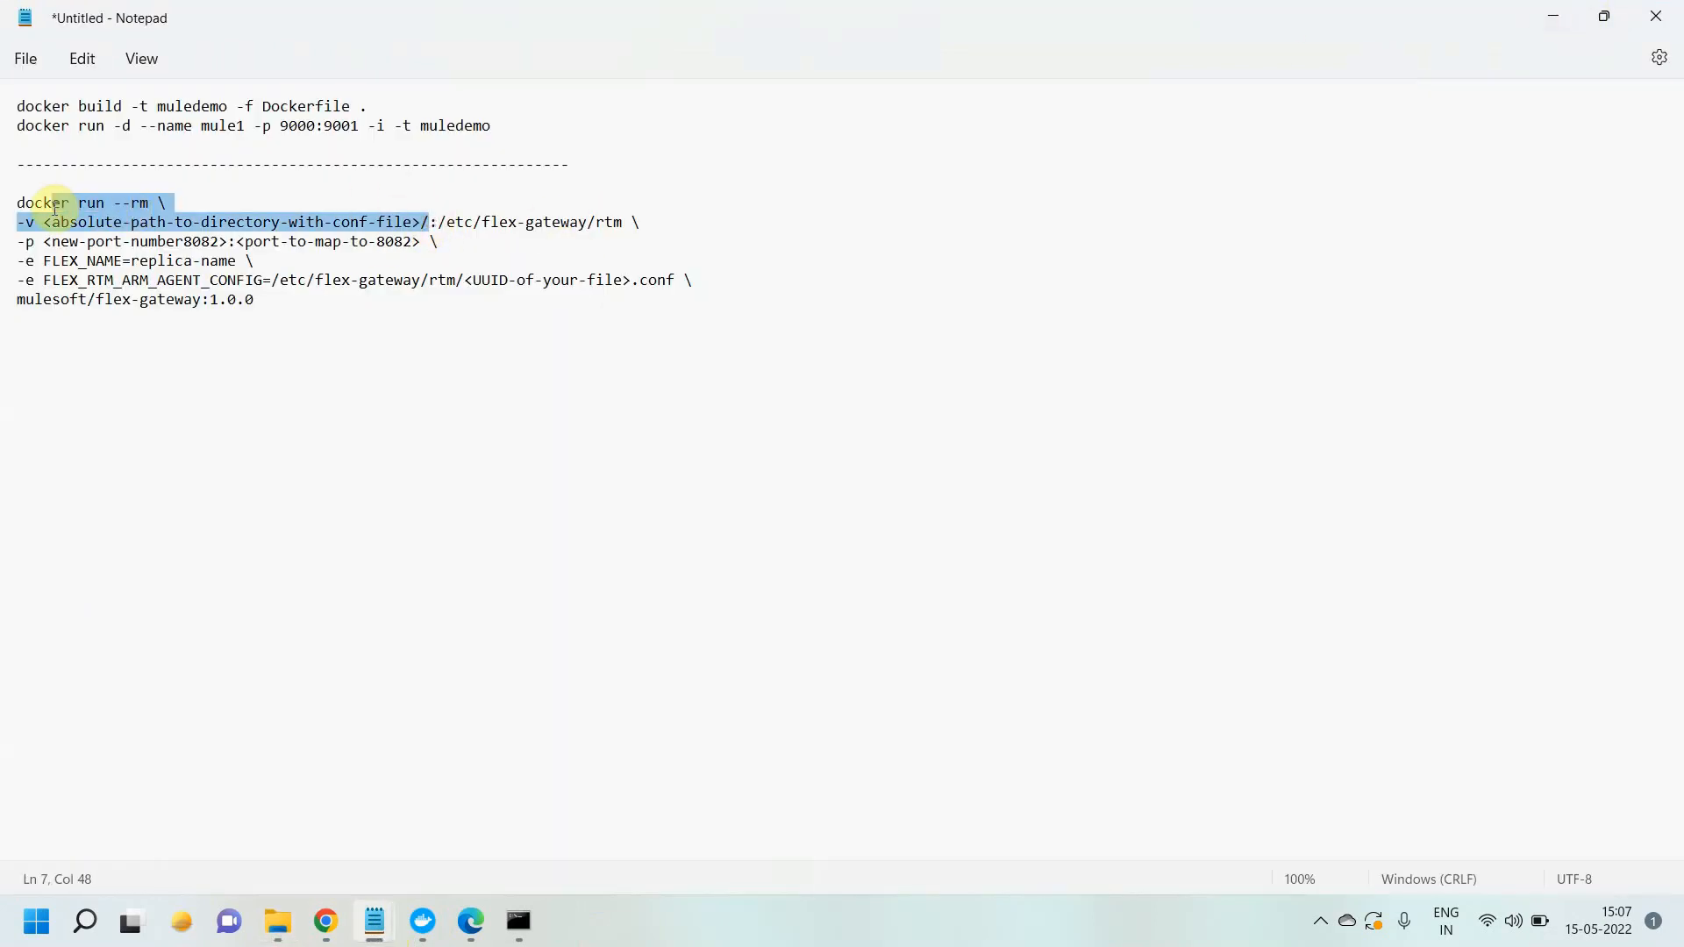
pyautogui.write('C:\\Users\\jiten\\flex-gateway:/etc/flex-gateway/rtm \\')
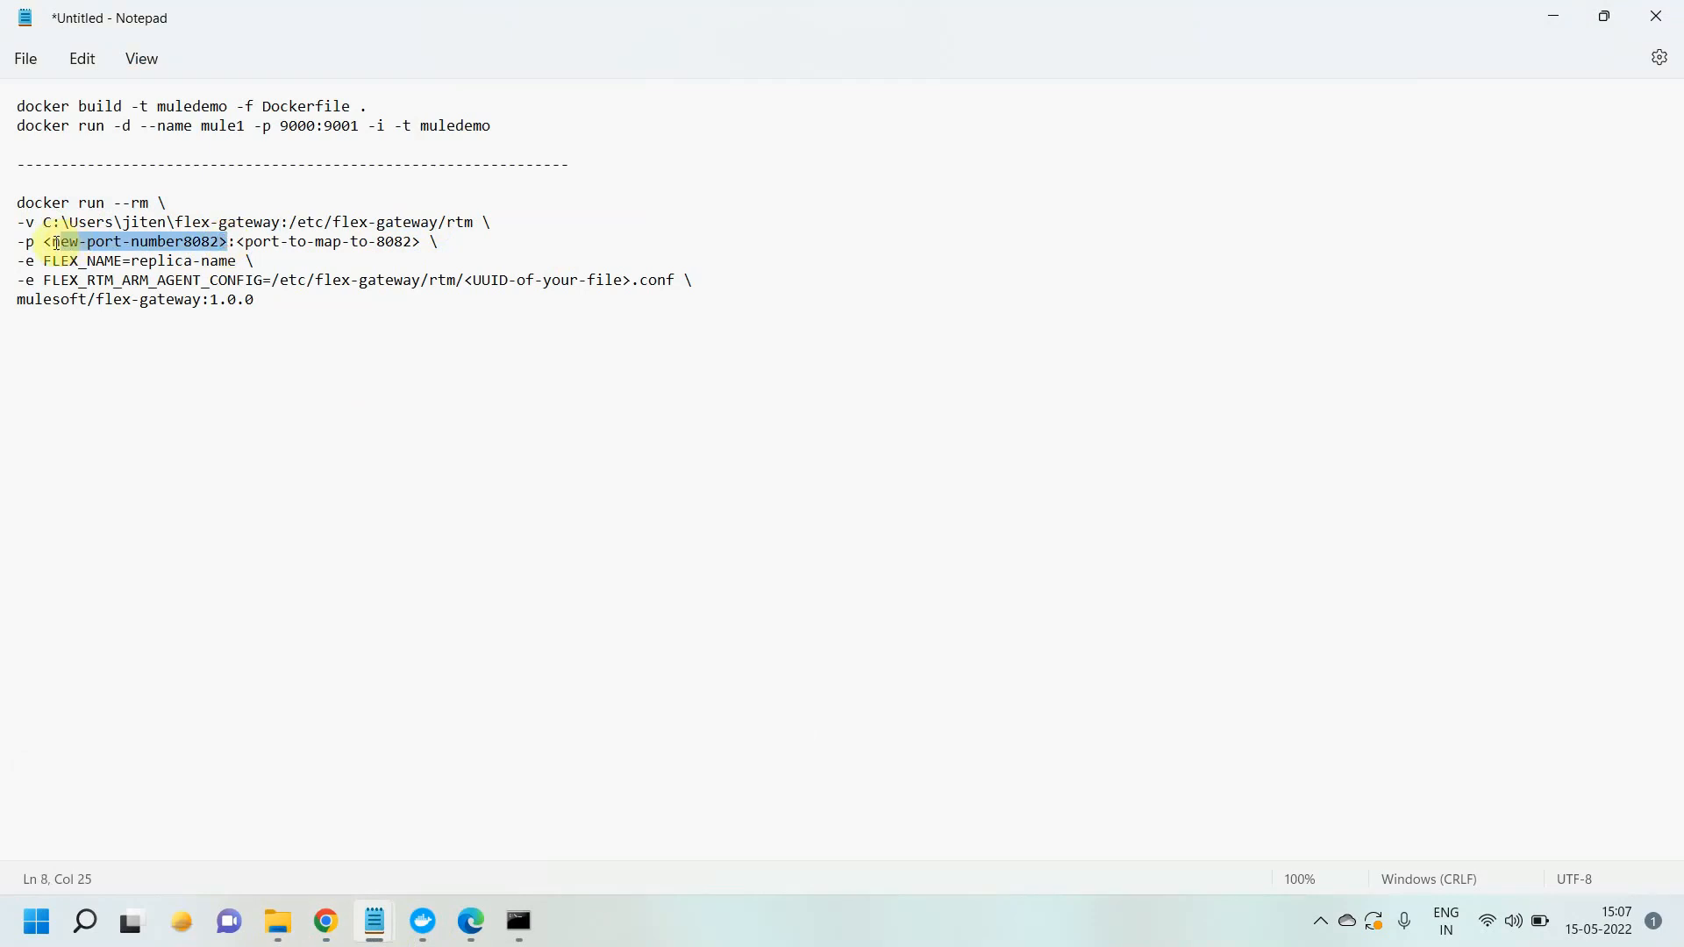
pyautogui.write('8082')
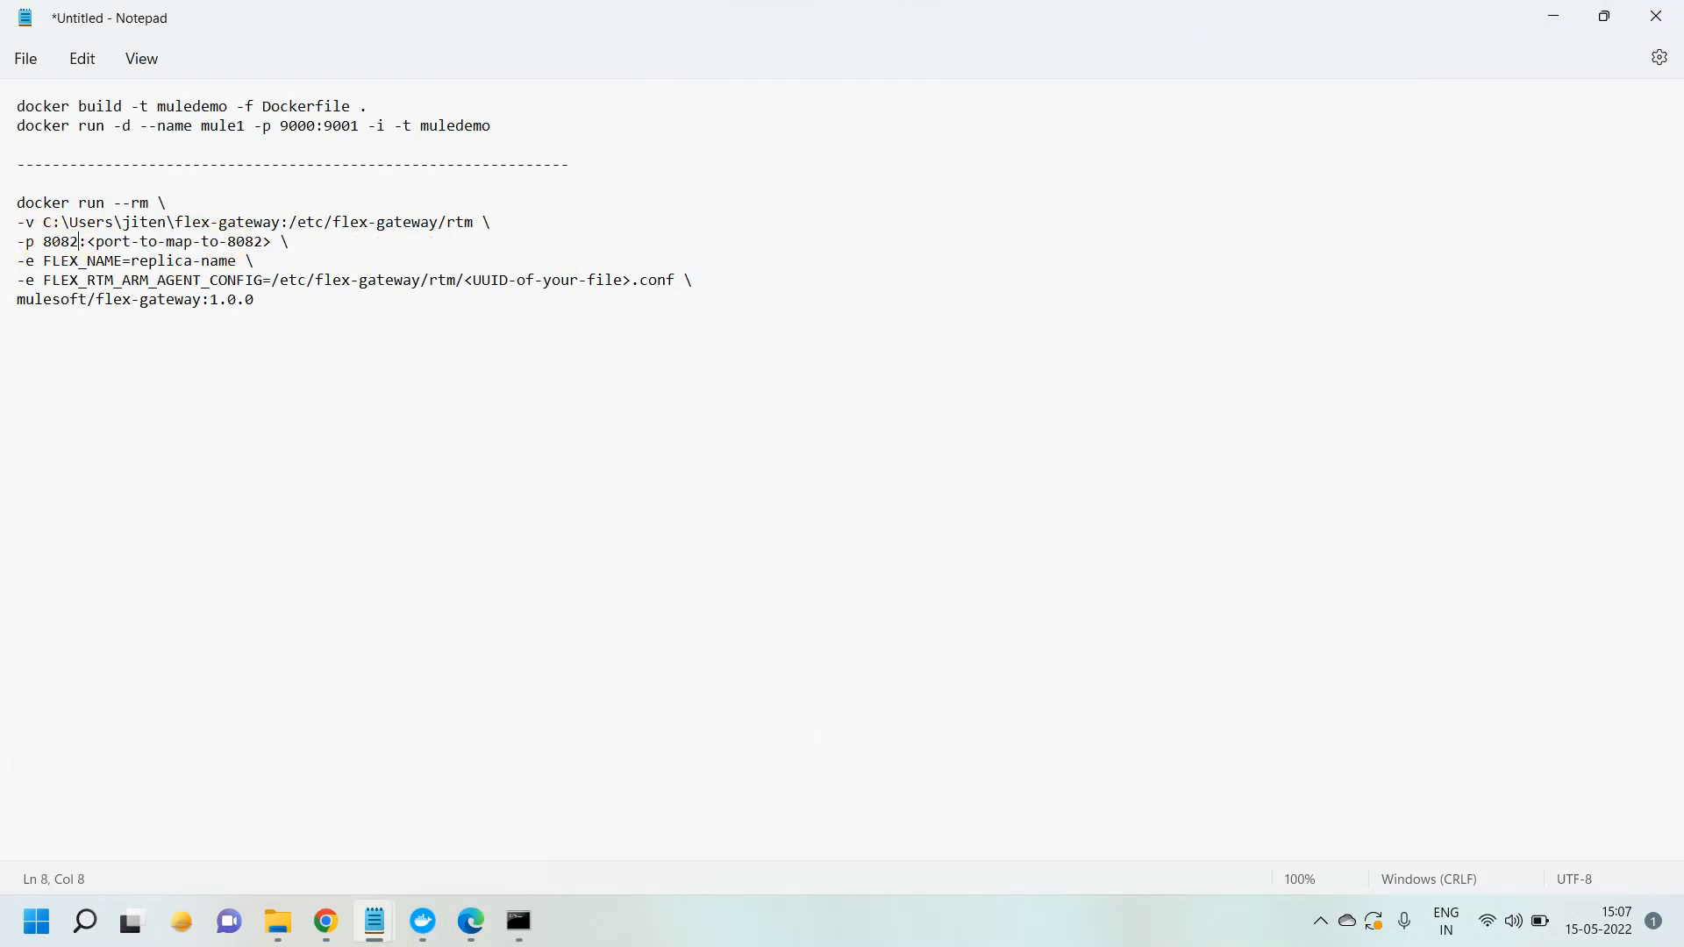
pyautogui.moveTo(87, 240); pyautogui.dragTo(272, 240)
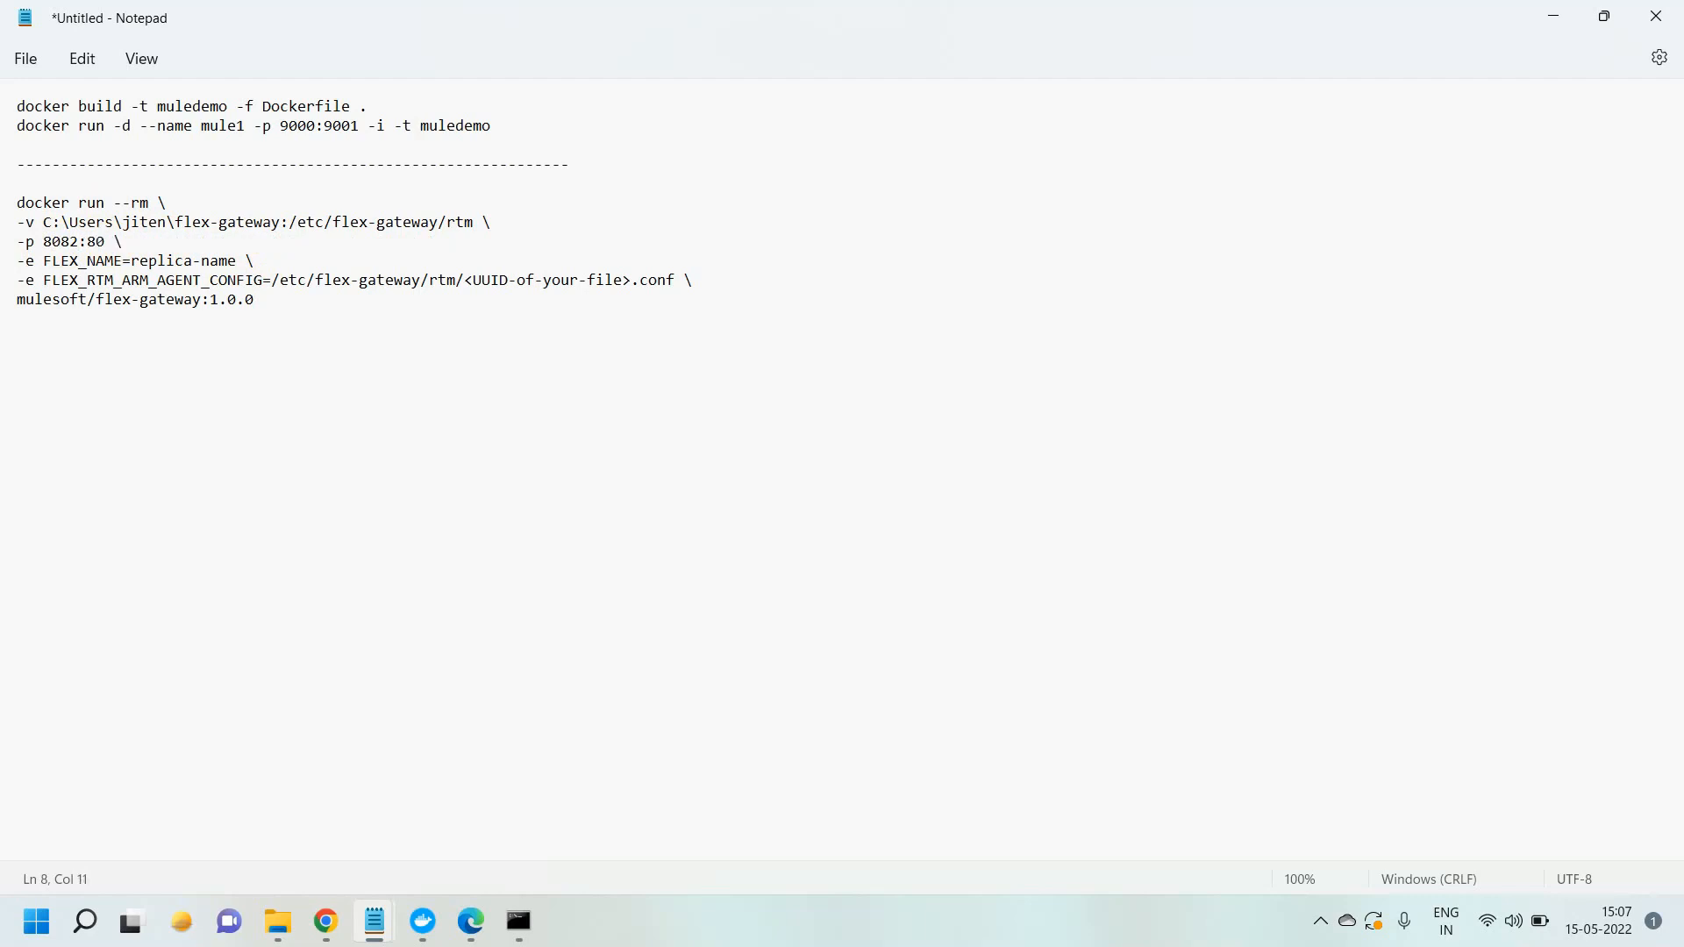
pyautogui.write('82')
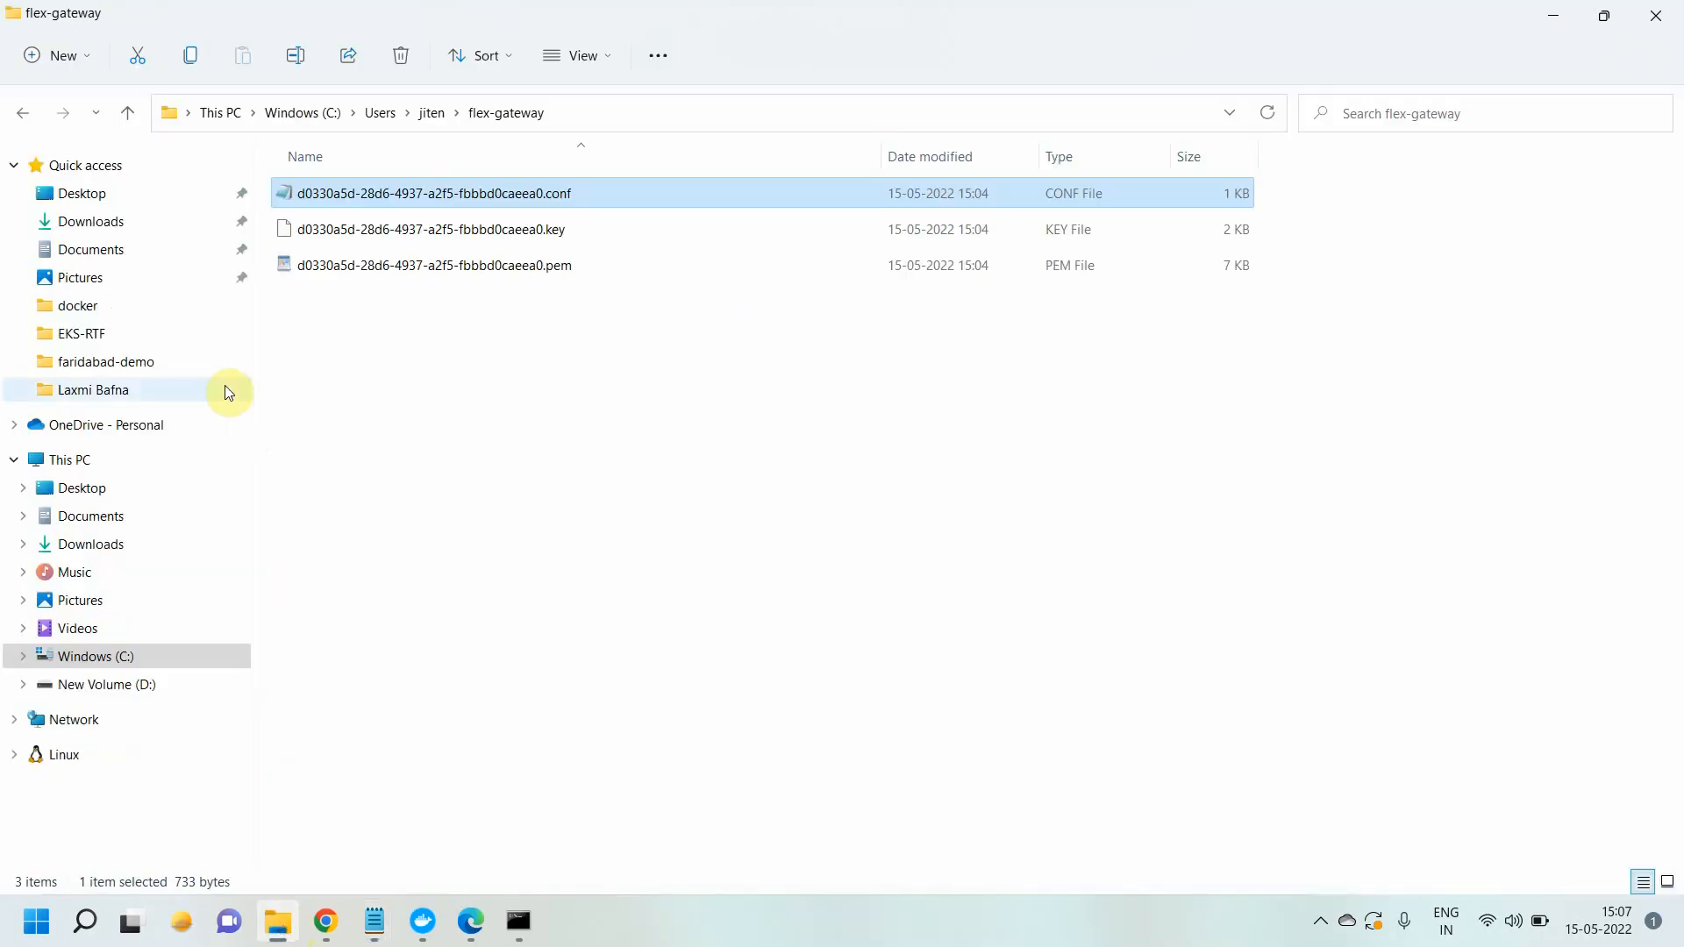
# - Insert conf UUID d0330a5d-28d6-4937-a2f5-fbbbd0caeea0 and select the whole joined command
pyautogui.rightClick(433, 193)
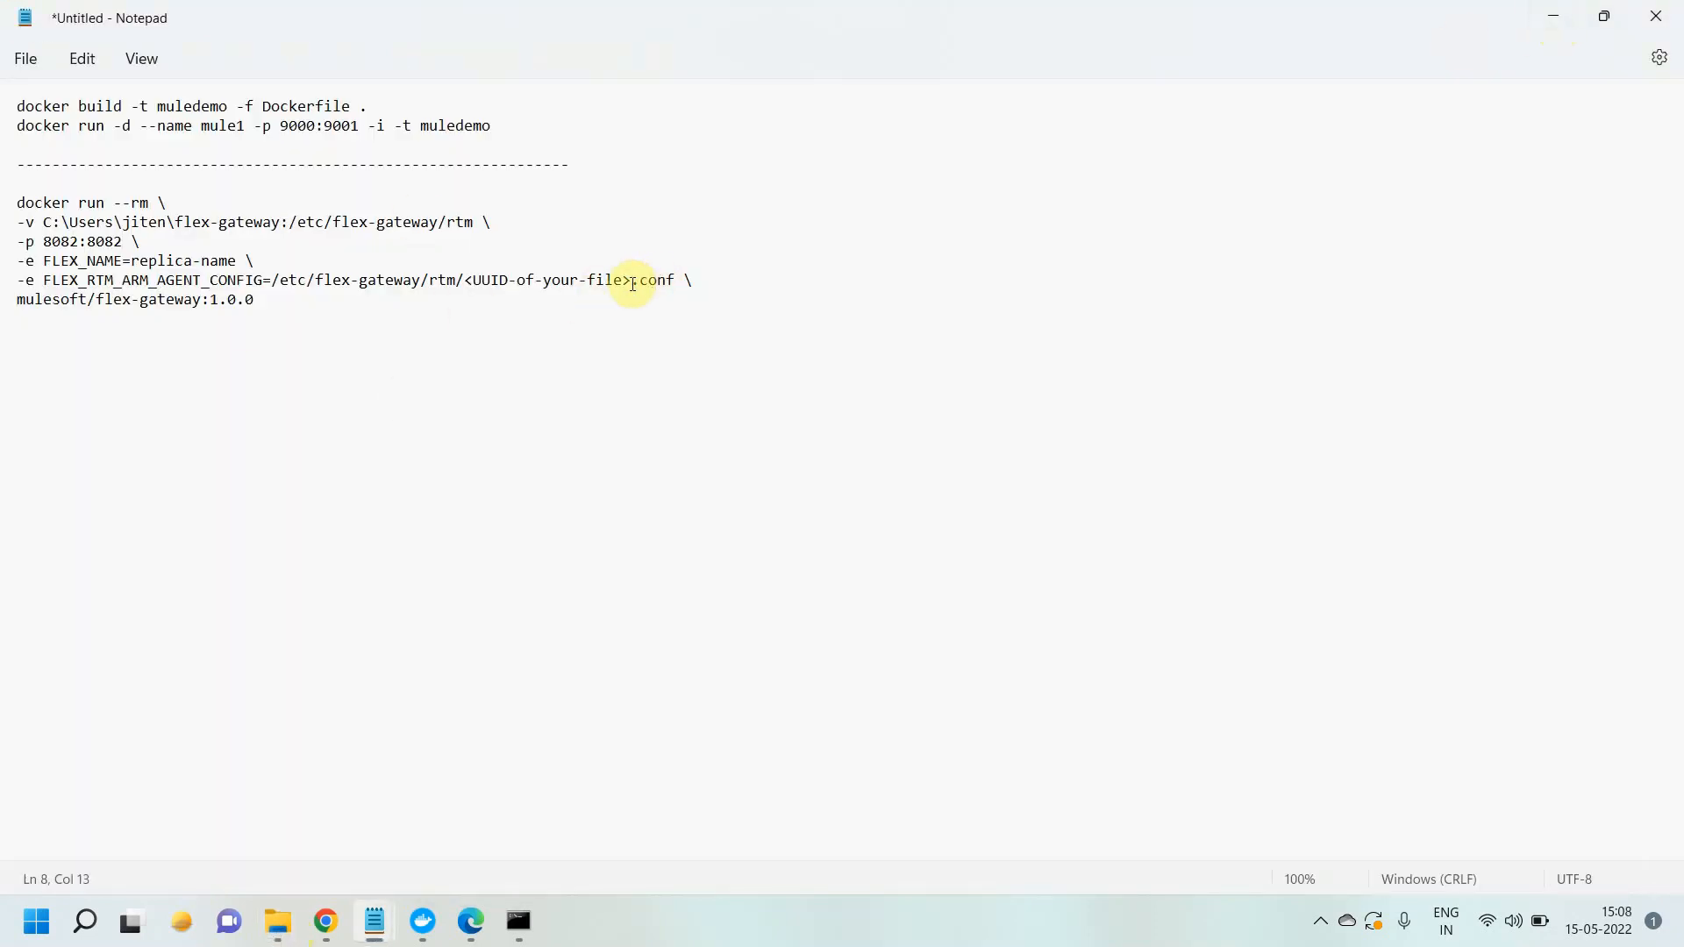
pyautogui.write('d0330a5d-28d6-4937-a2f5-fbbbd0caeea0')
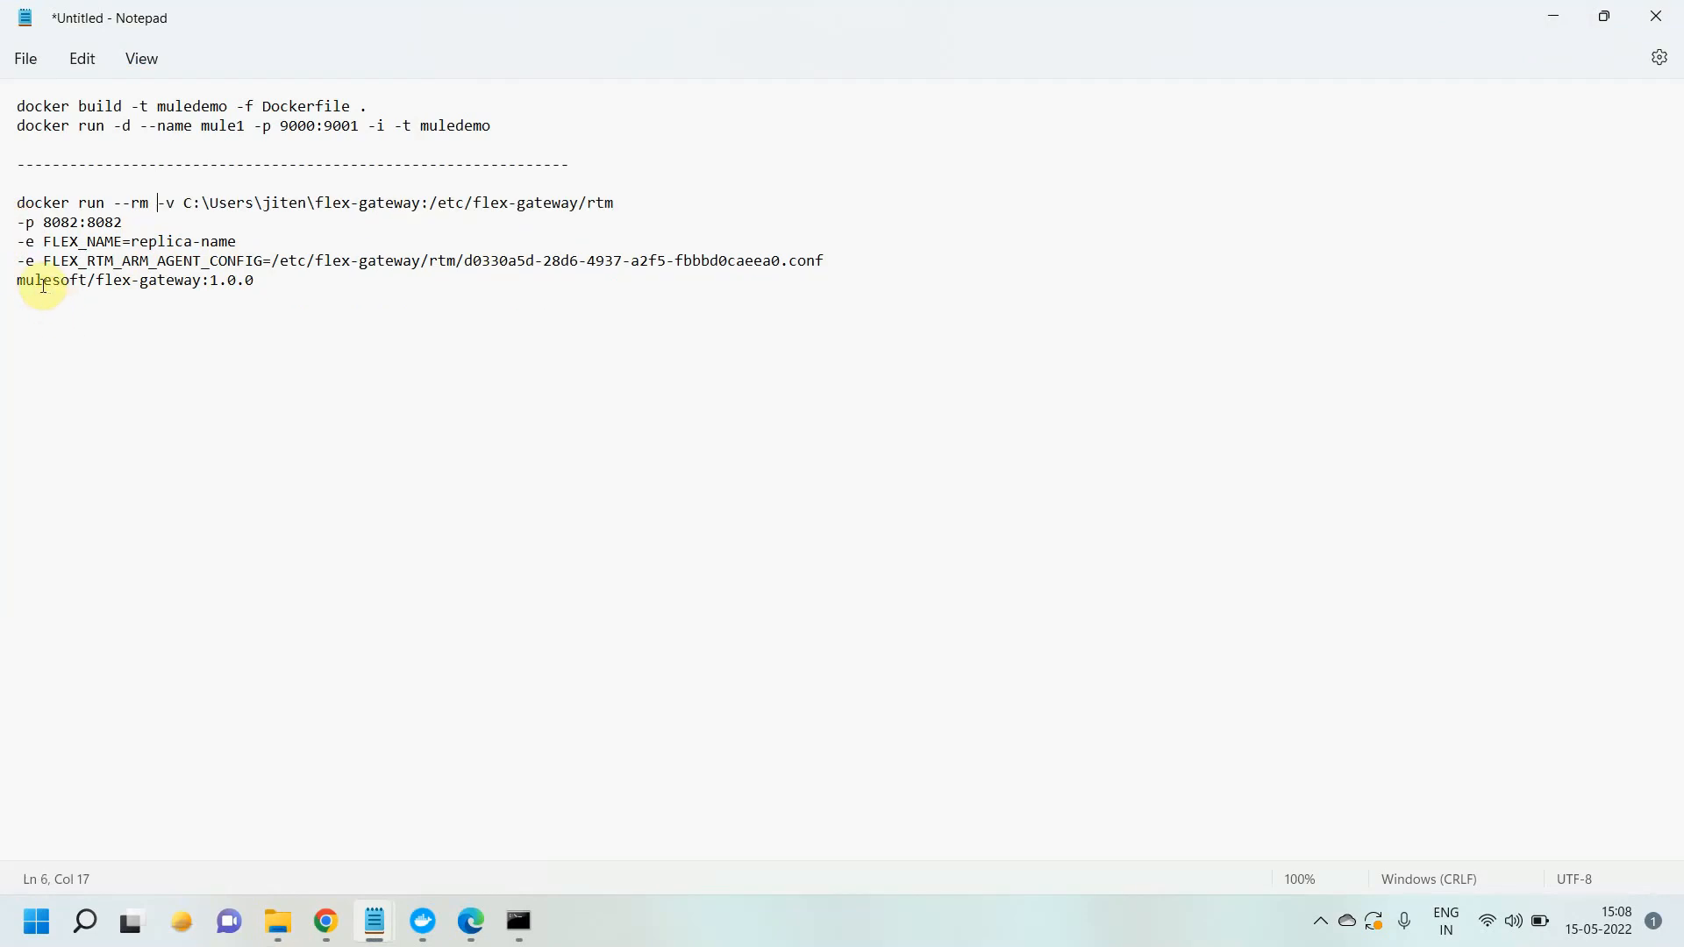
pyautogui.tripleClick(129, 281)
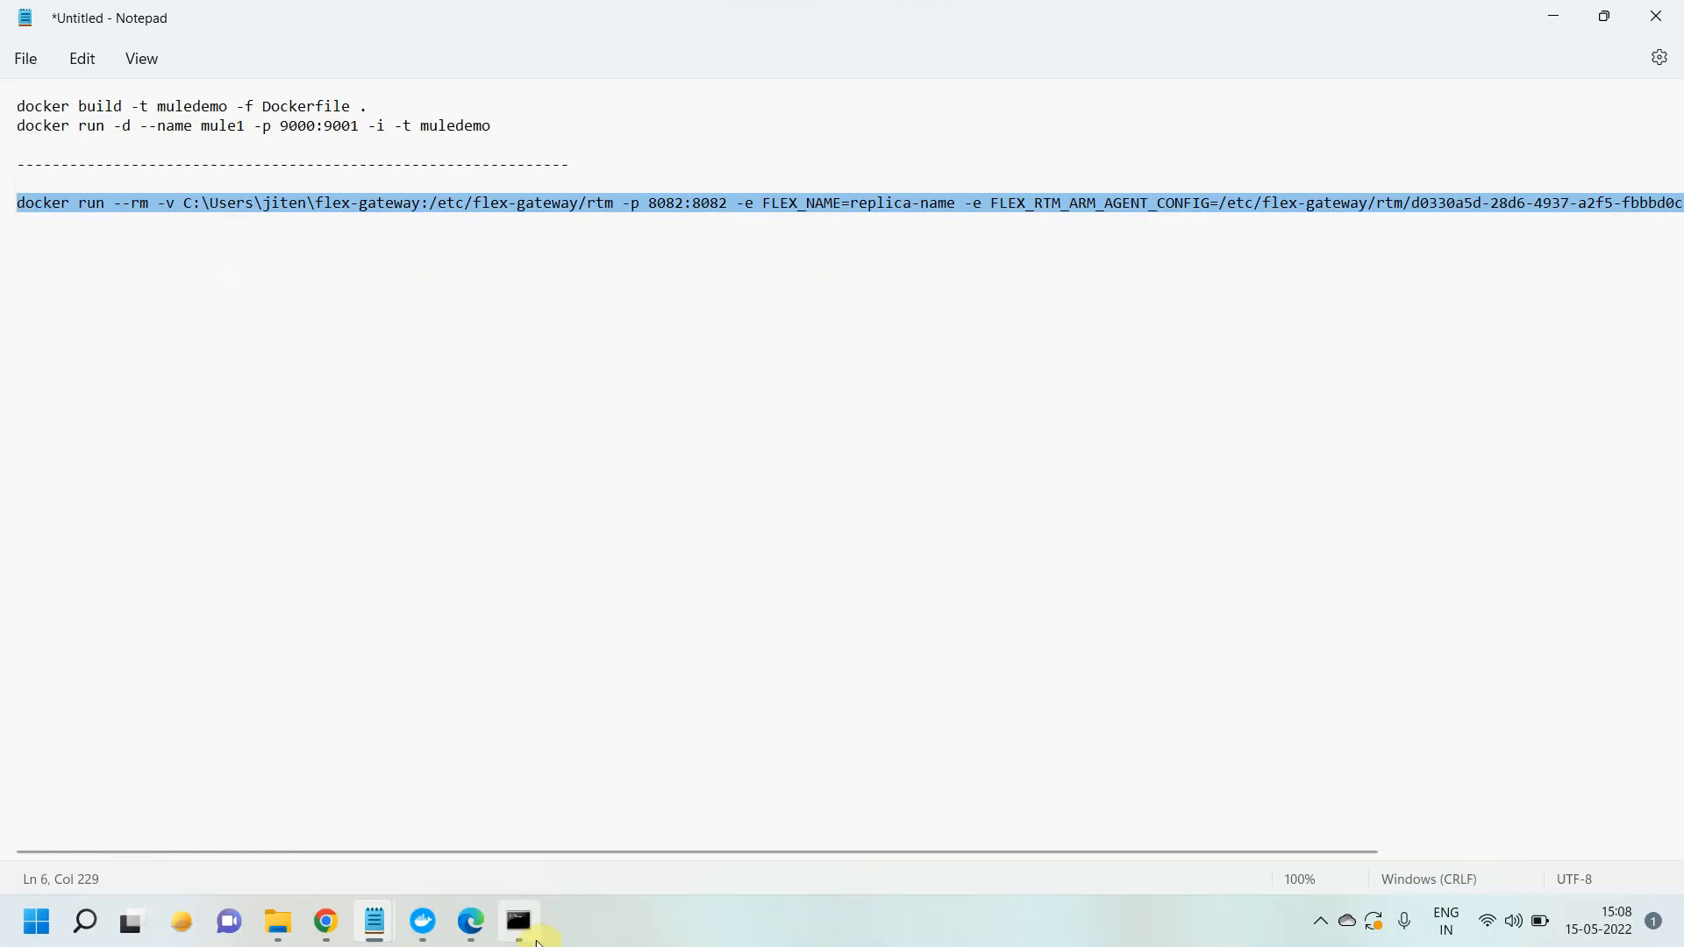
# - Open a new Command Prompt and start the second gateway replica on port 8082
pyautogui.click(517, 922)
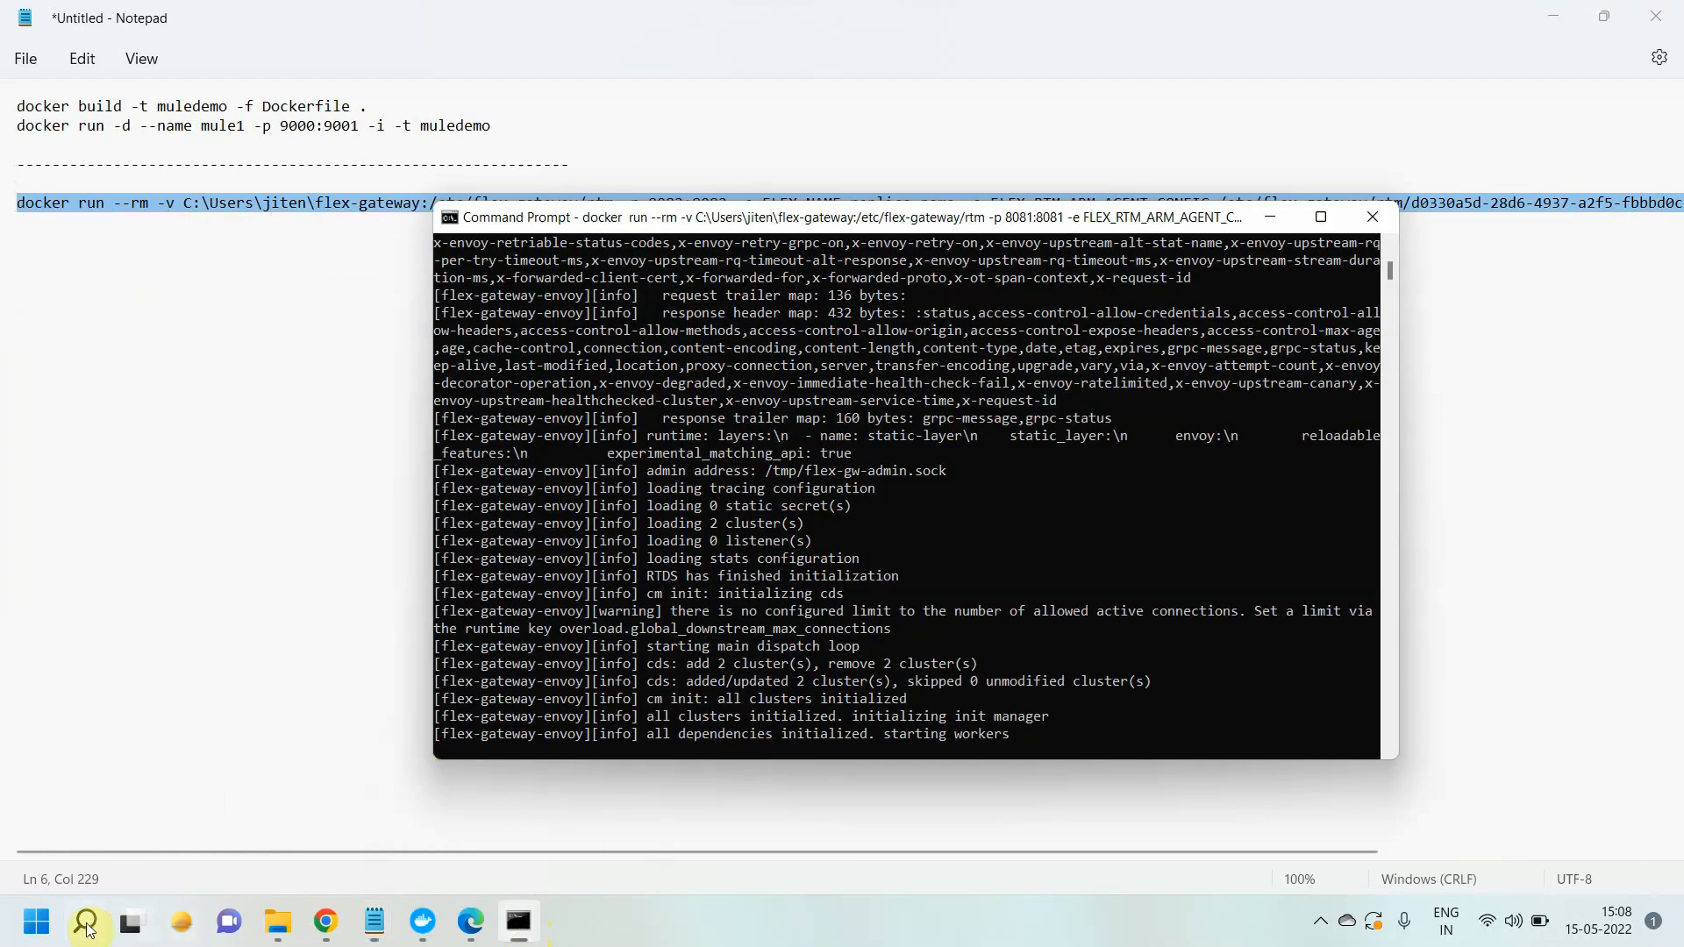
pyautogui.click(85, 922)
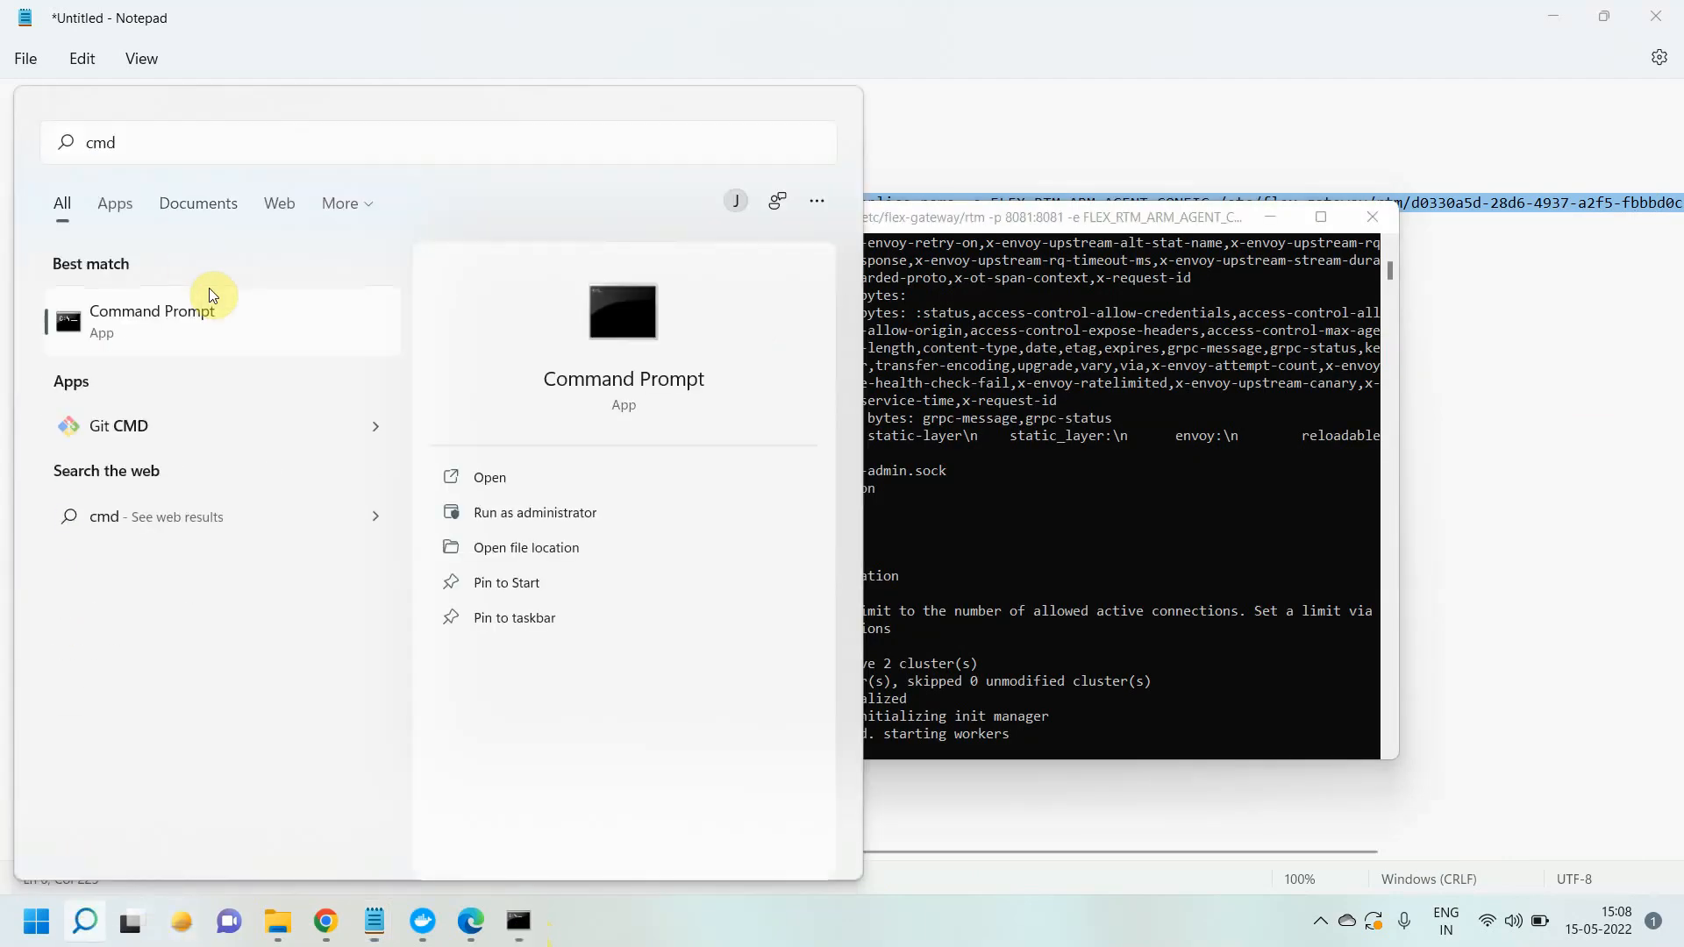
pyautogui.click(153, 320)
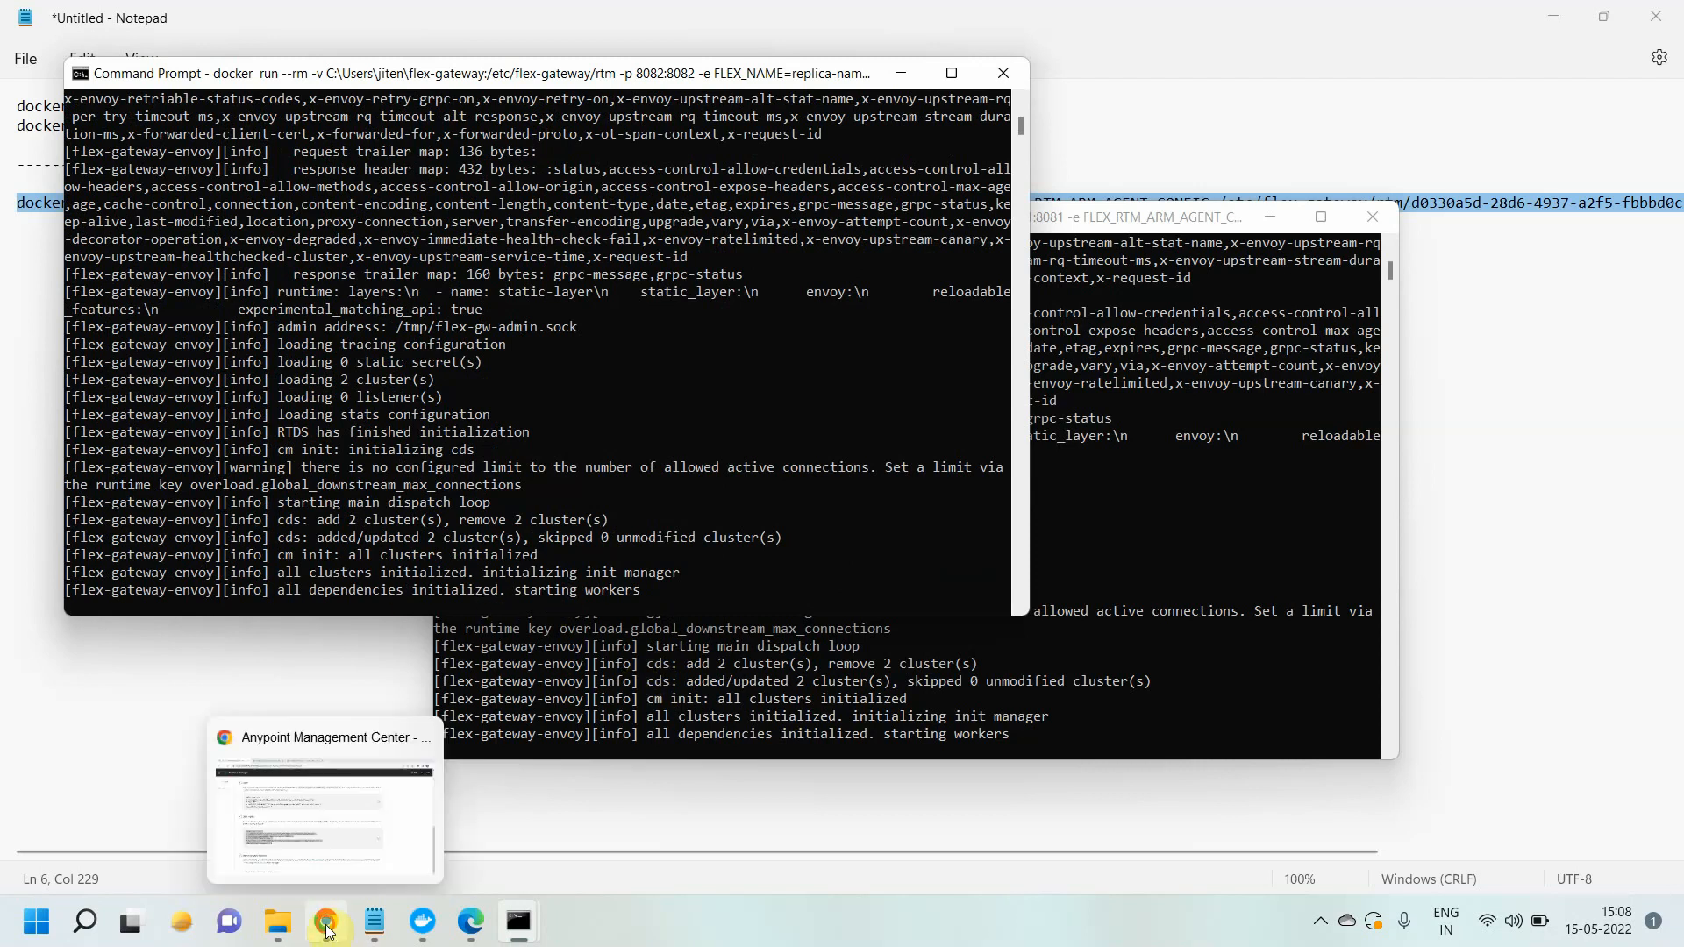
pyautogui.click(325, 922)
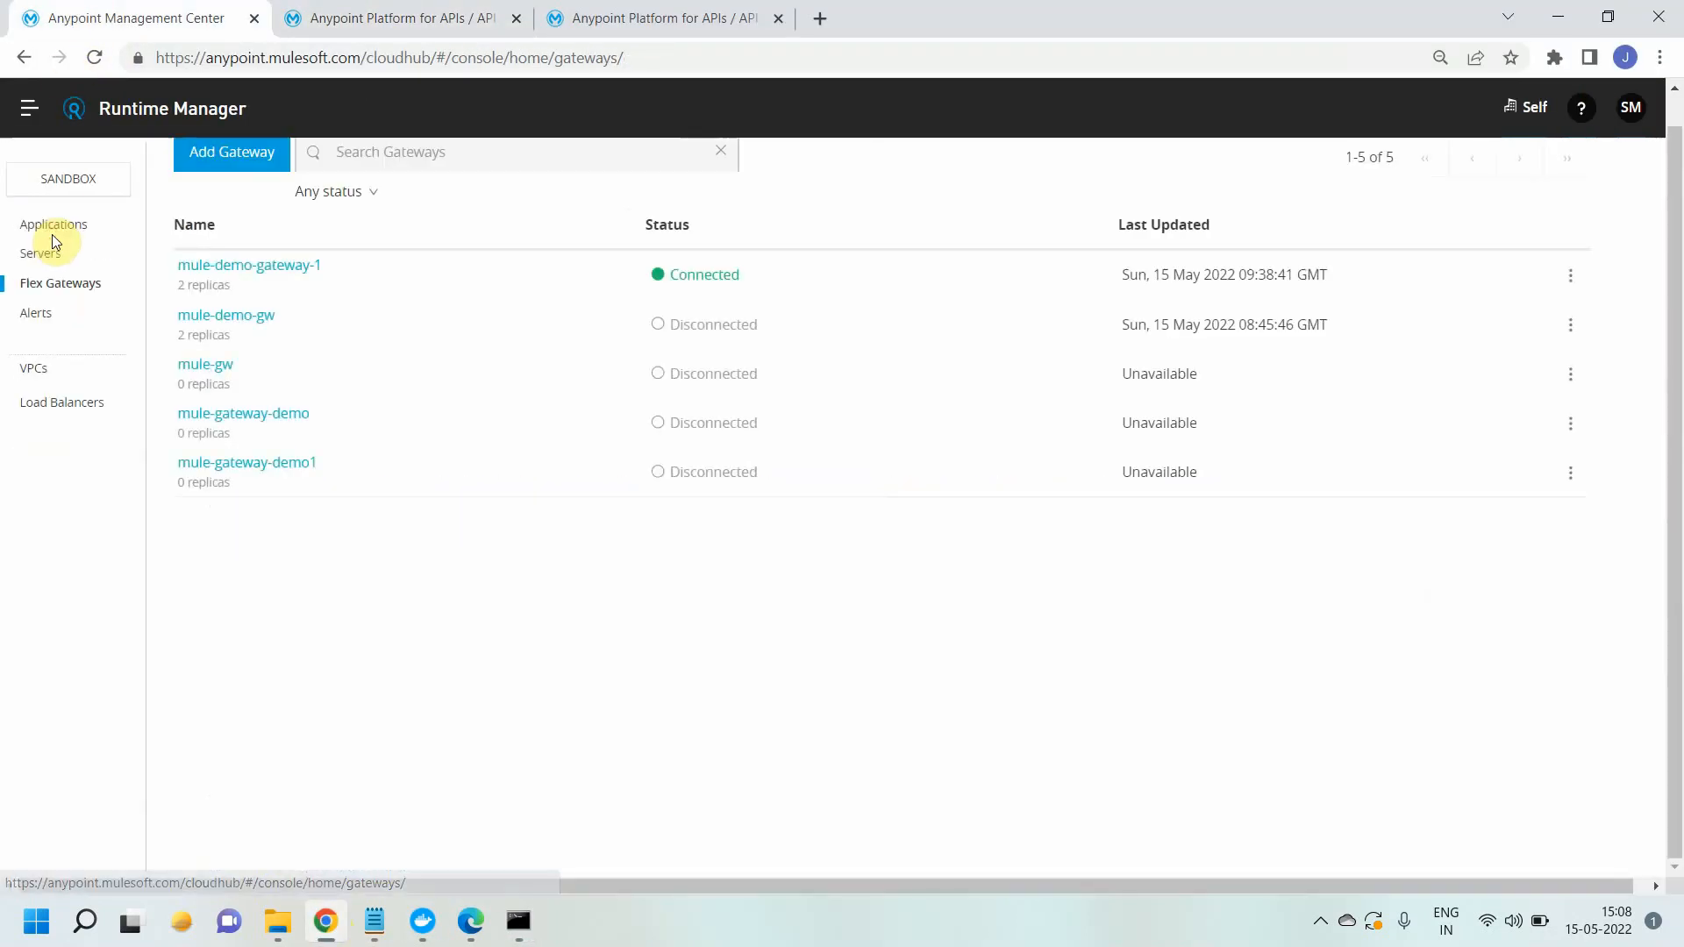
# - Open mule-demo-gateway-1 and confirm two connected replicas on version 1.0.0, including replica-name.default
pyautogui.click(249, 264)
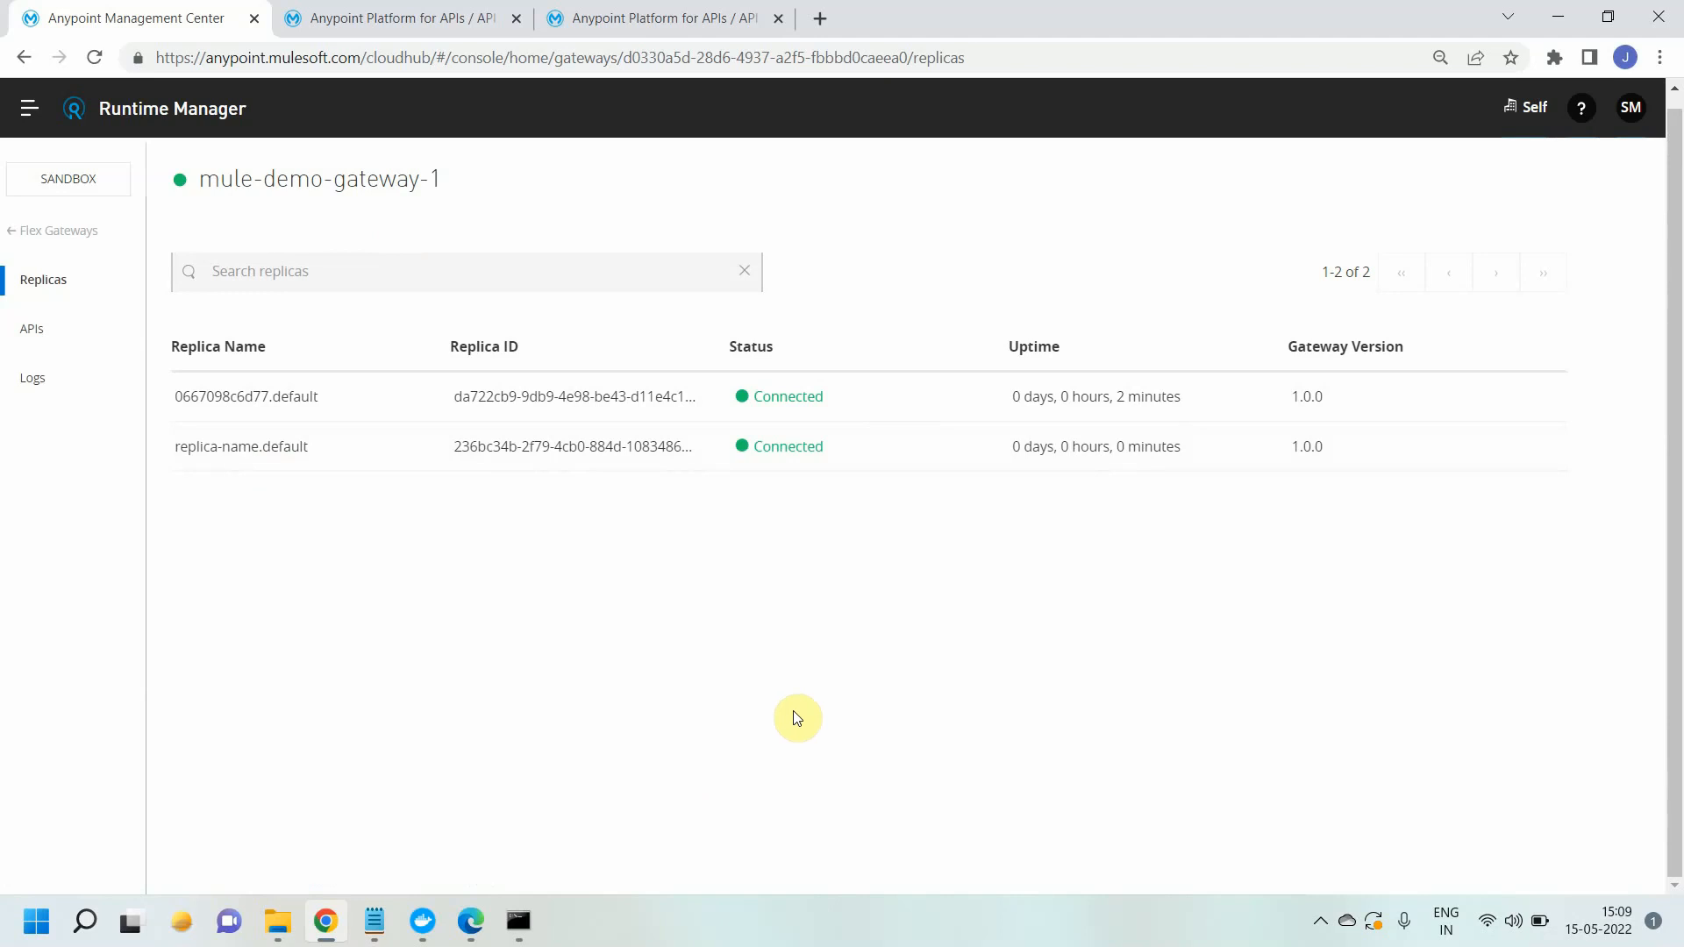
pyautogui.moveTo(1402, 922)
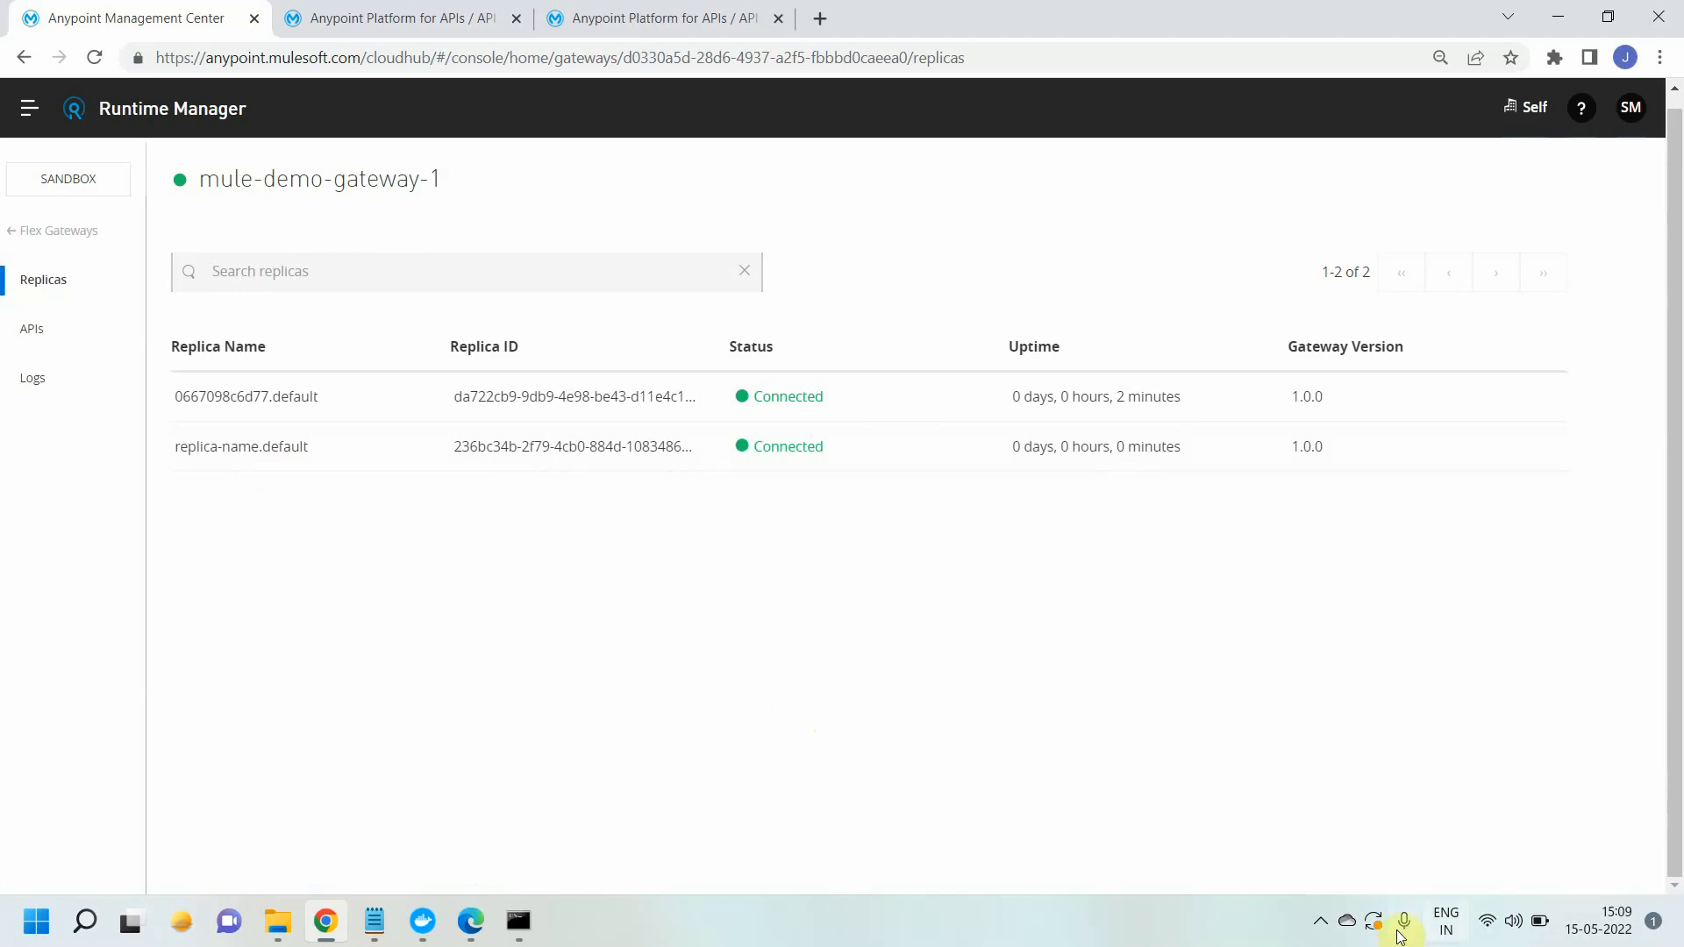